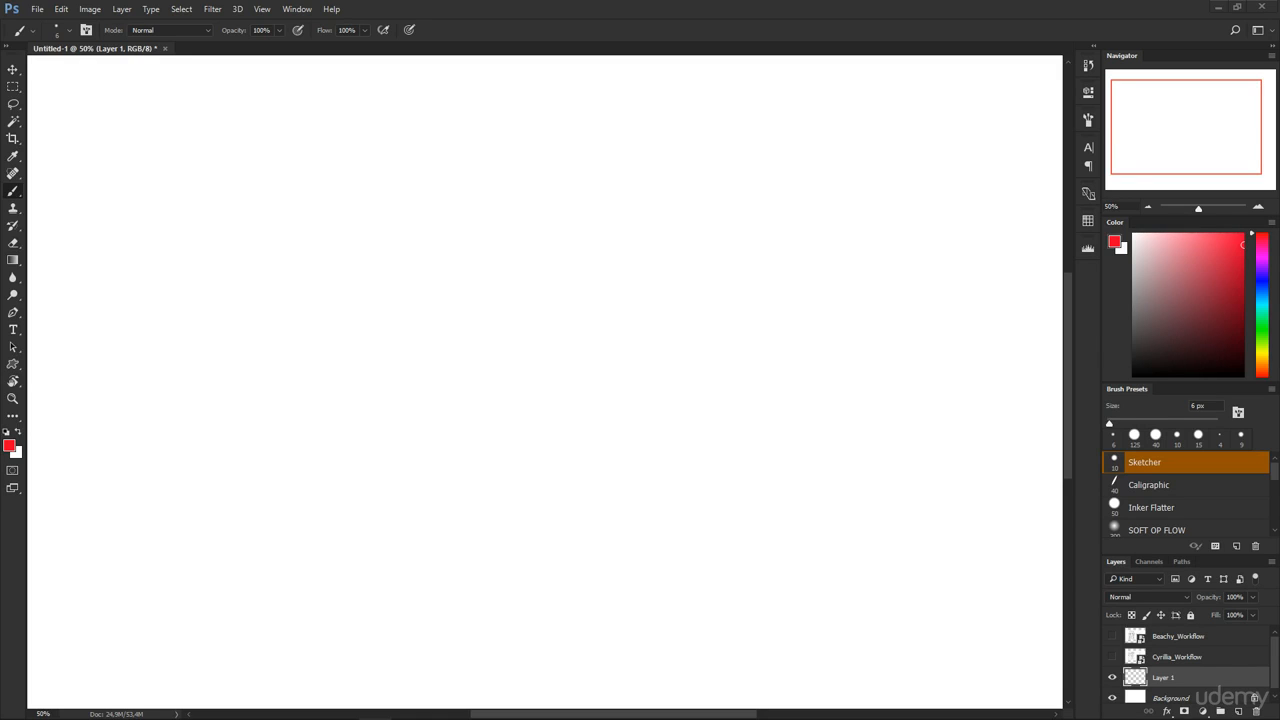
# Hand-write 'Two-Stage Workflow' in red at the top and underline it with a straight stroke
pyautogui.moveTo(360, 105); pyautogui.dragTo(367, 175)
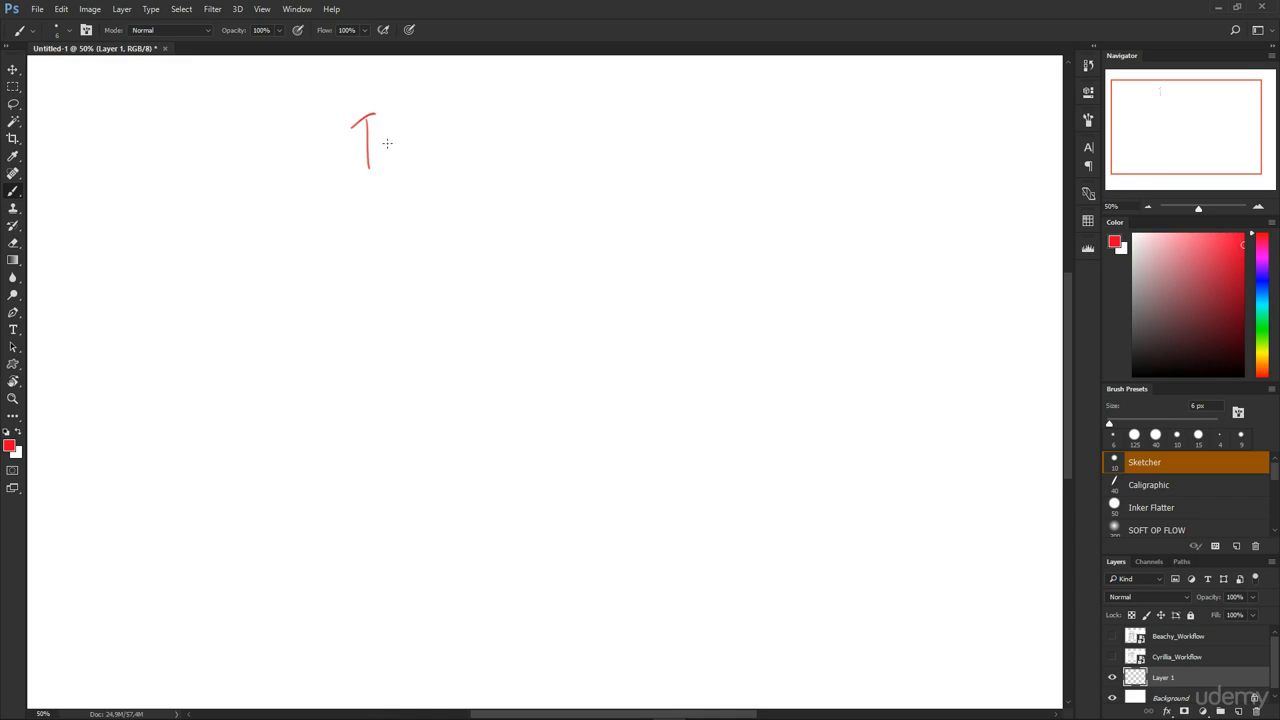
pyautogui.moveTo(385, 145); pyautogui.dragTo(505, 145)
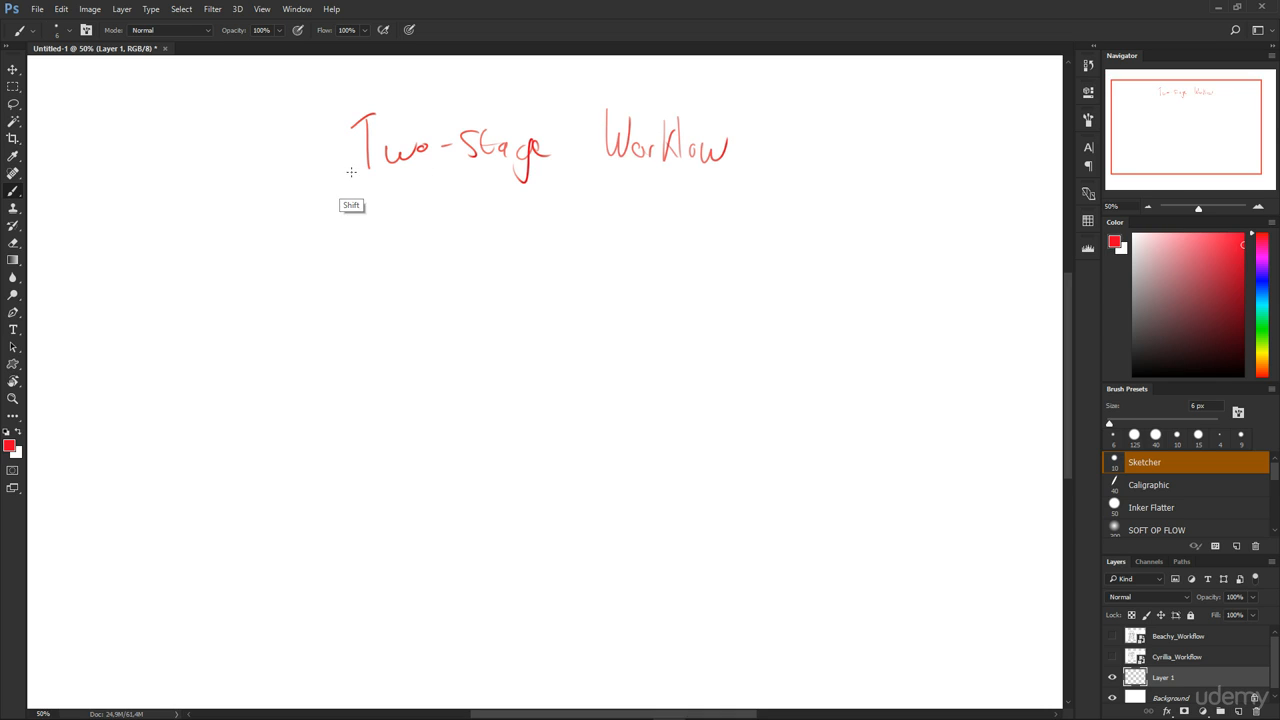
pyautogui.moveTo(351, 171); pyautogui.dragTo(754, 171)
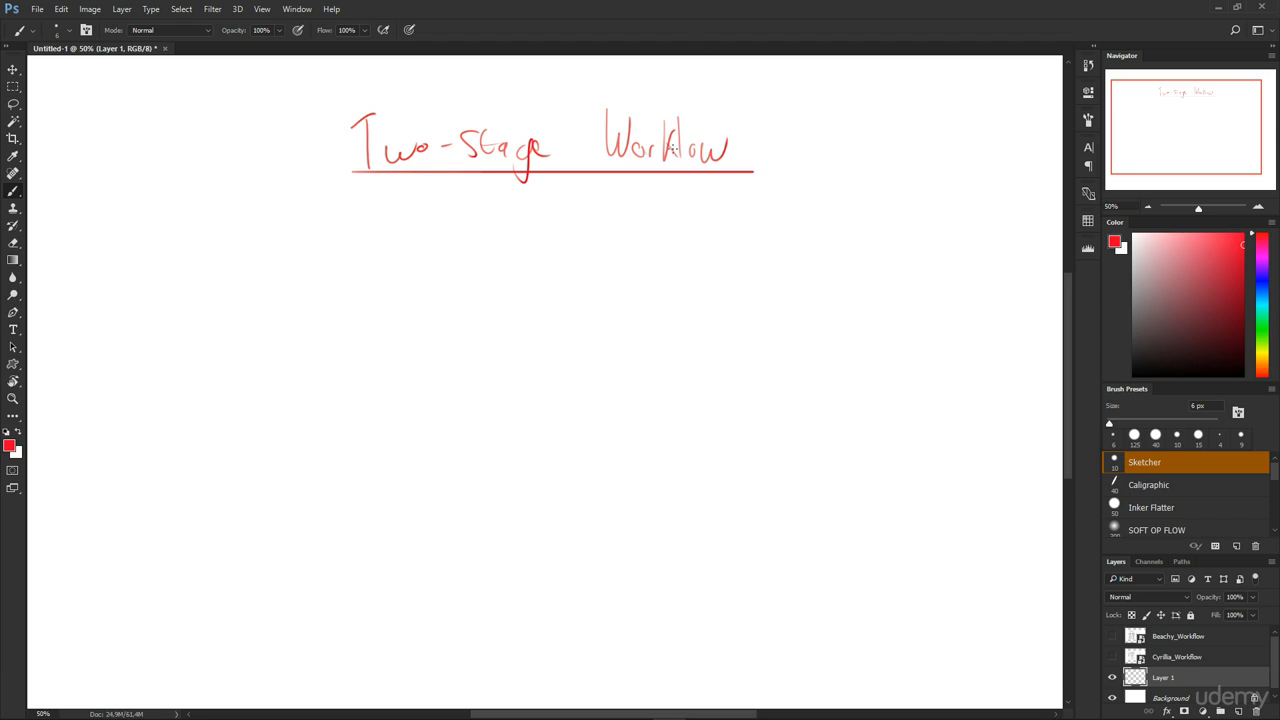
pyautogui.moveTo(667, 314)
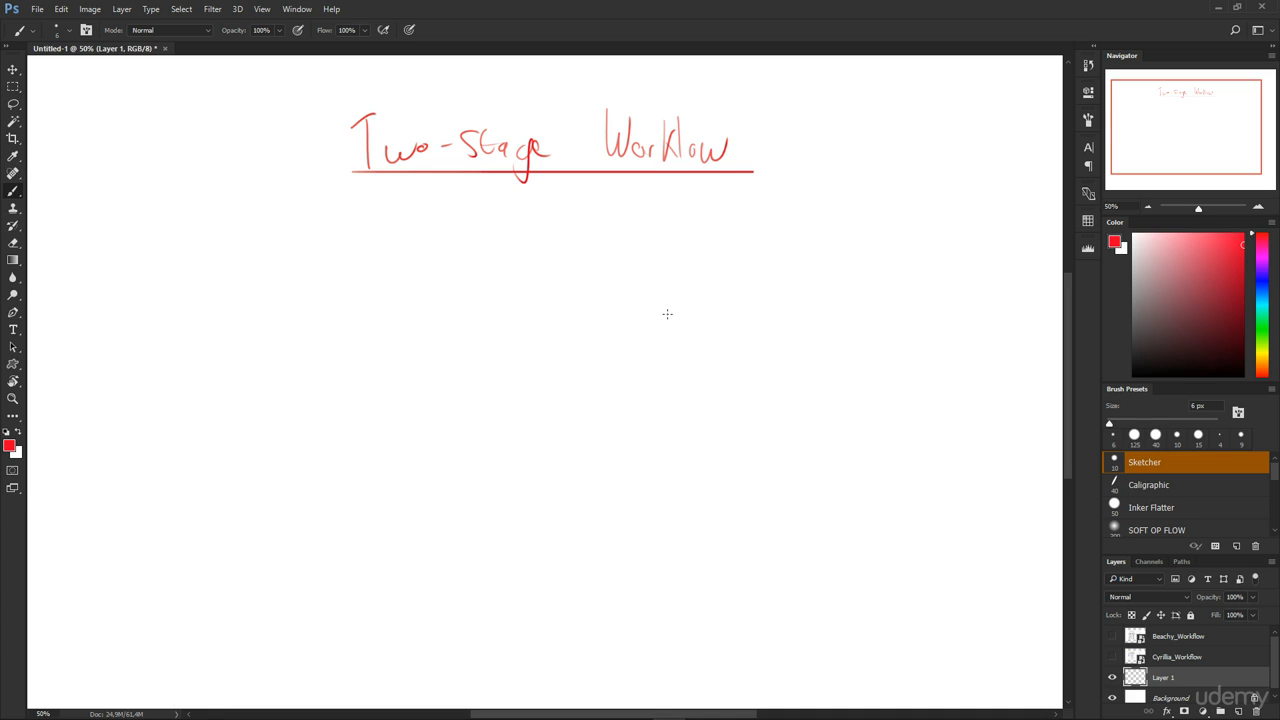
pyautogui.moveTo(639, 243)
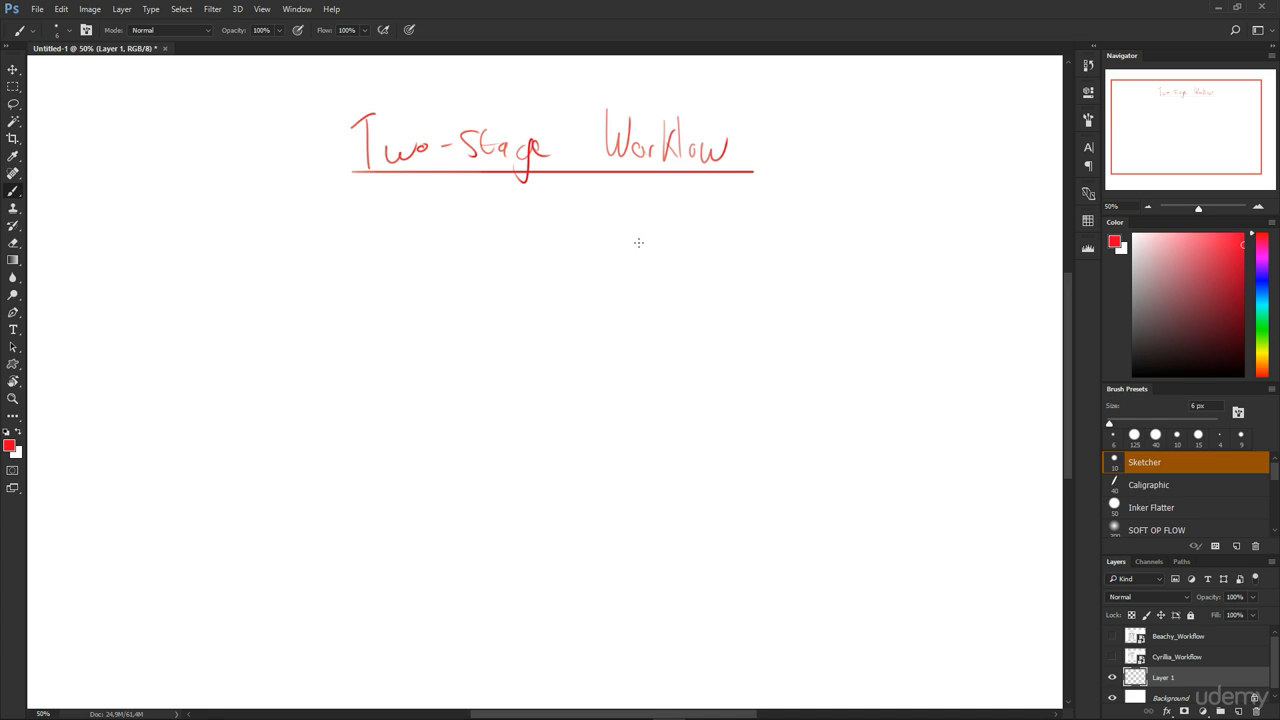
pyautogui.moveTo(529, 341)
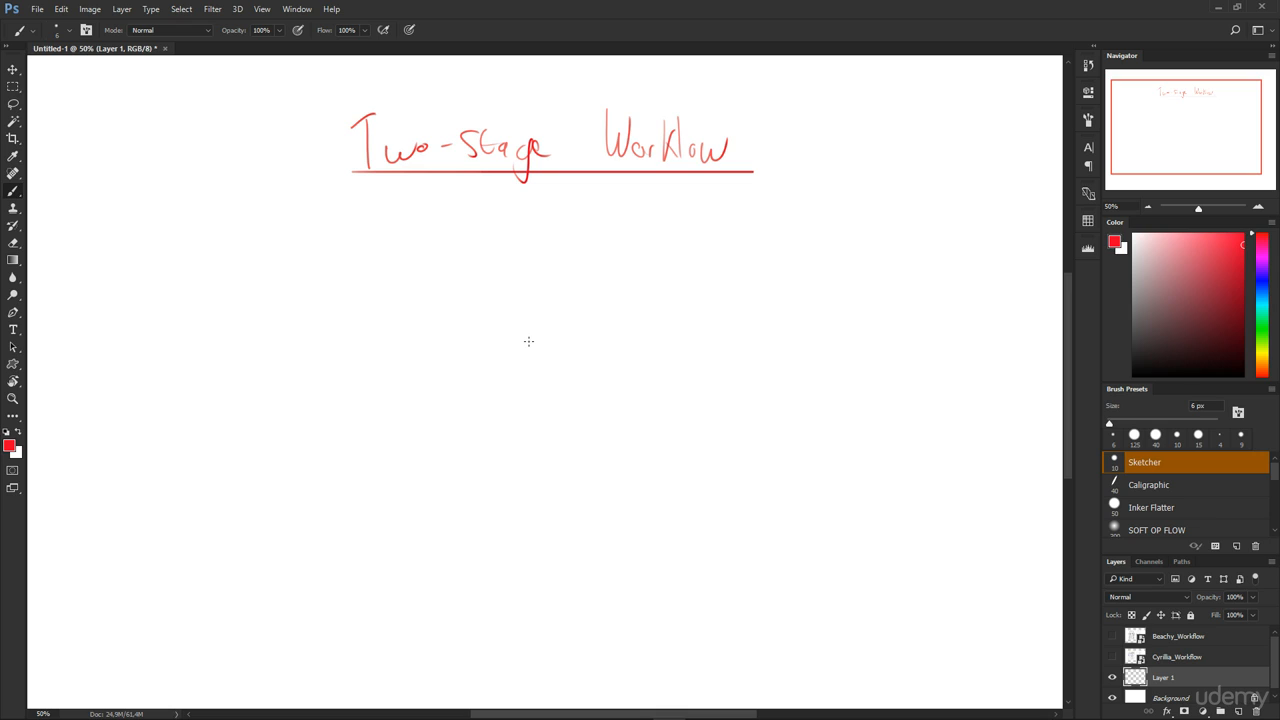
pyautogui.moveTo(322, 252)
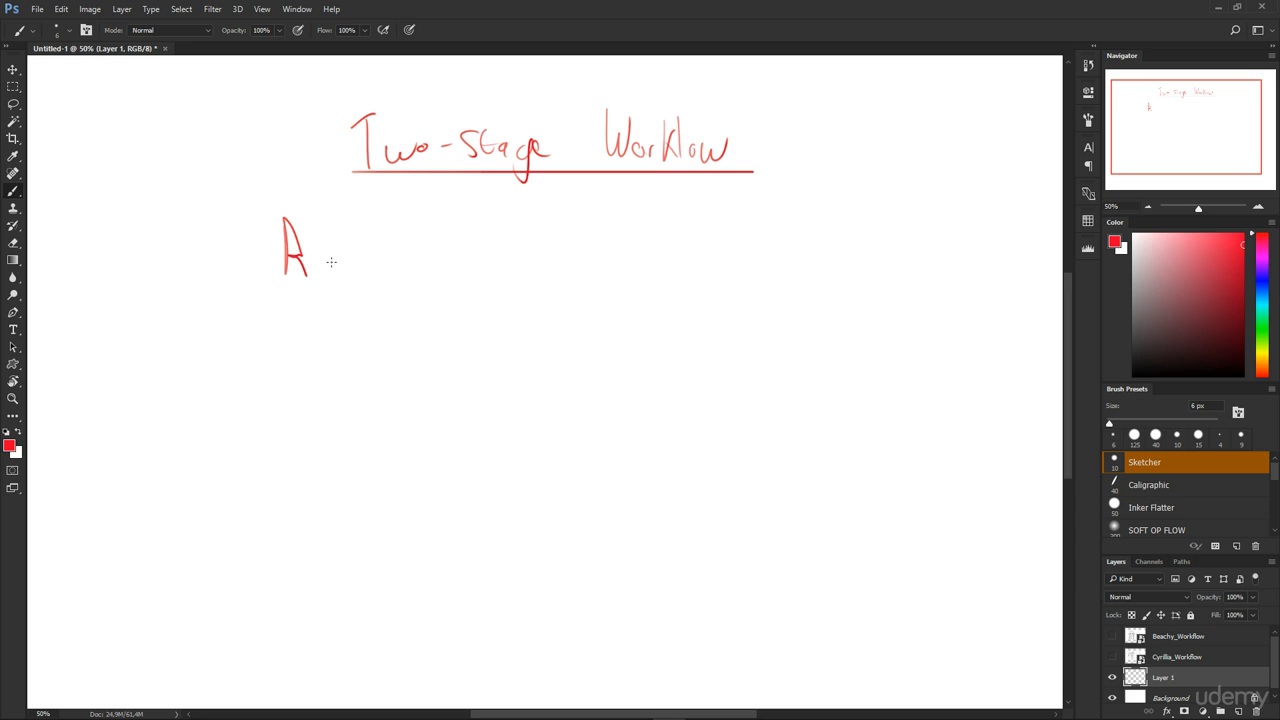
# Write the underlined headings 'Rough' on the left and 'Refined' on the right
pyautogui.moveTo(320, 270); pyautogui.dragTo(400, 245)
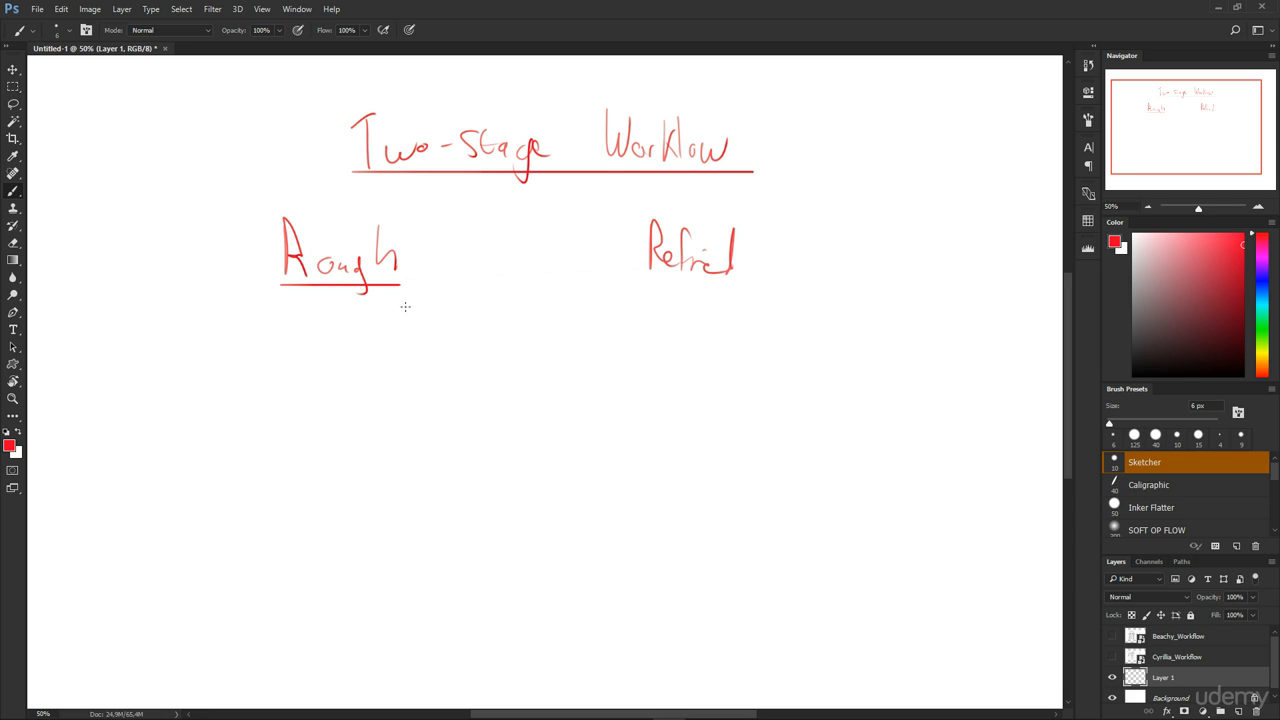
pyautogui.moveTo(642, 286); pyautogui.dragTo(720, 286)
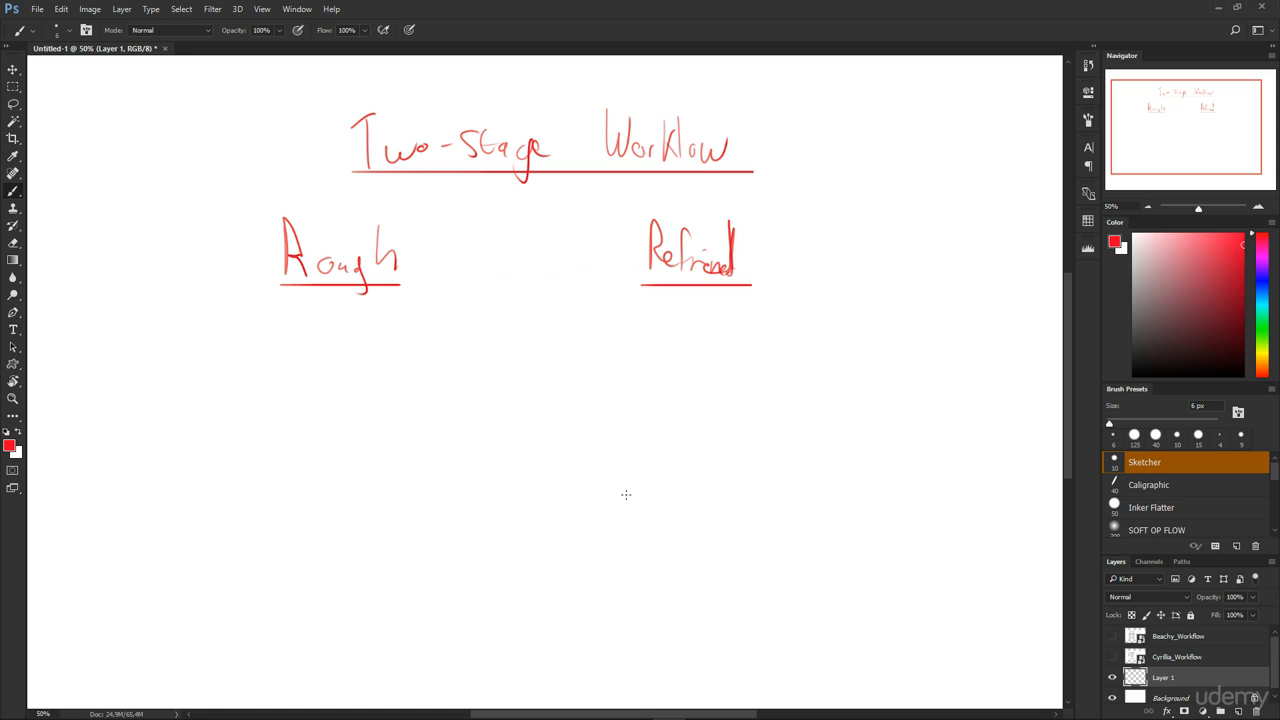
pyautogui.moveTo(228, 339)
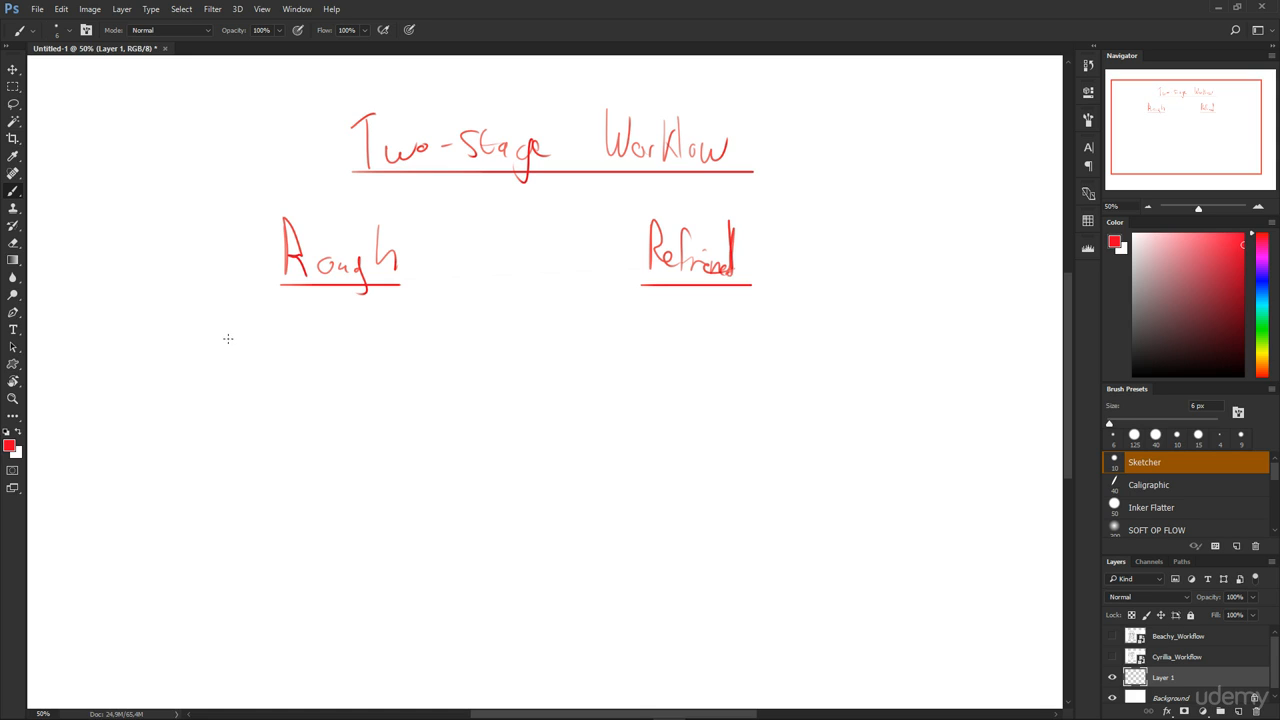
# Bullet the first three Rough points: Foundations are solid, Bulk of Theory, Planning/Blueprint
pyautogui.click(230, 339)
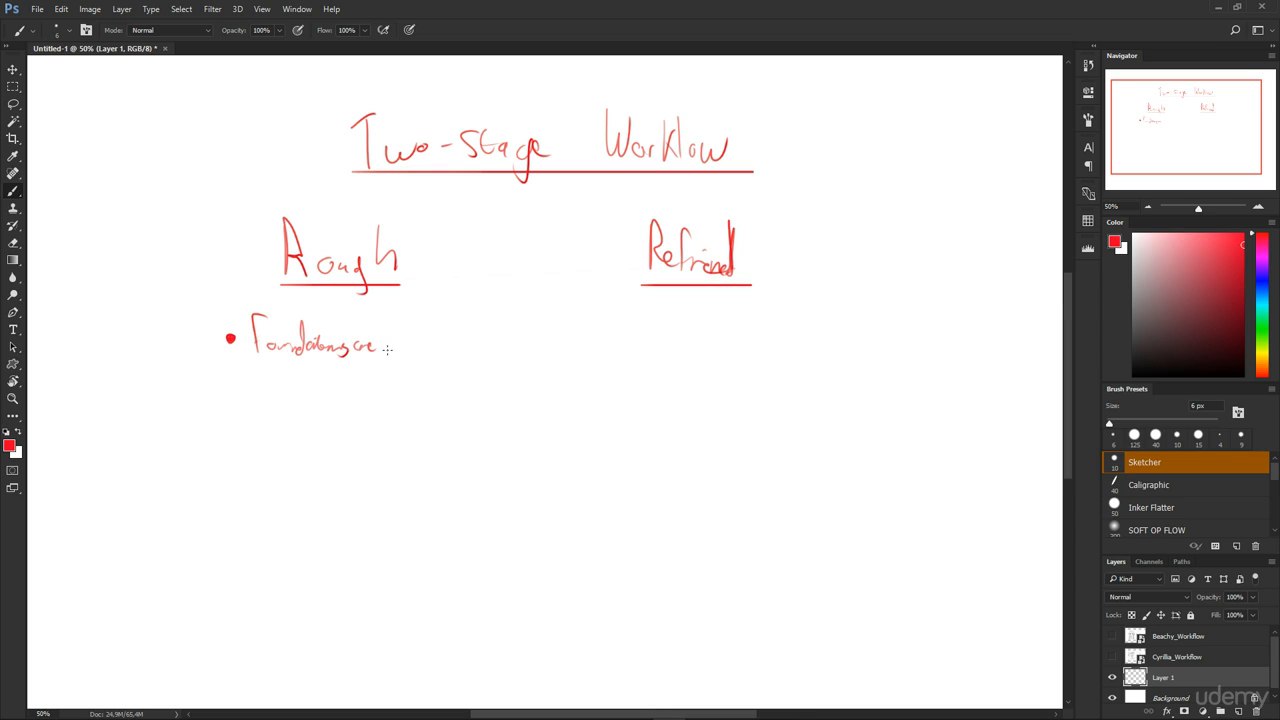
pyautogui.moveTo(385, 345); pyautogui.dragTo(425, 335)
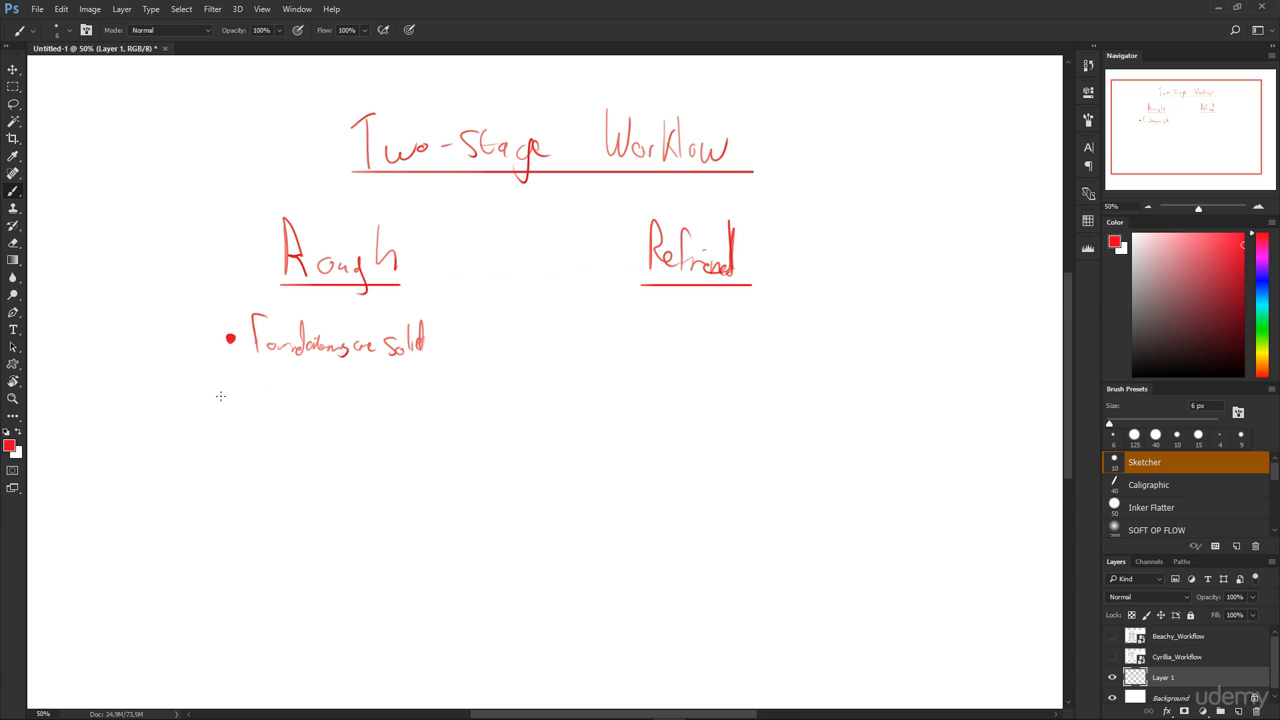
pyautogui.moveTo(230, 398); pyautogui.dragTo(270, 405)
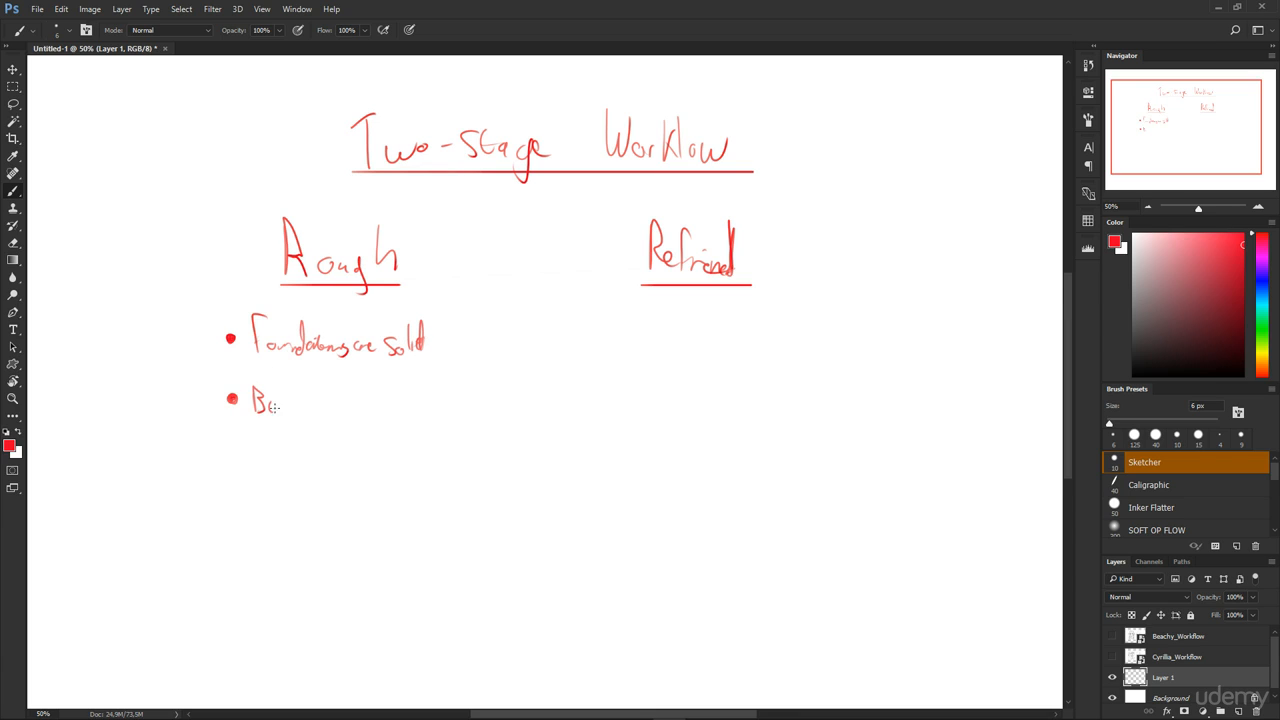
pyautogui.moveTo(262, 400); pyautogui.dragTo(290, 405)
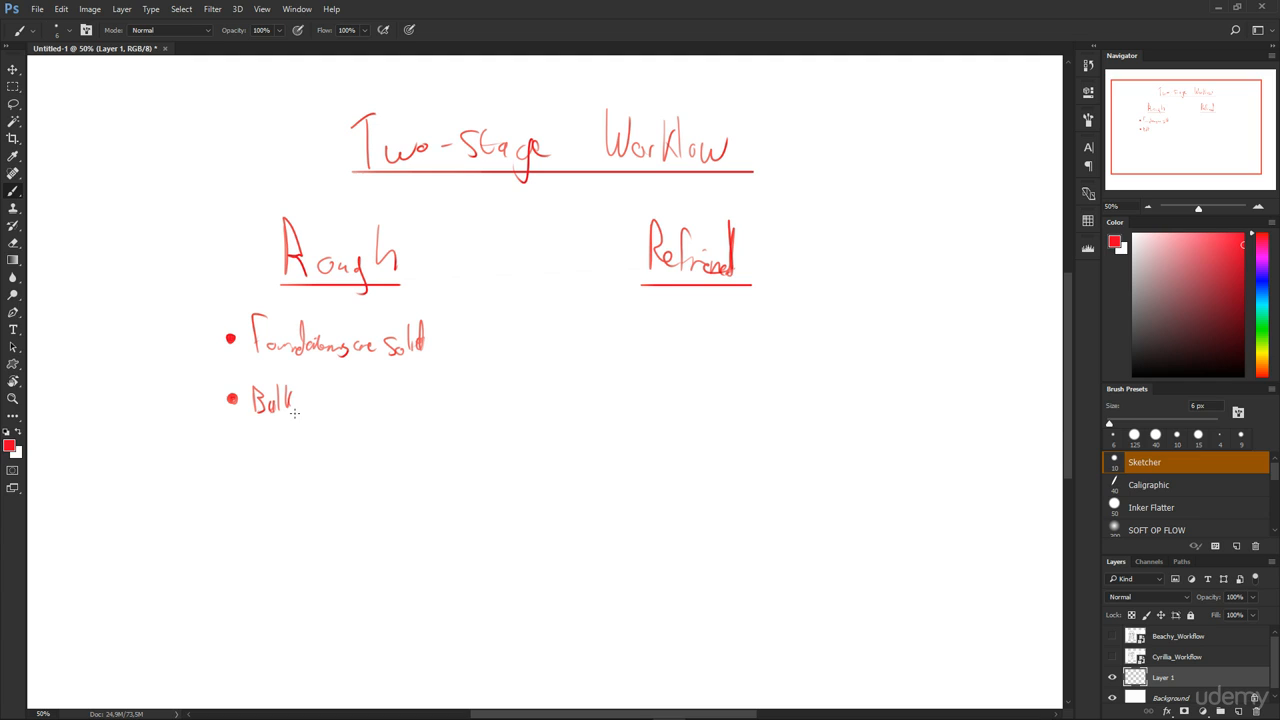
pyautogui.moveTo(300, 400); pyautogui.dragTo(350, 400)
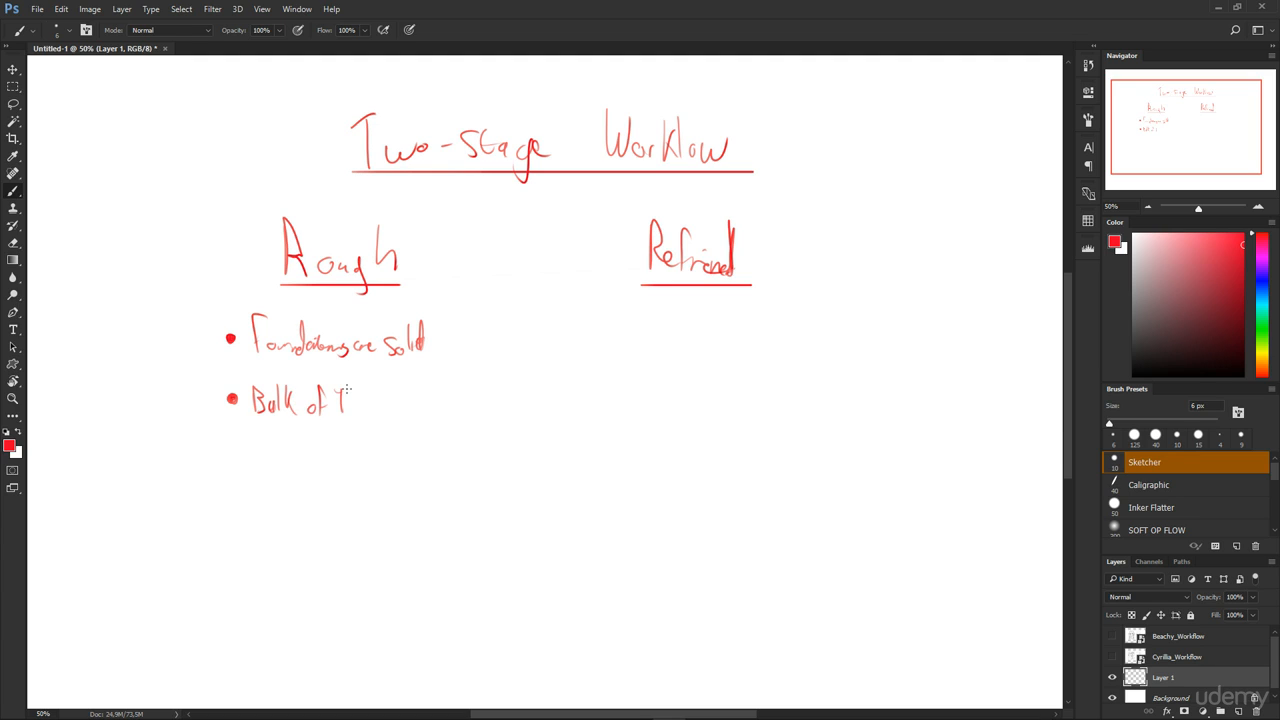
pyautogui.moveTo(345, 405); pyautogui.dragTo(405, 415)
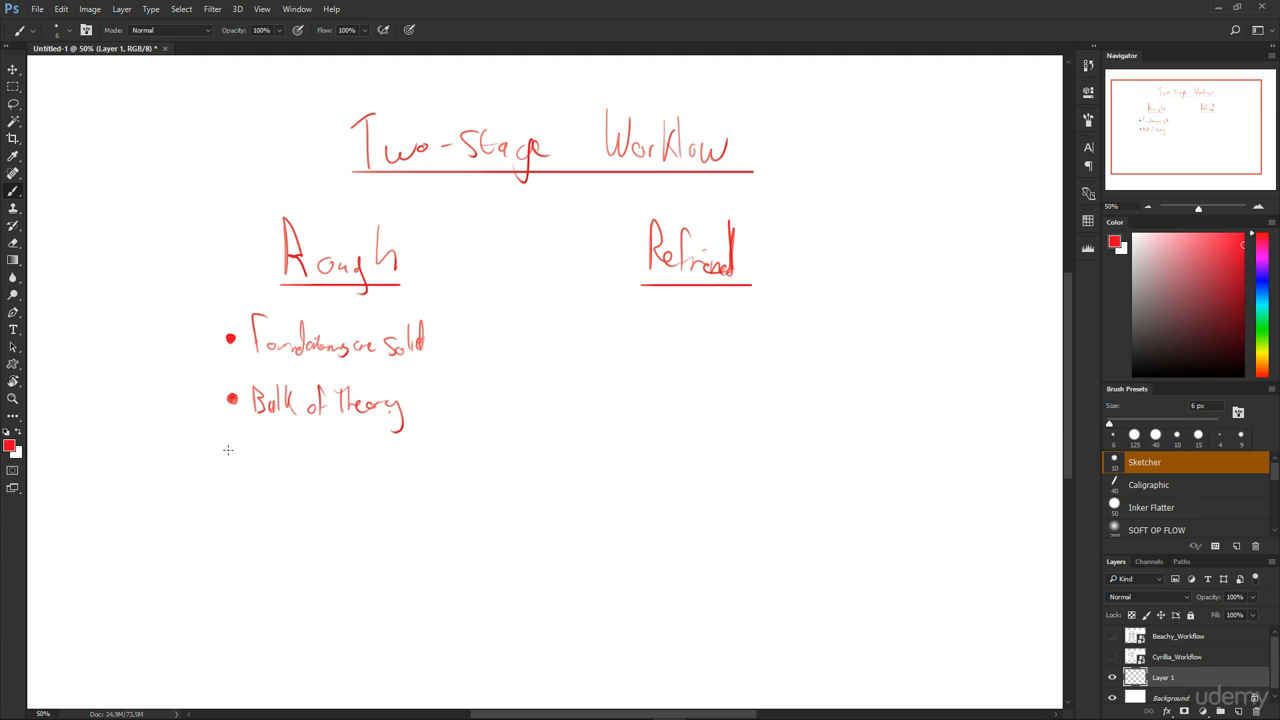
pyautogui.moveTo(230, 450); pyautogui.dragTo(270, 460)
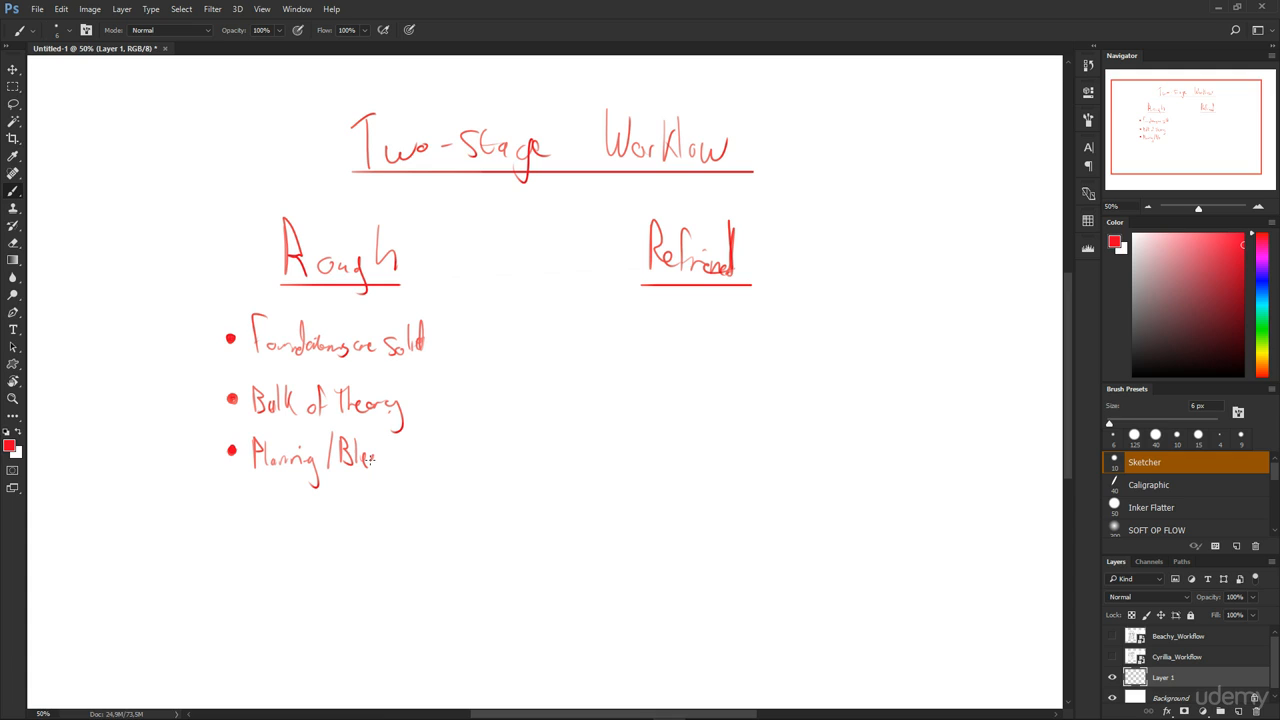
pyautogui.moveTo(378, 460); pyautogui.dragTo(422, 460)
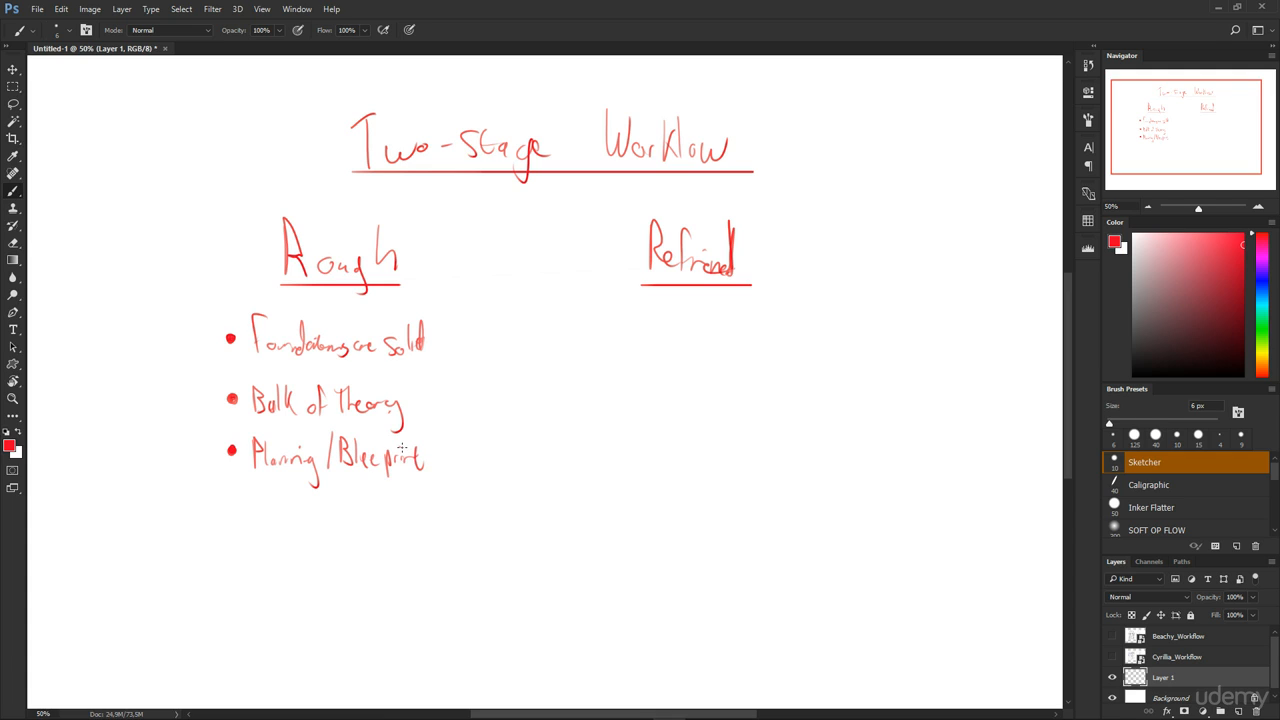
pyautogui.moveTo(447, 489)
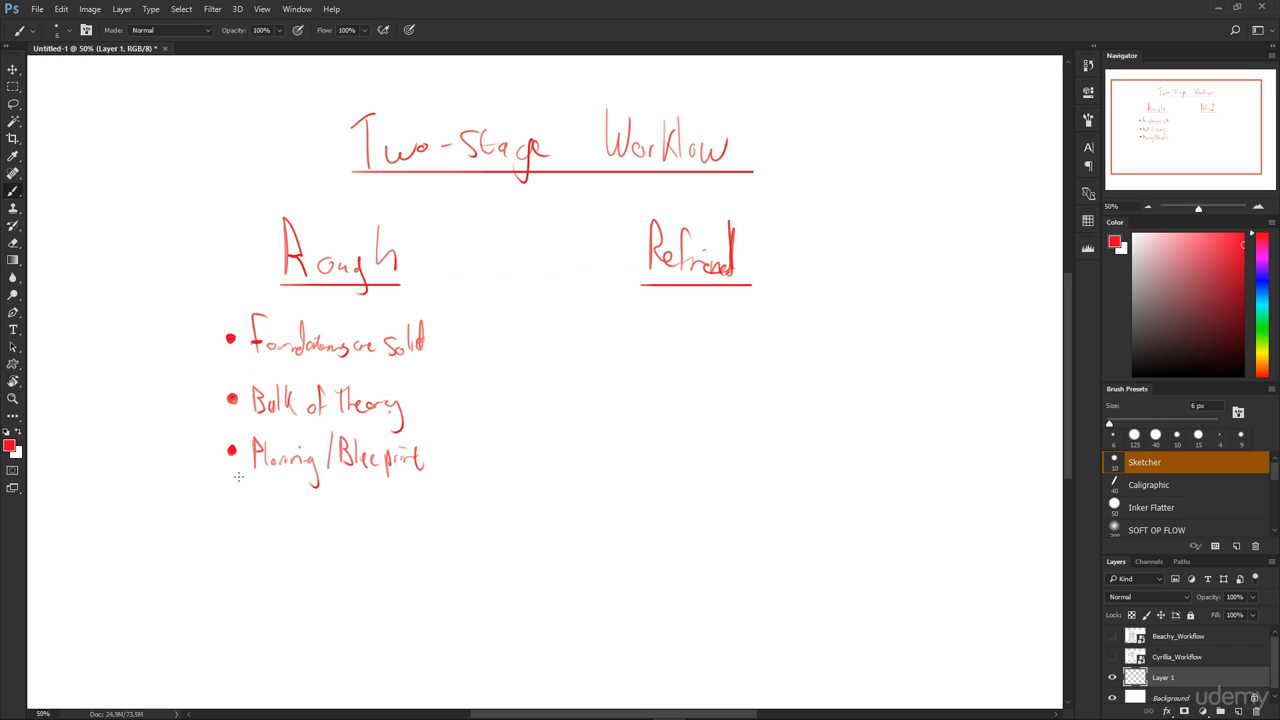
# Add bullets Loose and Care-free, then a scribbled circle with 'UGLY' beside it
pyautogui.moveTo(255, 505); pyautogui.dragTo(290, 510)
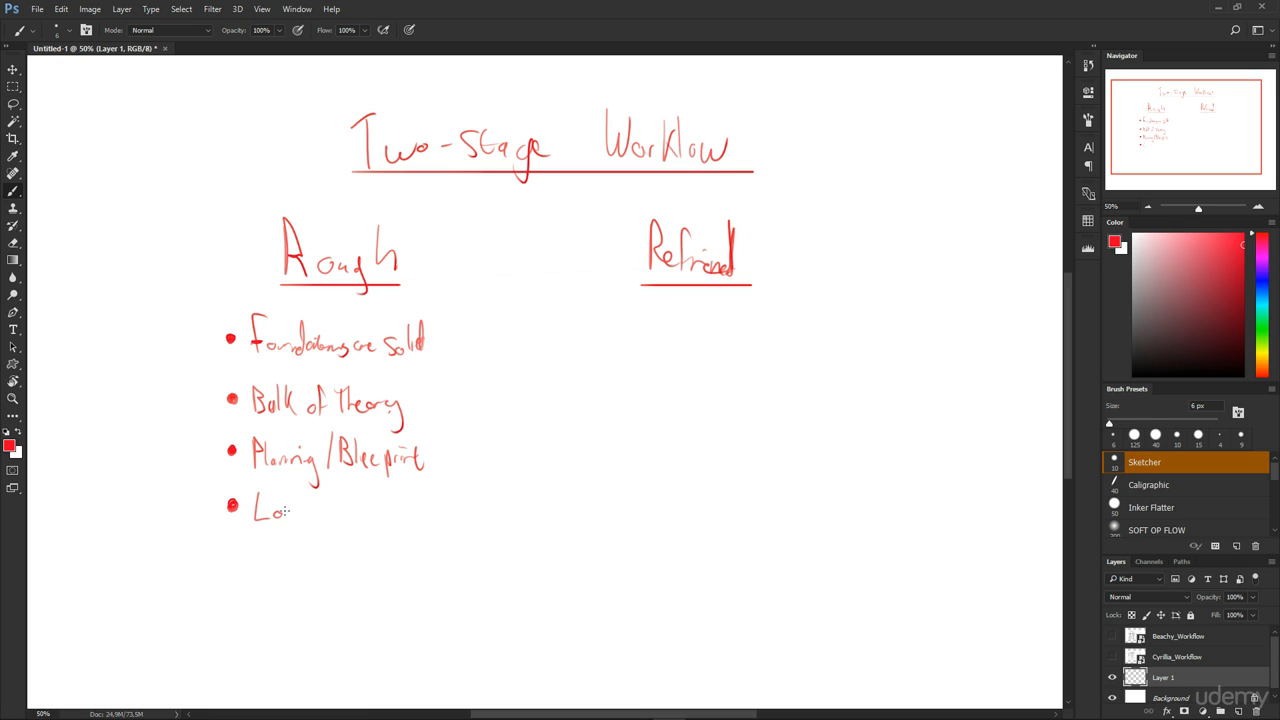
pyautogui.moveTo(290, 512); pyautogui.dragTo(322, 512)
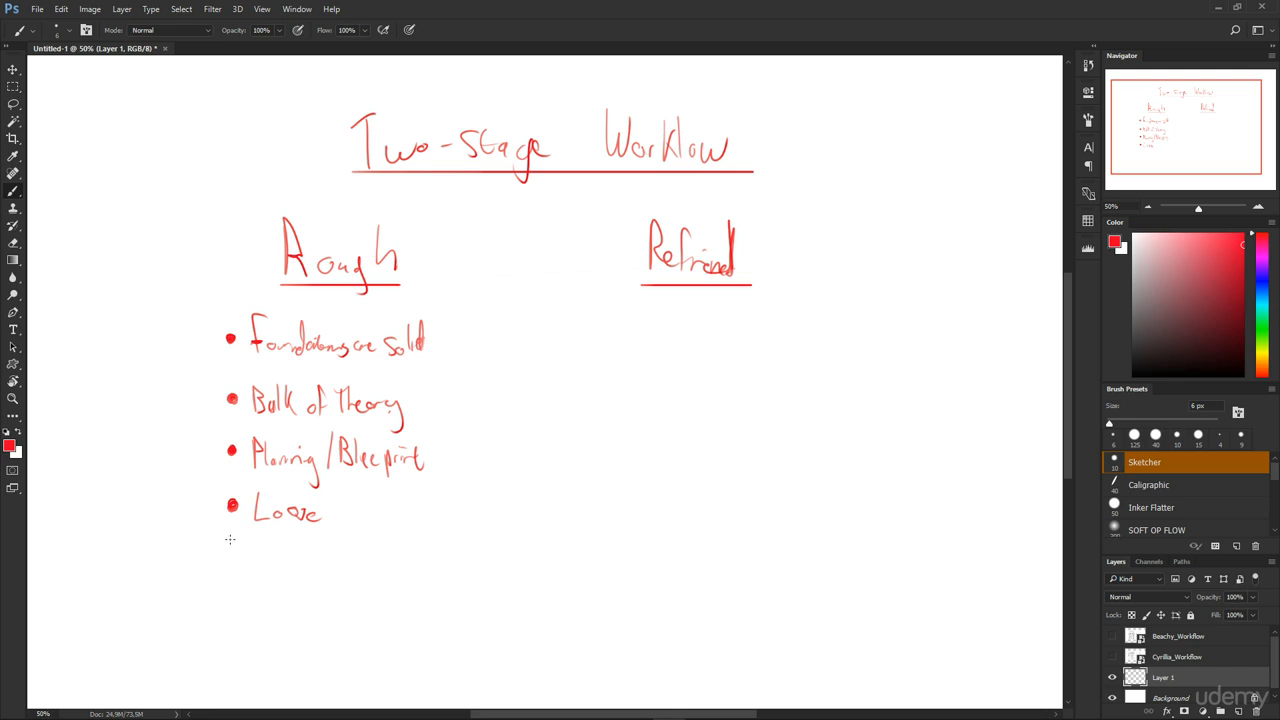
pyautogui.moveTo(248, 552); pyautogui.dragTo(295, 555)
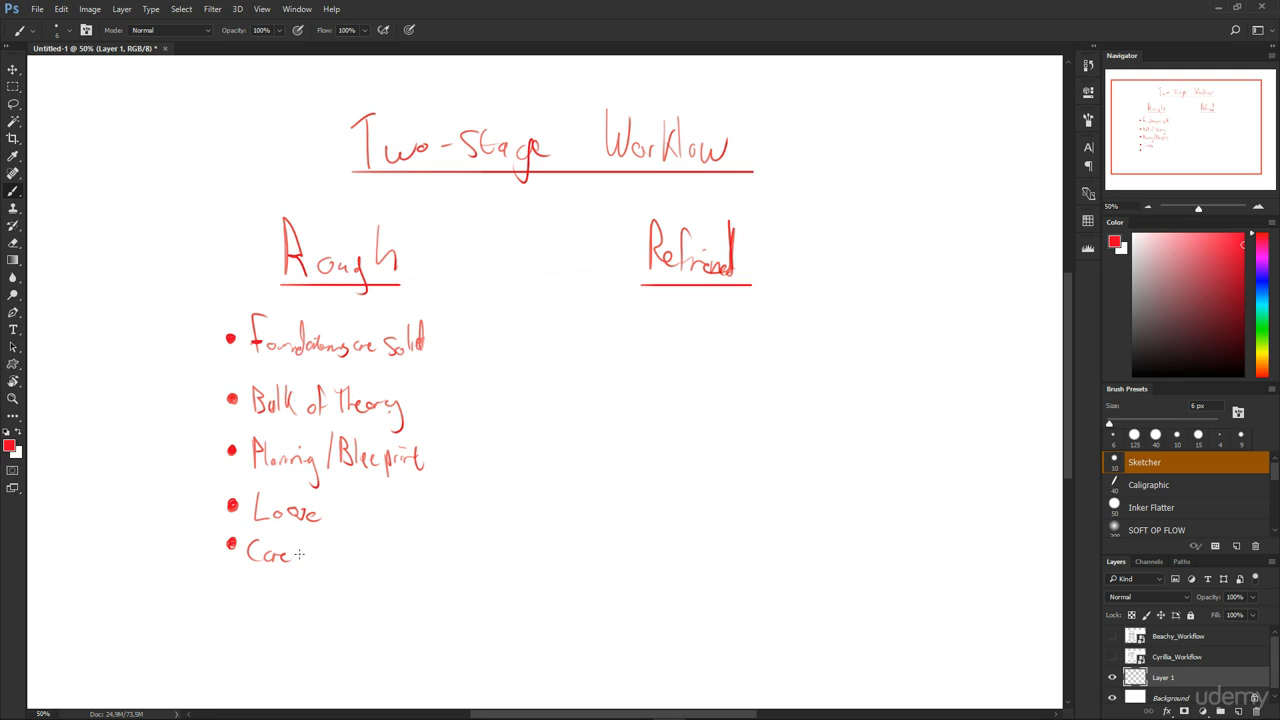
pyautogui.moveTo(293, 555); pyautogui.dragTo(357, 555)
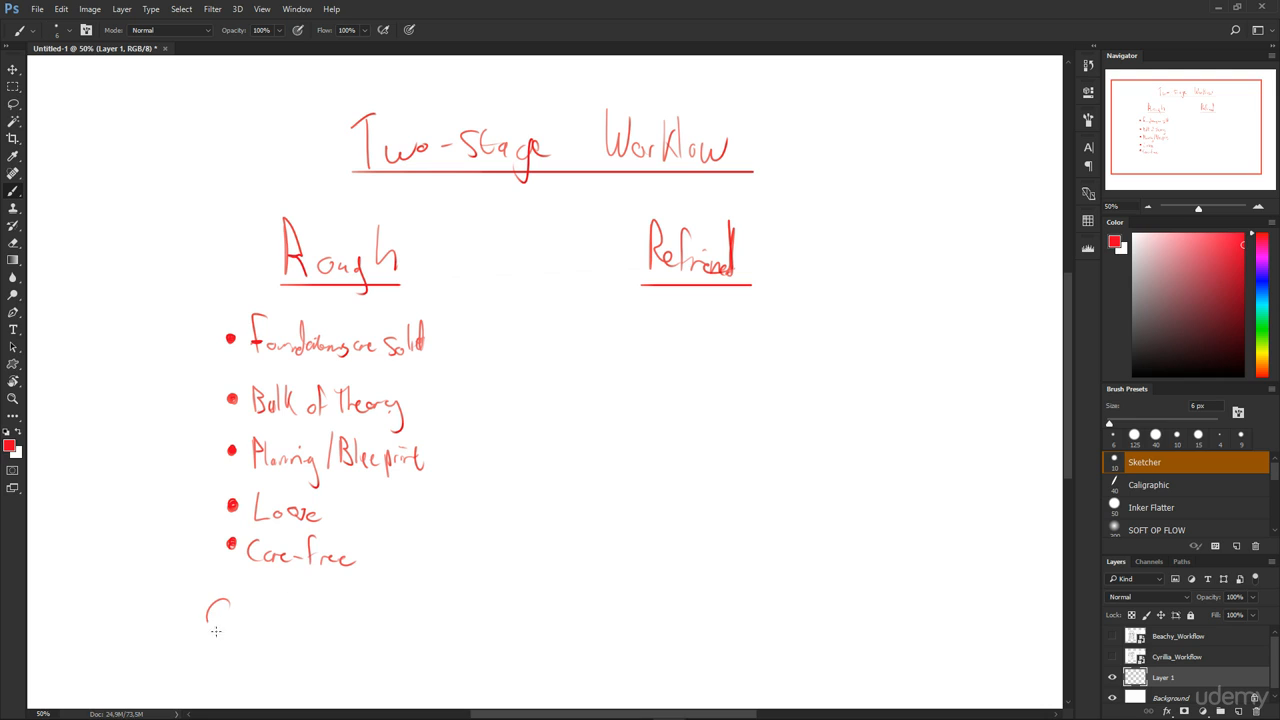
pyautogui.moveTo(220, 615); pyautogui.dragTo(320, 640)
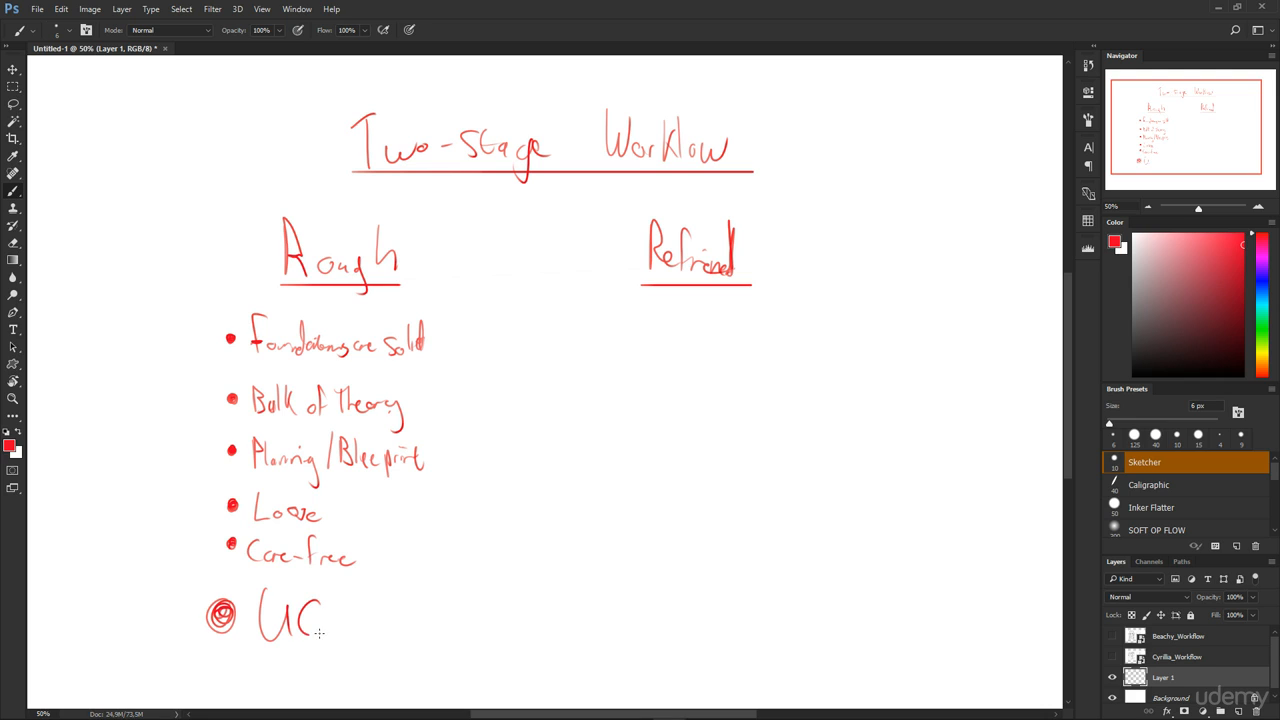
pyautogui.moveTo(300, 610); pyautogui.dragTo(385, 640)
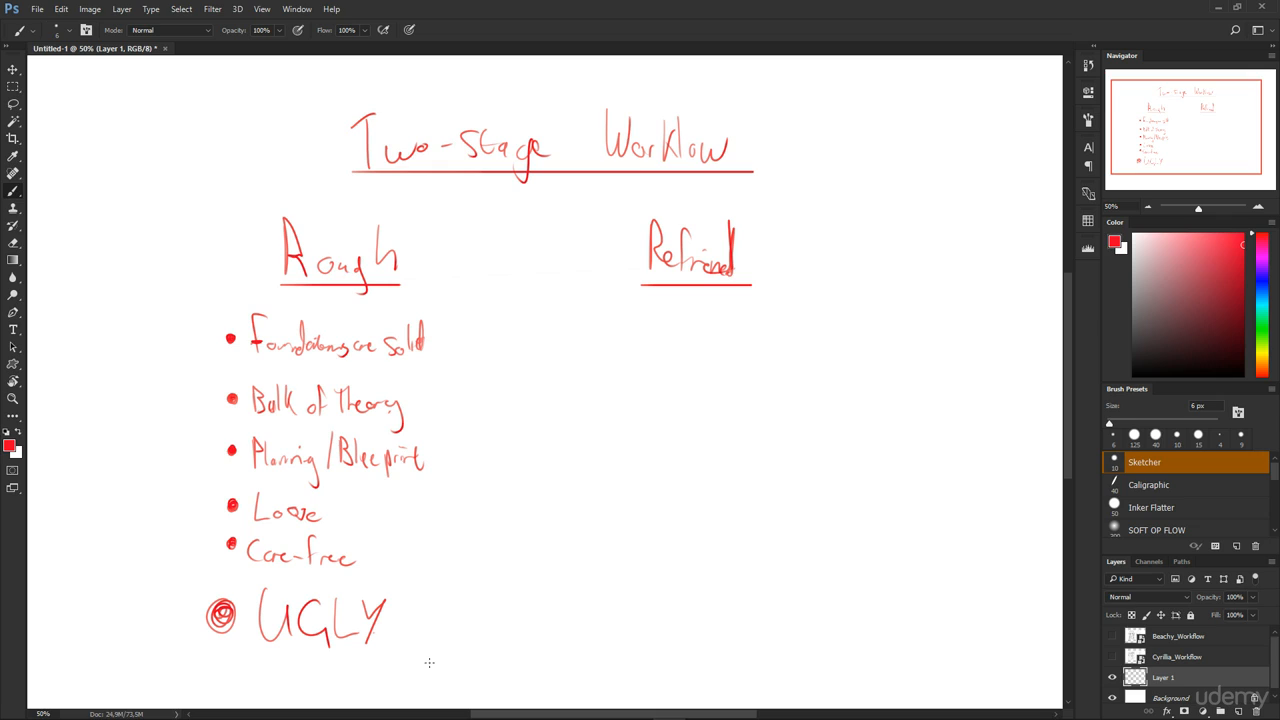
pyautogui.moveTo(415, 627)
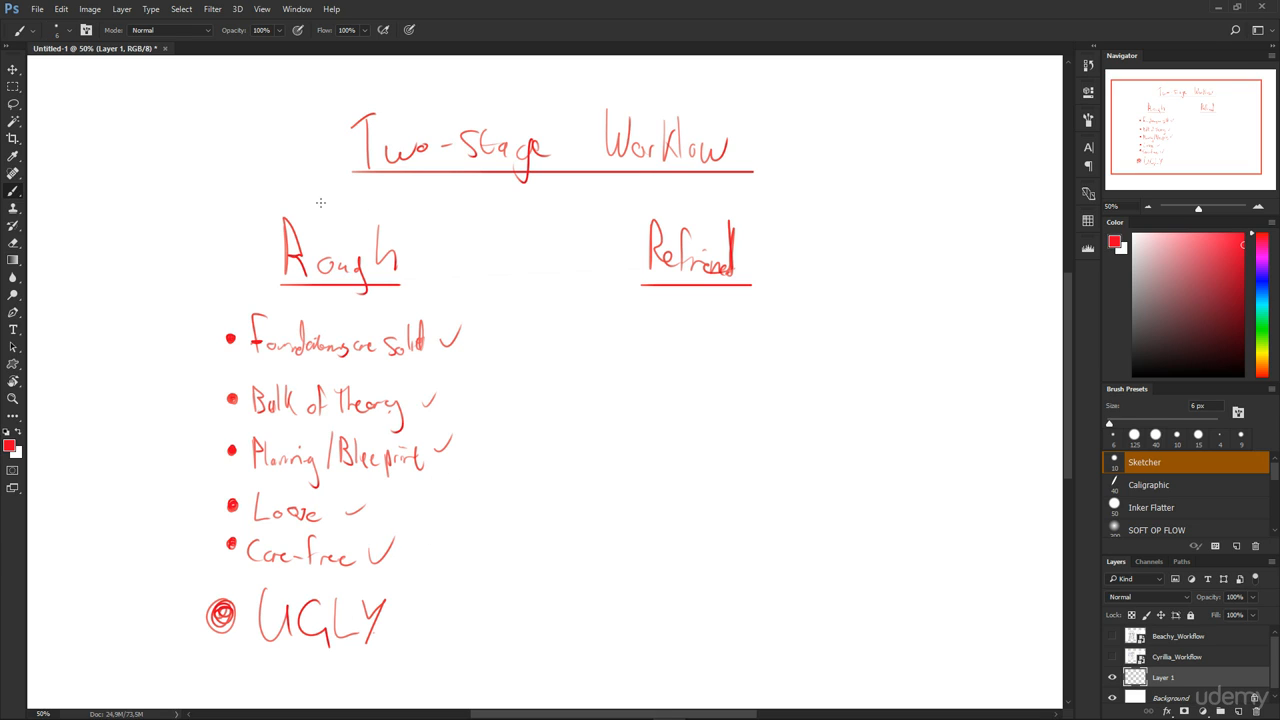
pyautogui.moveTo(379, 606)
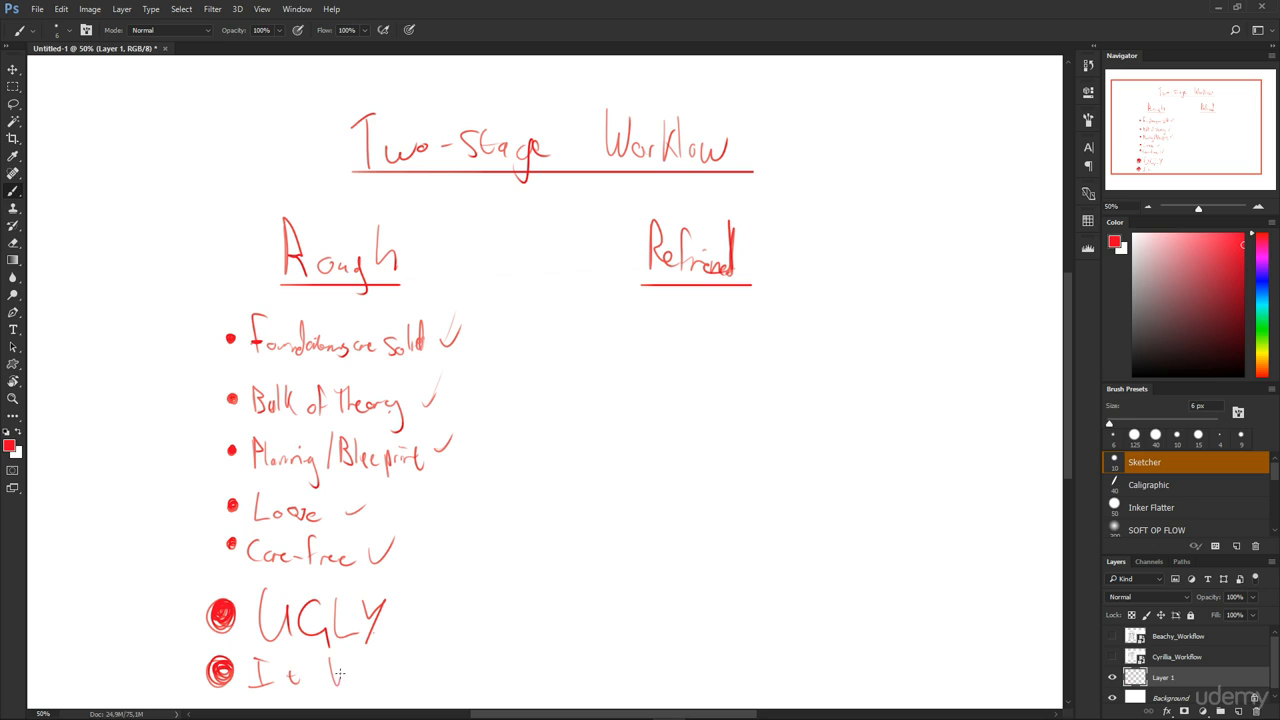
# Write the remaining letters so the last Rough bullet reads 'It Works'
pyautogui.moveTo(330, 670); pyautogui.dragTo(400, 670)
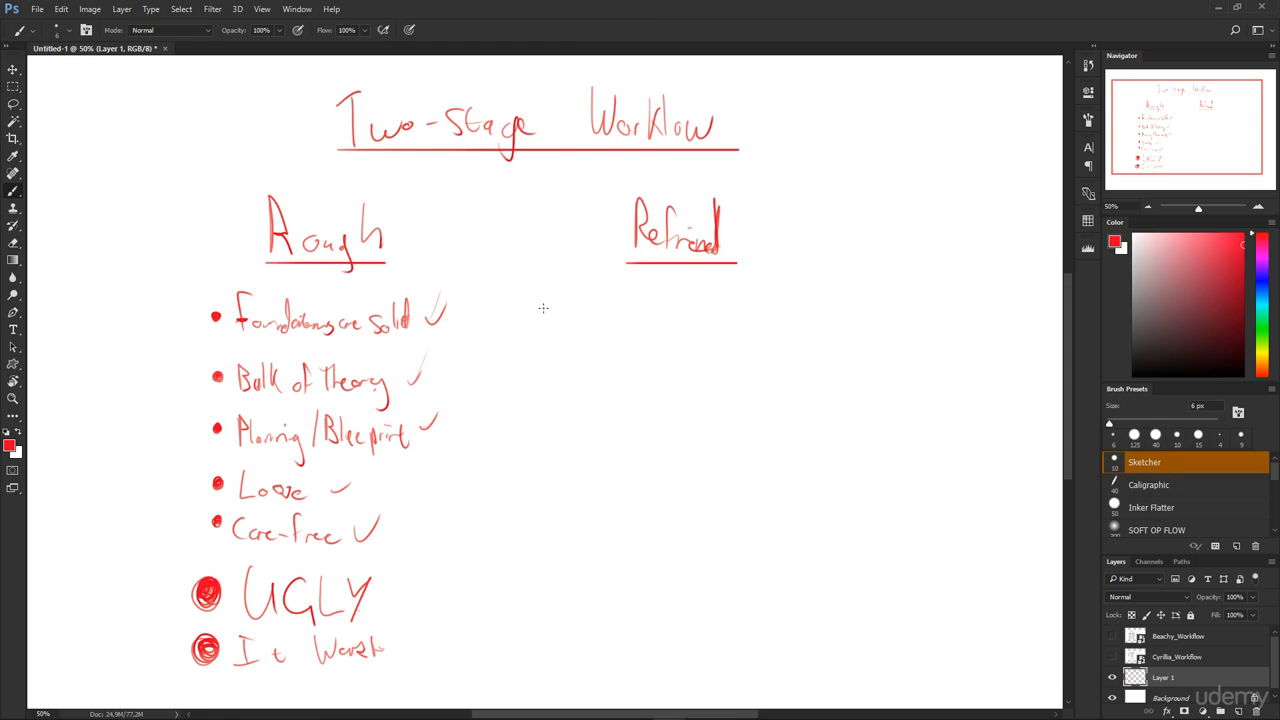
pyautogui.moveTo(373, 258)
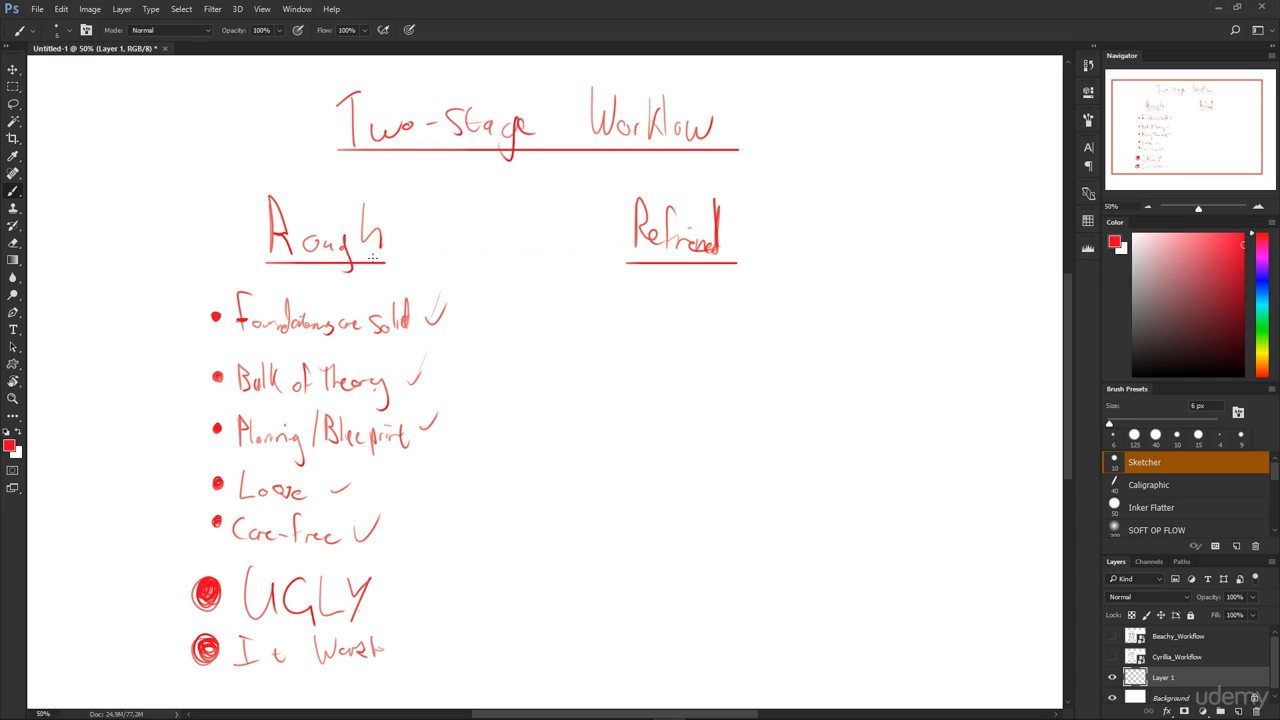
pyautogui.moveTo(669, 287)
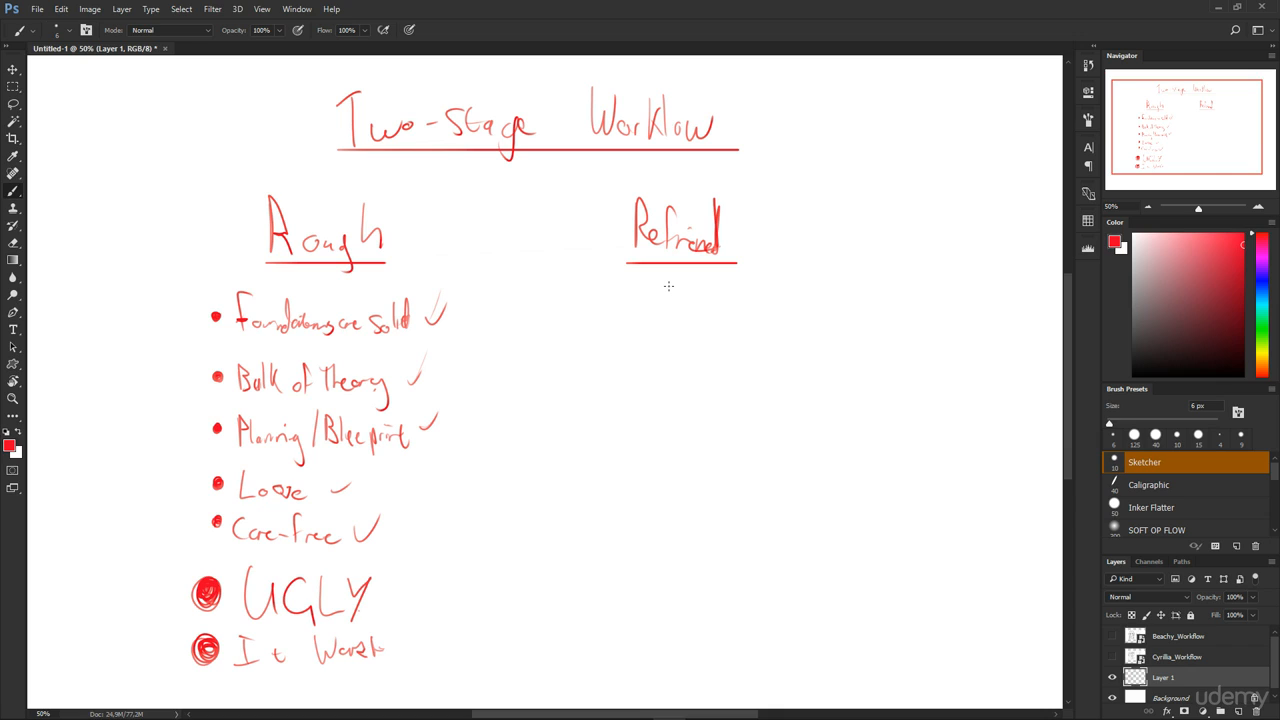
pyautogui.moveTo(621, 307)
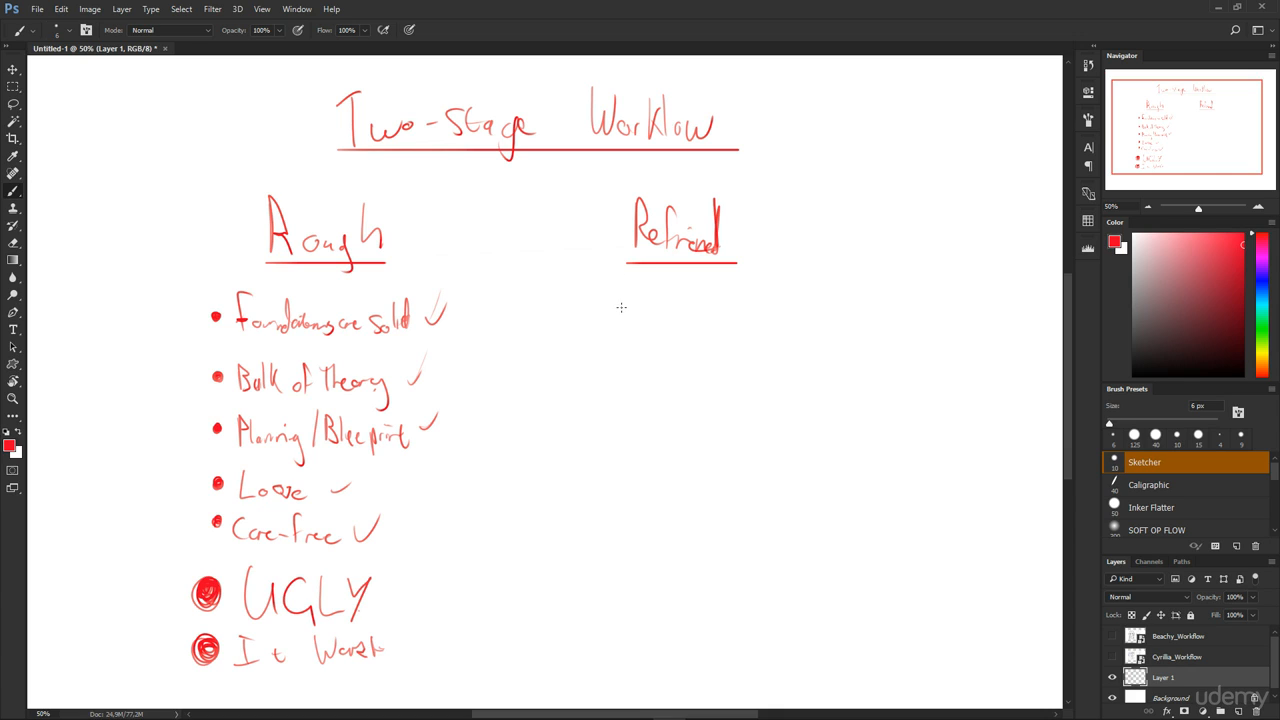
# Bullet 'professionalism' and 'neatness/cleanliness' under the Refined heading
pyautogui.moveTo(620, 310); pyautogui.dragTo(655, 300)
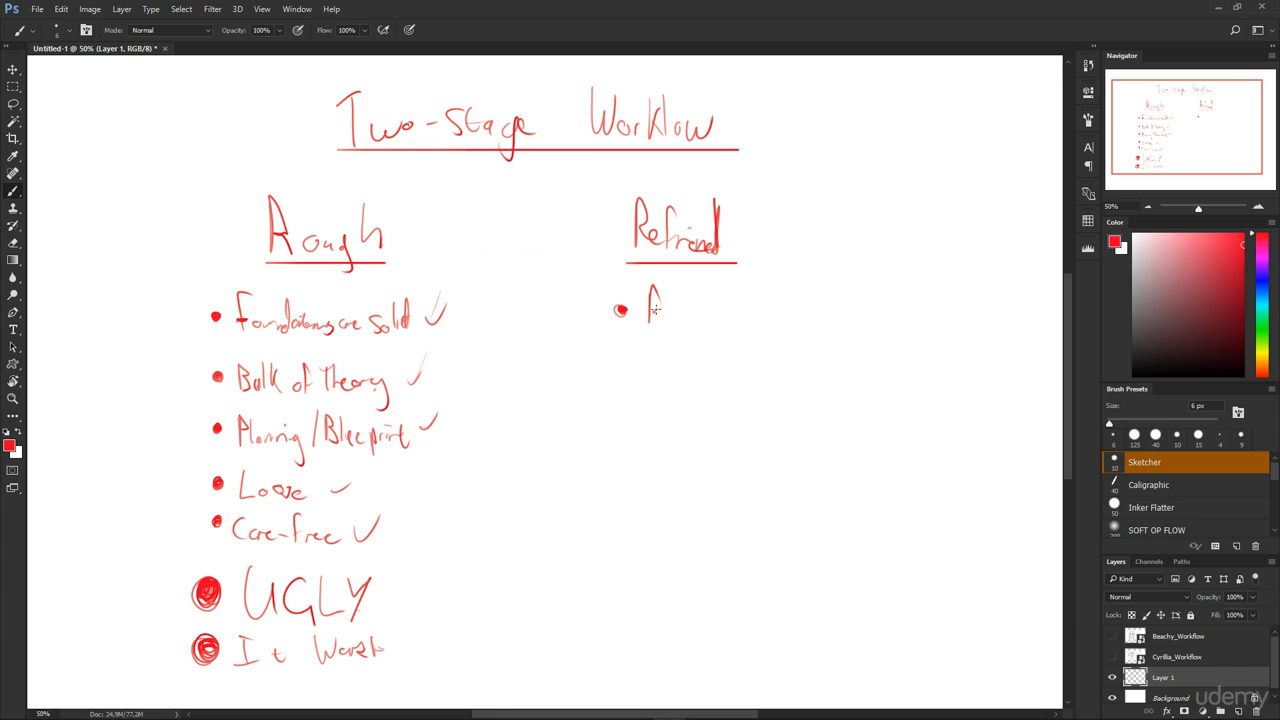
pyautogui.moveTo(650, 305); pyautogui.dragTo(700, 312)
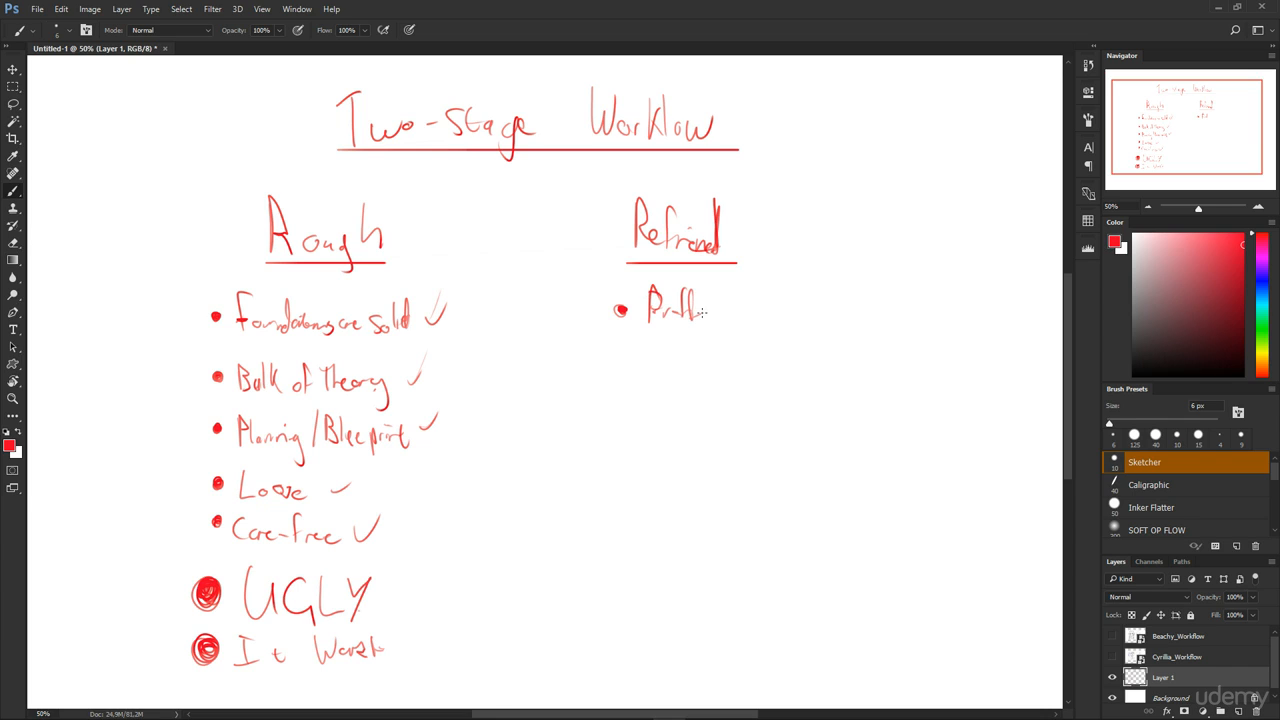
pyautogui.moveTo(710, 310); pyautogui.dragTo(795, 310)
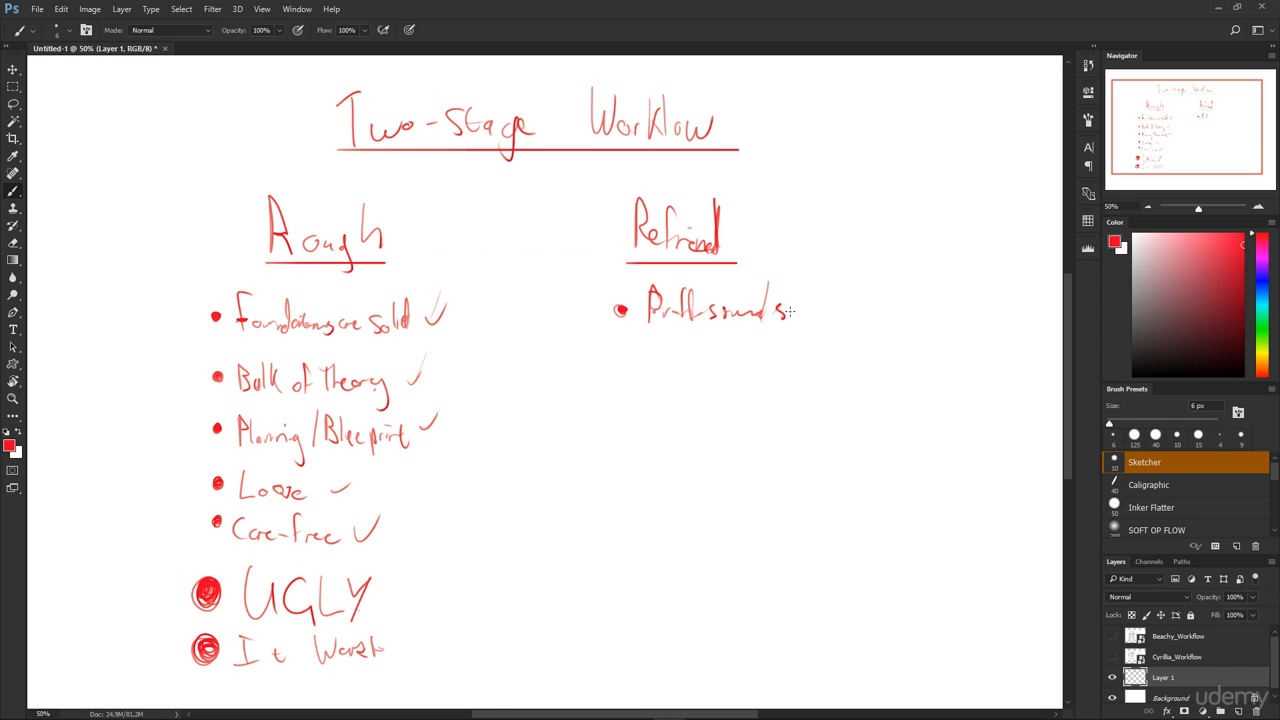
pyautogui.moveTo(790, 310); pyautogui.dragTo(620, 360)
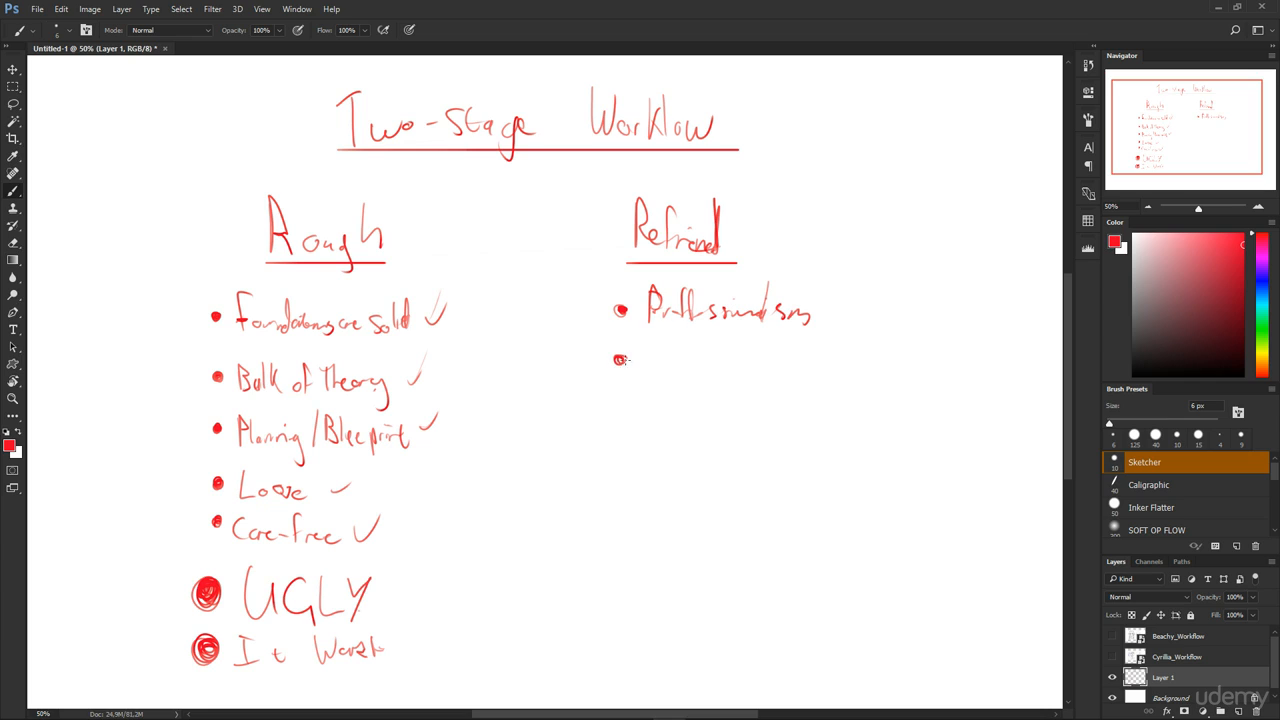
pyautogui.moveTo(635, 362); pyautogui.dragTo(685, 362)
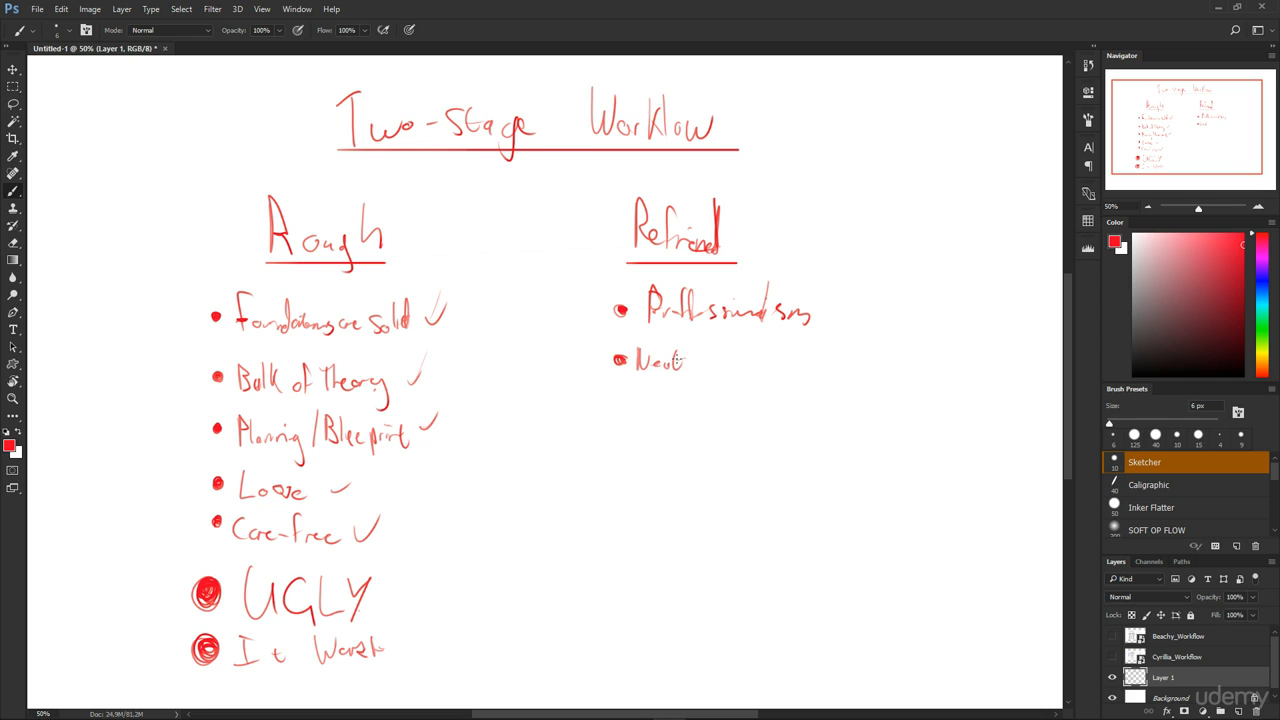
pyautogui.moveTo(685, 362); pyautogui.dragTo(755, 360)
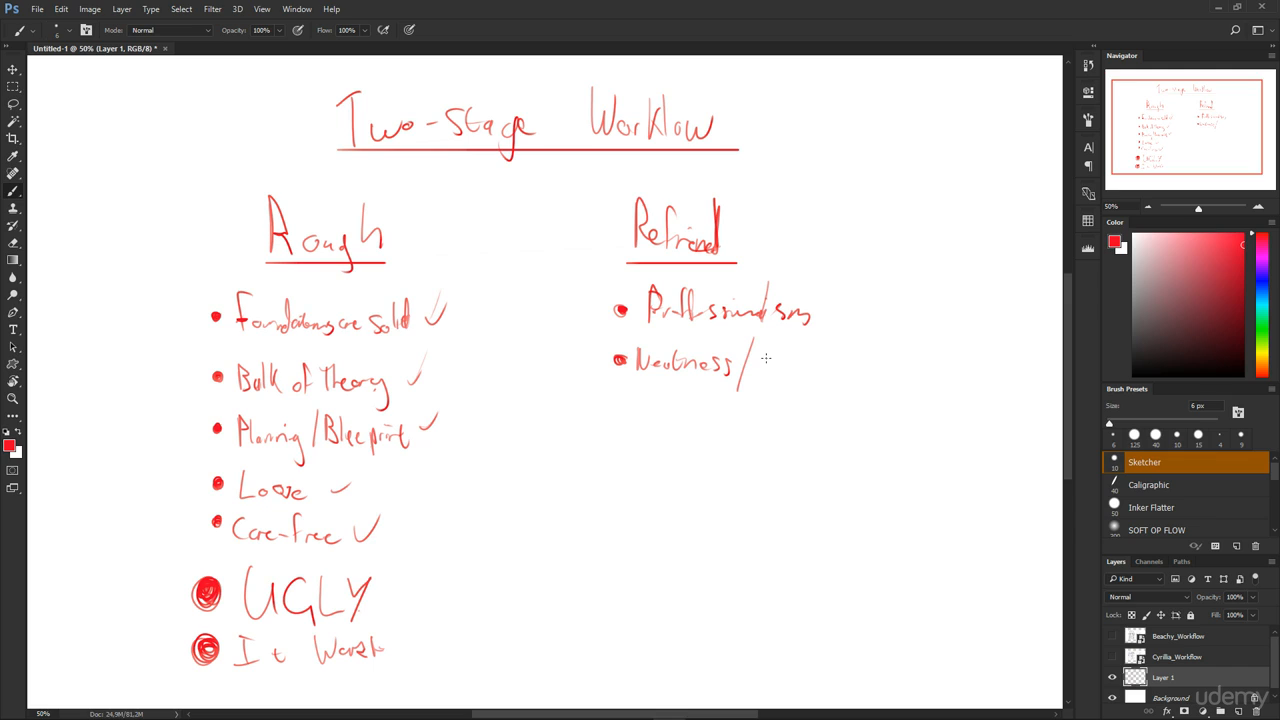
pyautogui.moveTo(760, 365); pyautogui.dragTo(815, 365)
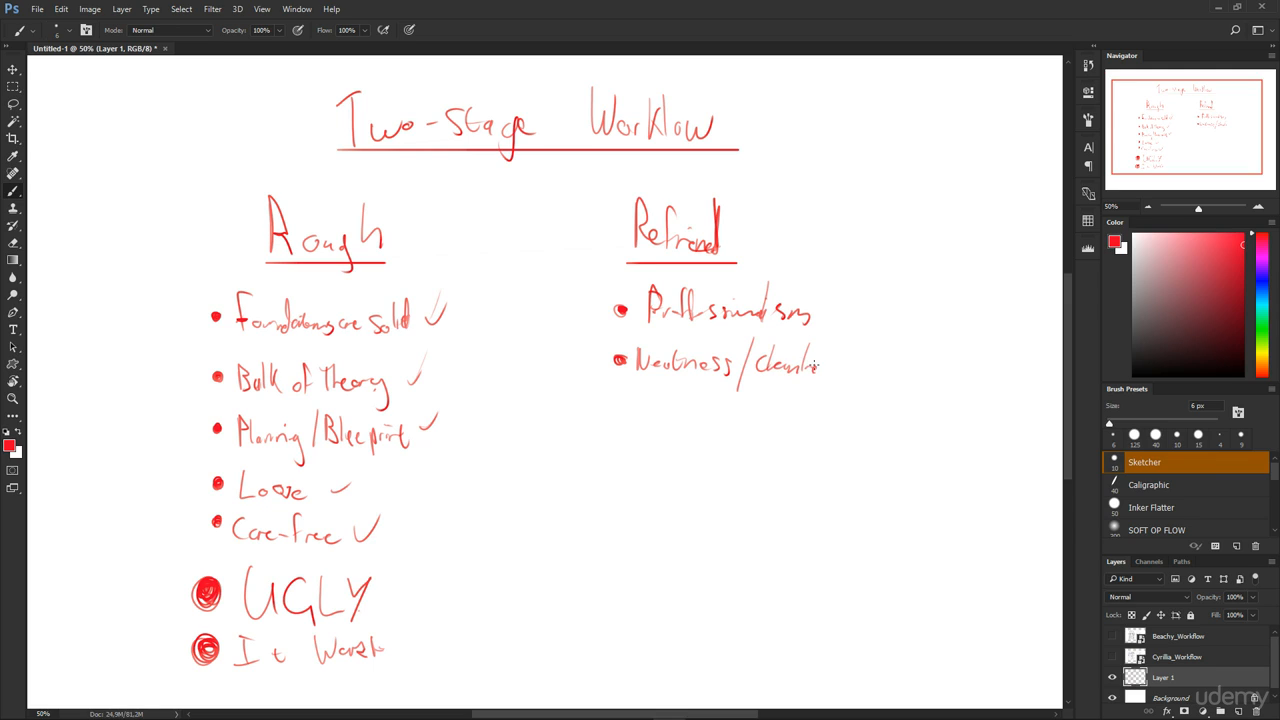
pyautogui.moveTo(820, 365); pyautogui.dragTo(850, 370)
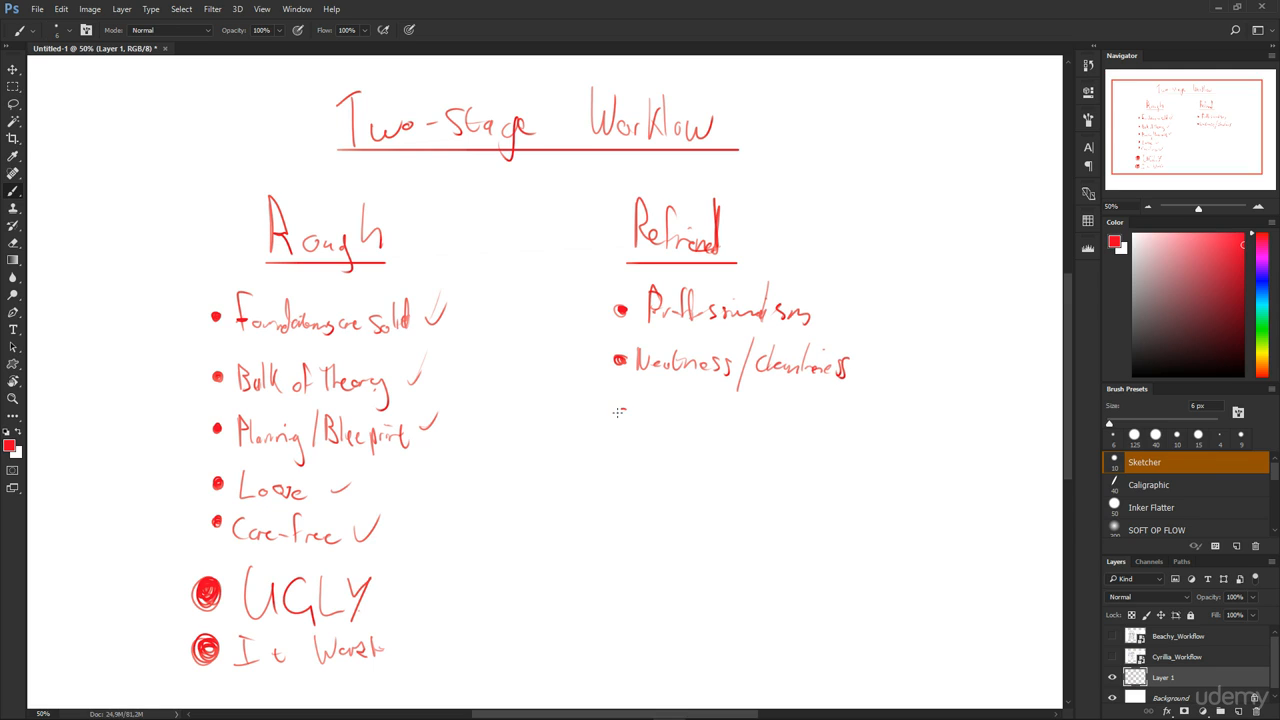
# Add the bullets 'good presentation' and 'prettiness' below them
pyautogui.moveTo(630, 415); pyautogui.dragTo(665, 420)
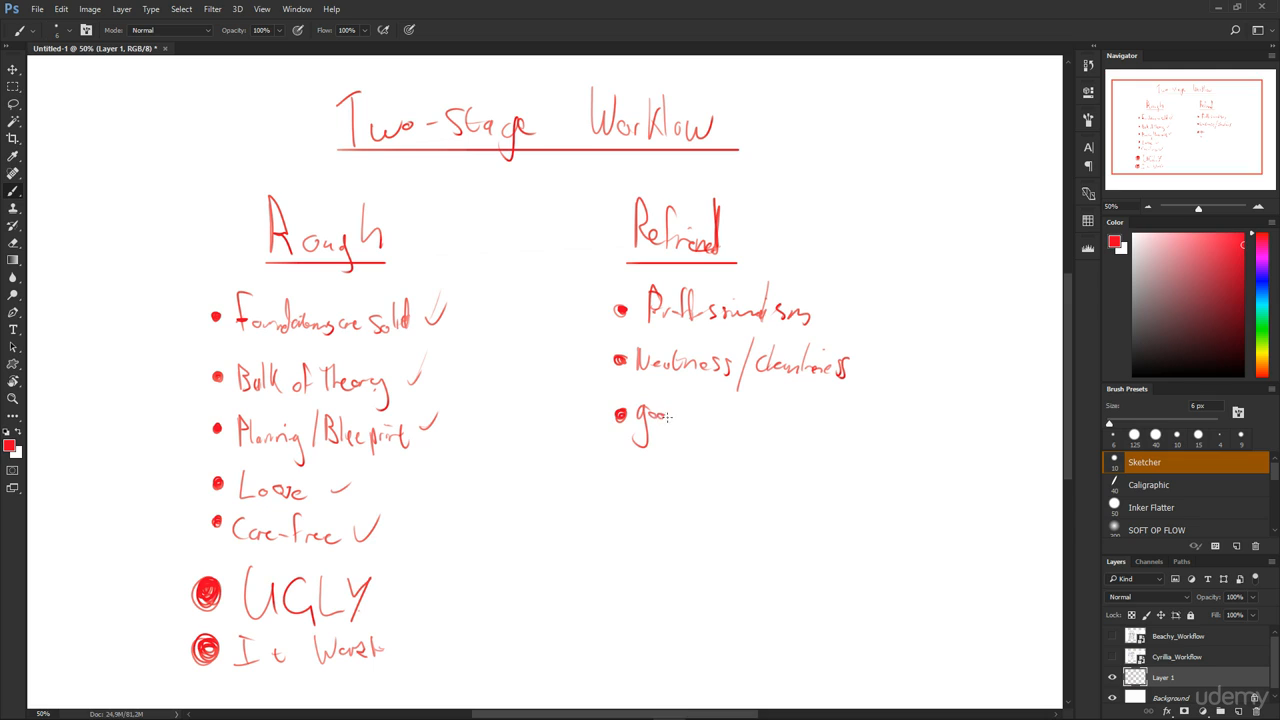
pyautogui.moveTo(680, 415); pyautogui.dragTo(745, 418)
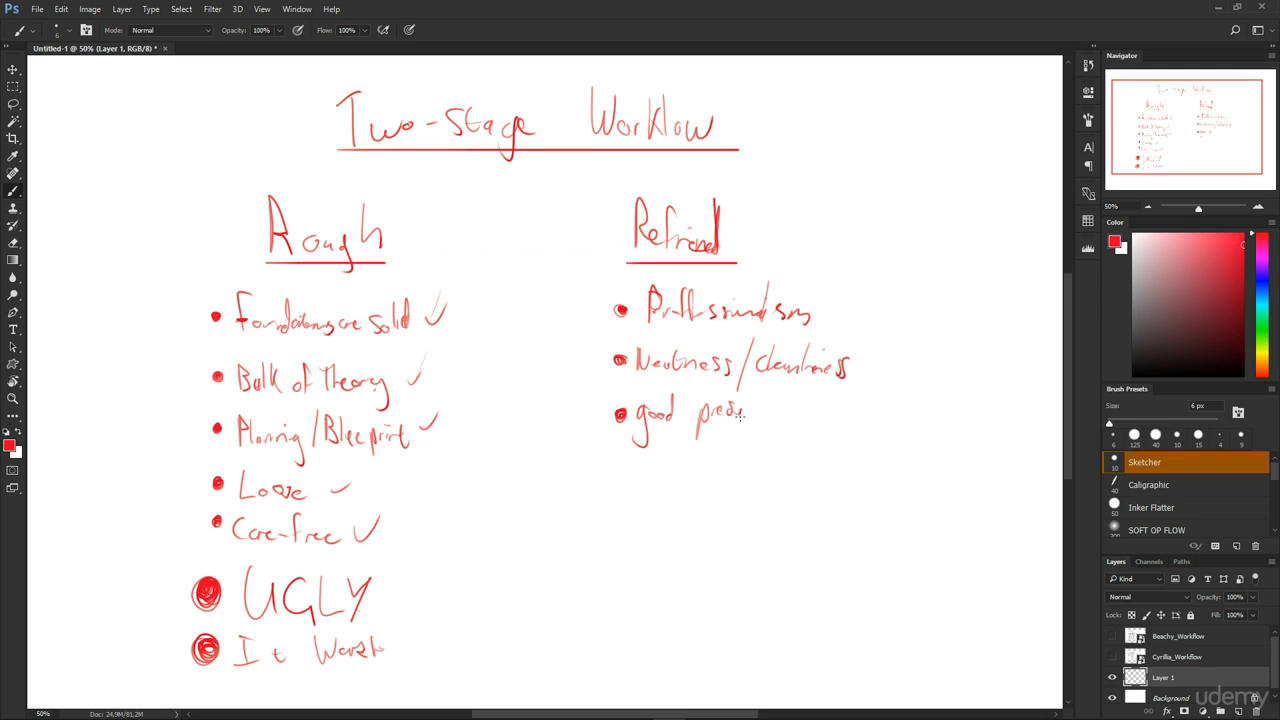
pyautogui.moveTo(745, 413); pyautogui.dragTo(800, 408)
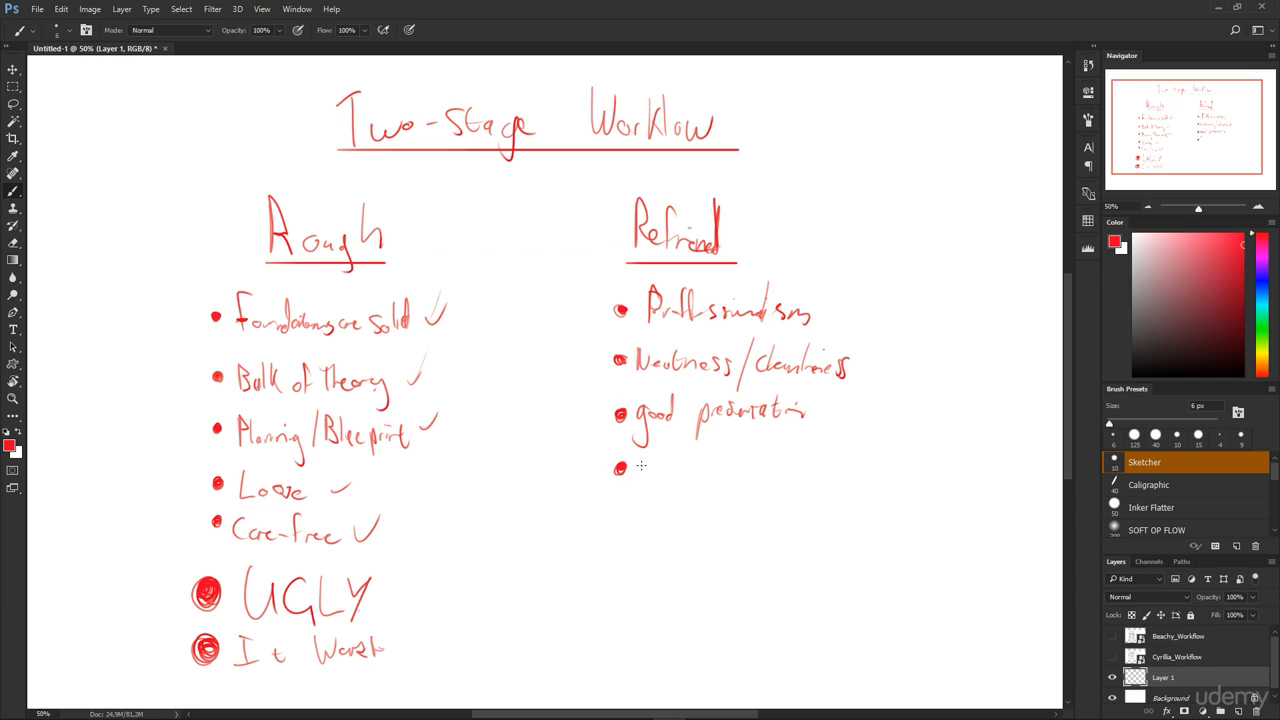
pyautogui.moveTo(638, 470); pyautogui.dragTo(690, 475)
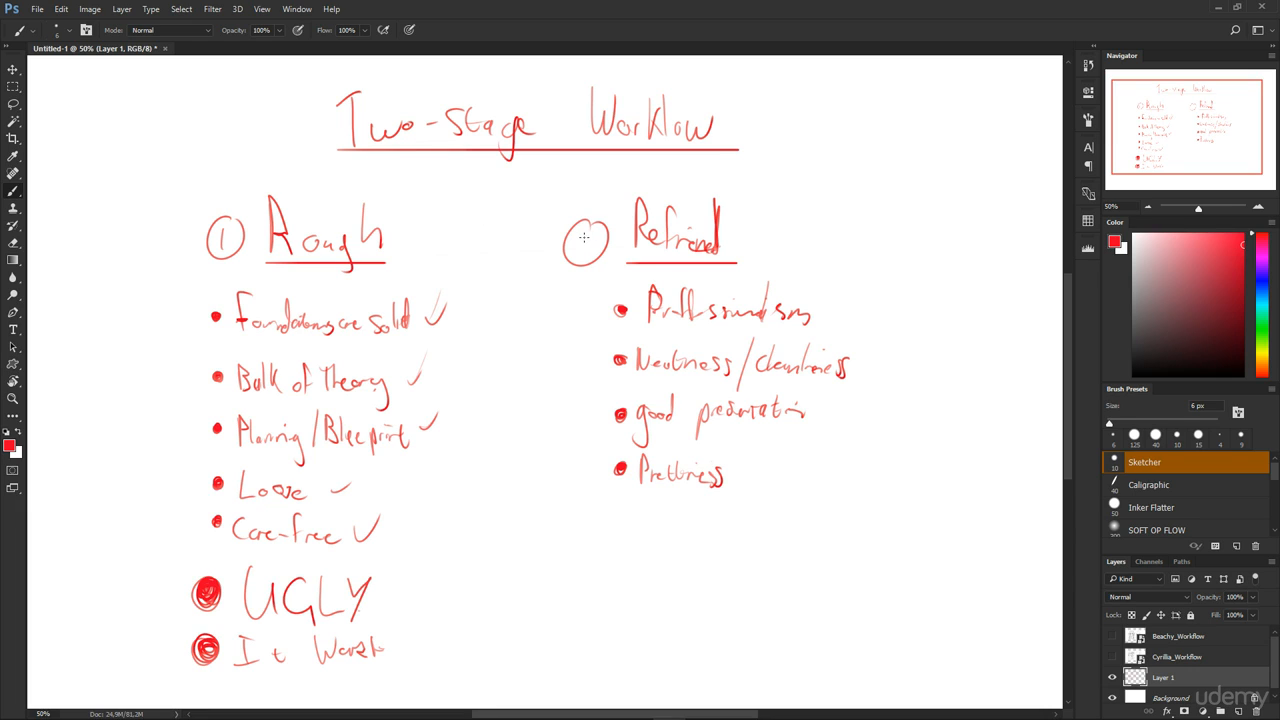
# Circle a 2 beside Refined and add a big bullet 'Make the Work look good'
pyautogui.moveTo(575, 255); pyautogui.dragTo(595, 235)
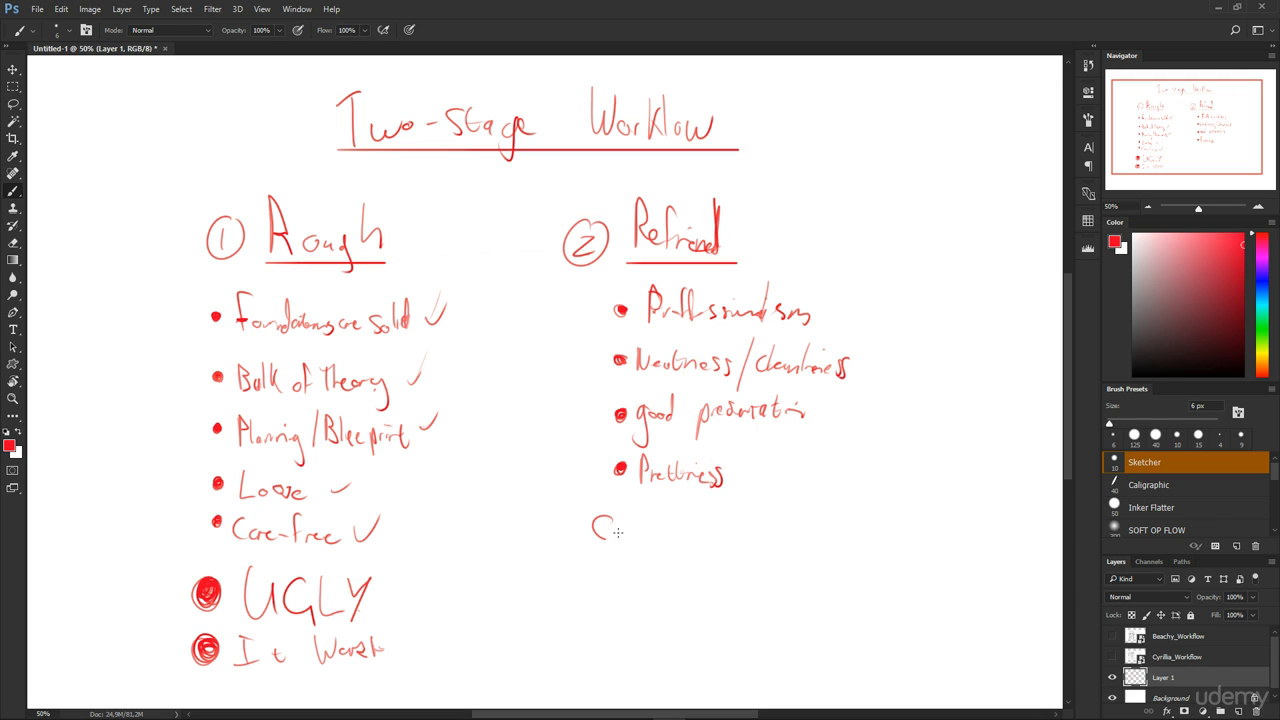
pyautogui.moveTo(600, 530); pyautogui.dragTo(685, 535)
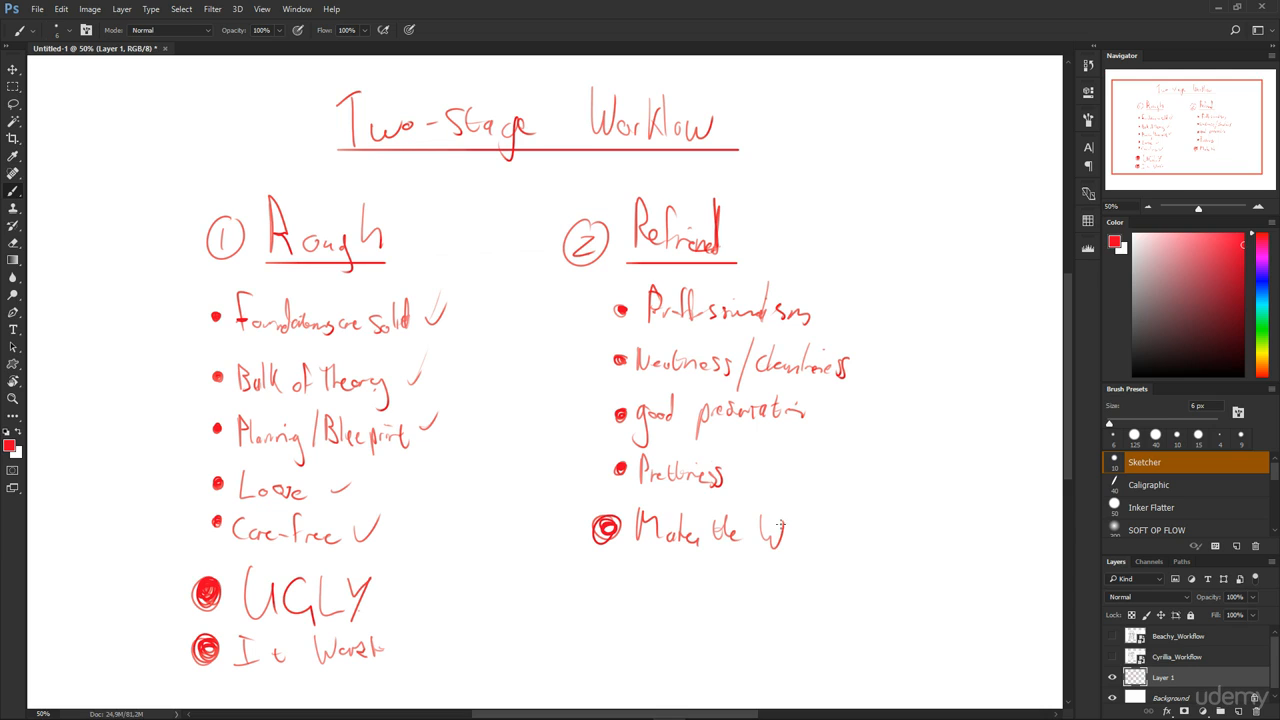
pyautogui.moveTo(780, 530); pyautogui.dragTo(825, 530)
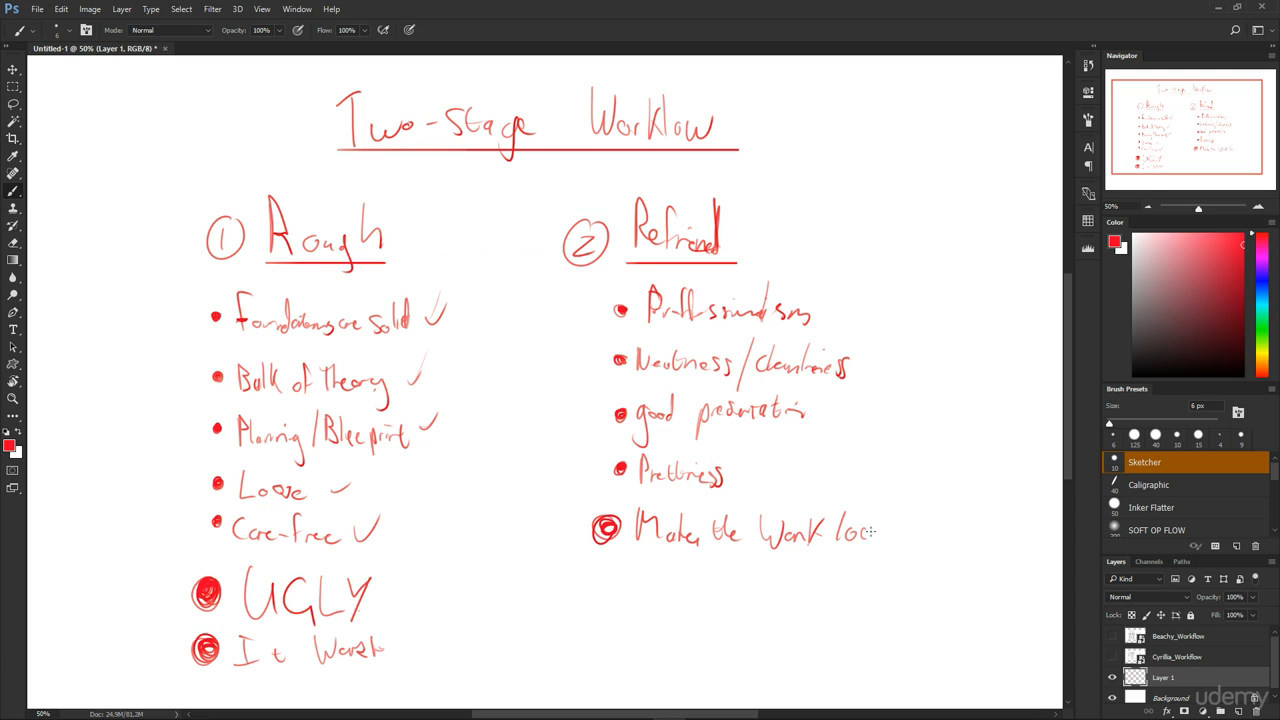
pyautogui.moveTo(870, 530); pyautogui.dragTo(935, 565)
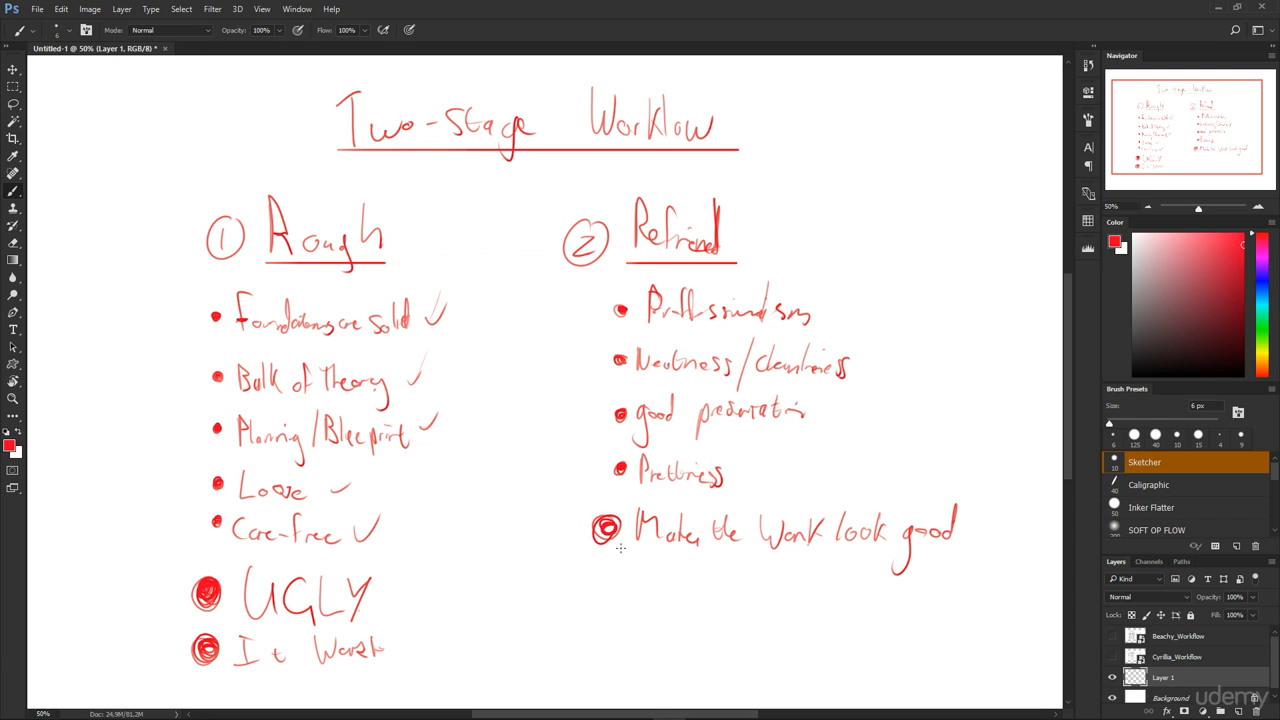
# Add a second big bullet reading 'Be free / Be the most Creative'
pyautogui.click(604, 598)
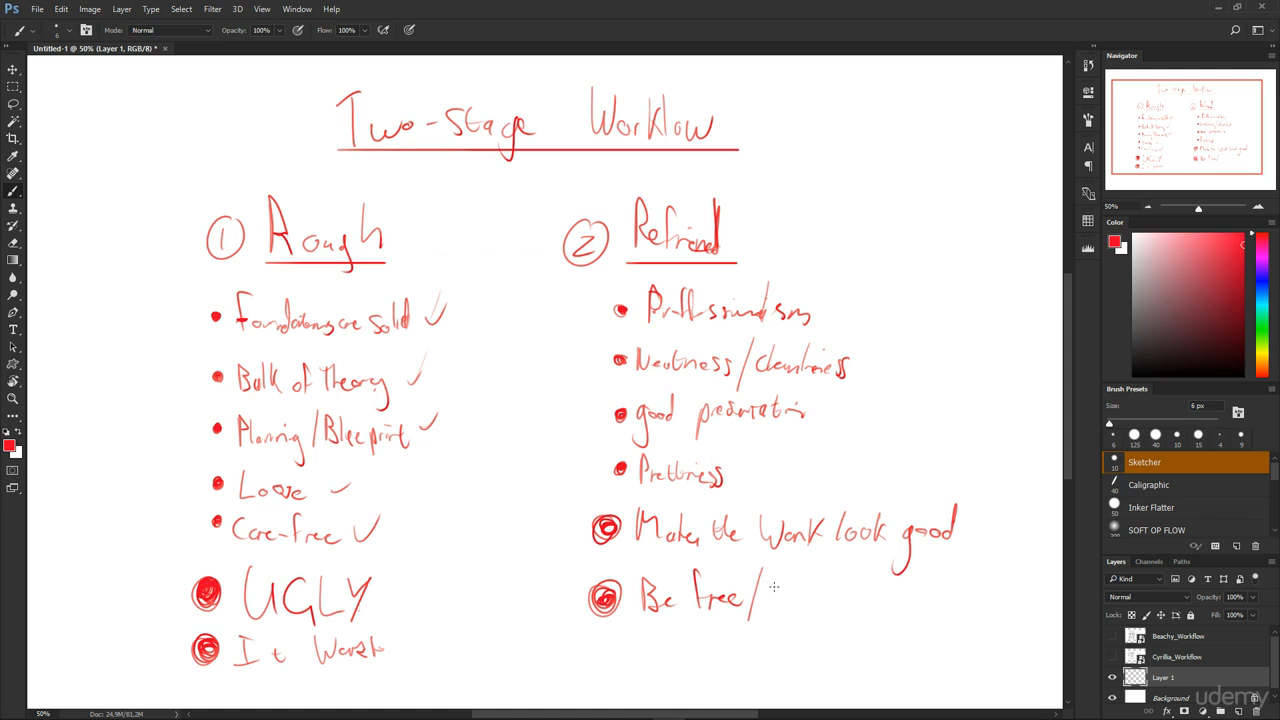
pyautogui.moveTo(770, 600); pyautogui.dragTo(835, 595)
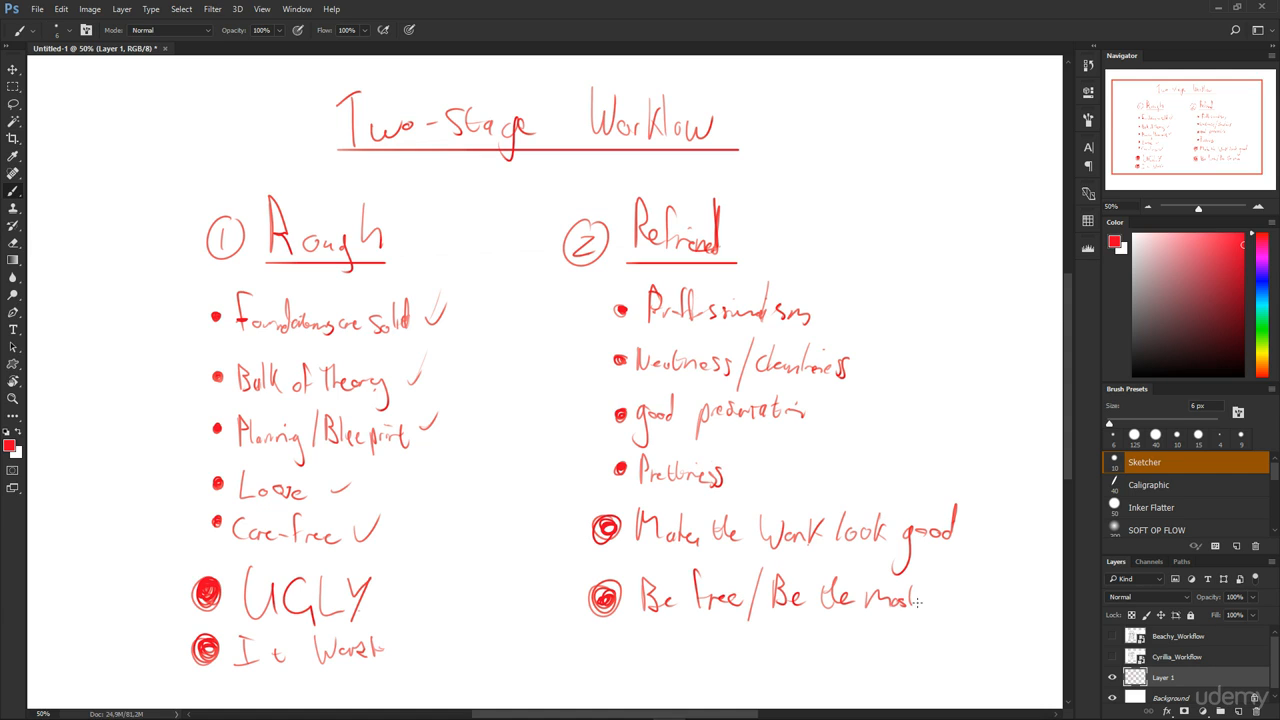
pyautogui.moveTo(920, 595); pyautogui.dragTo(1010, 595)
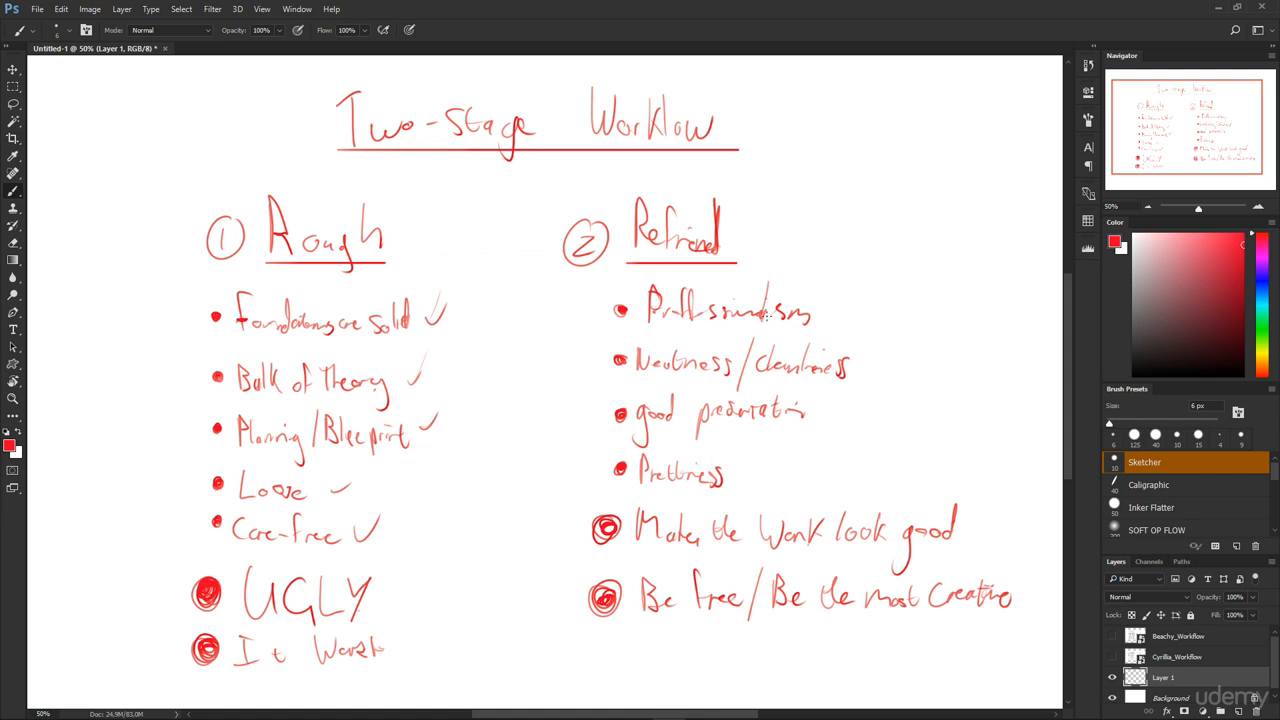
pyautogui.moveTo(140, 500)
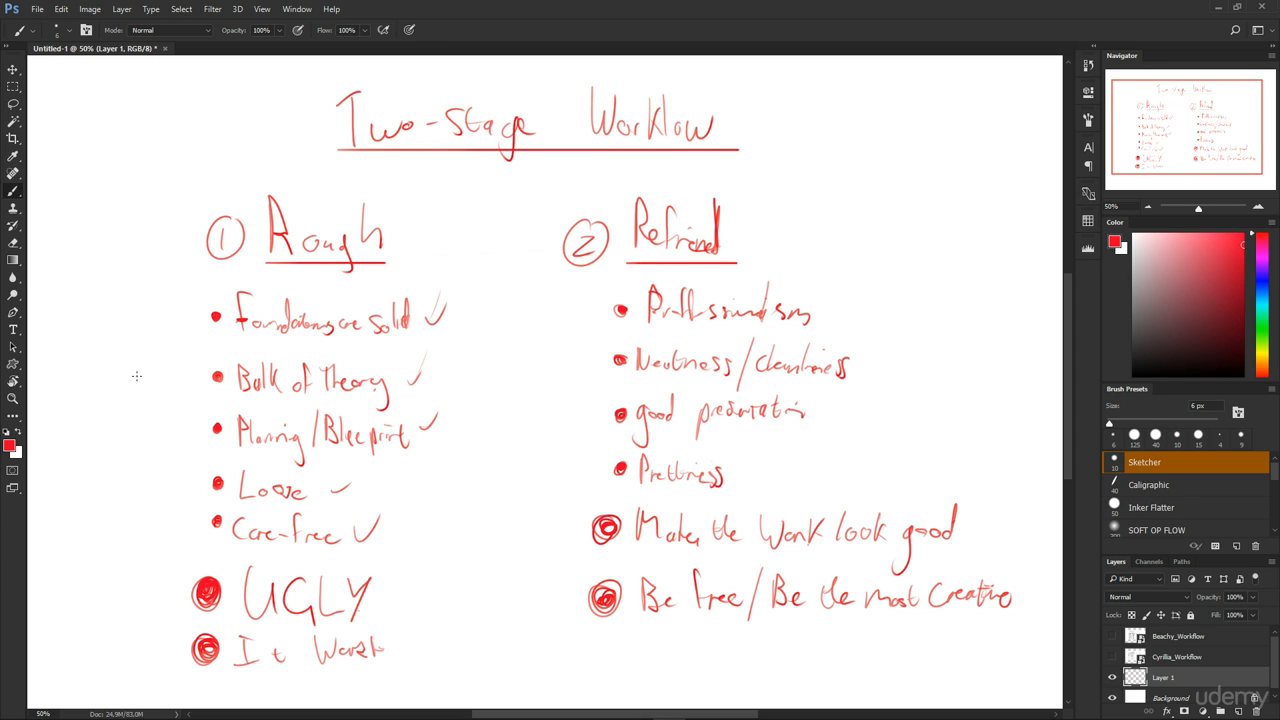
pyautogui.moveTo(288, 580)
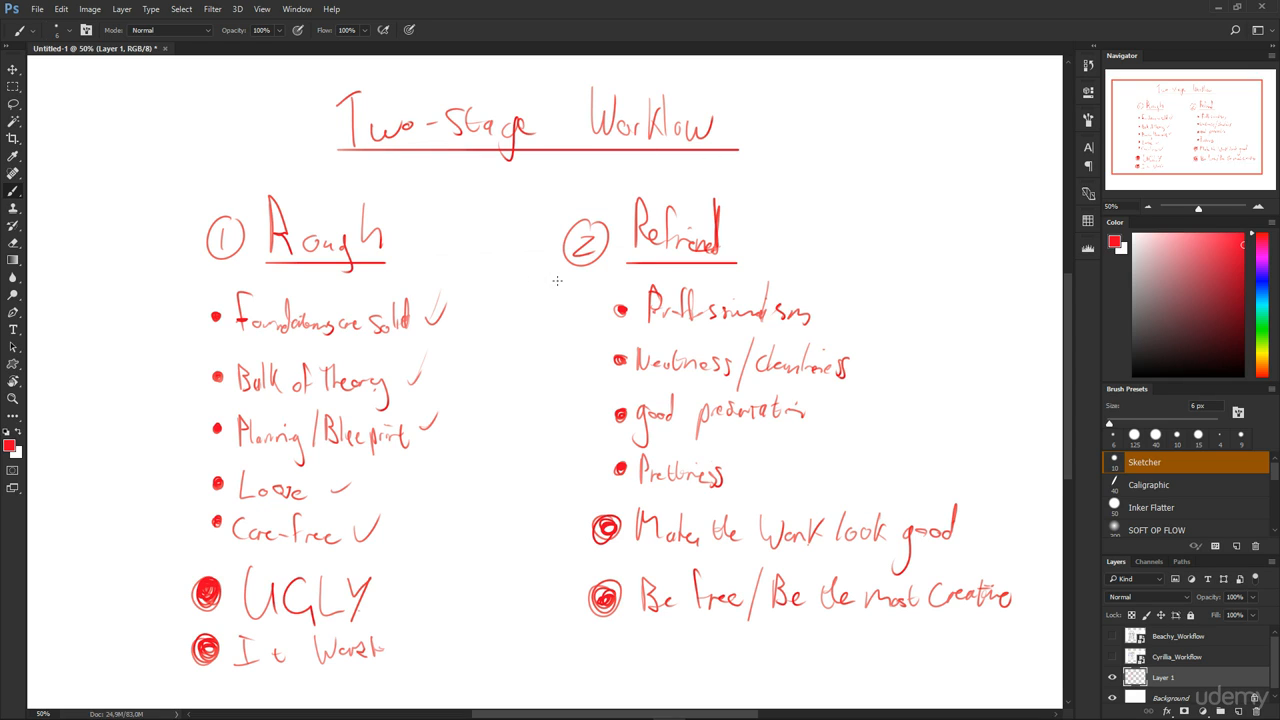
pyautogui.moveTo(750, 548)
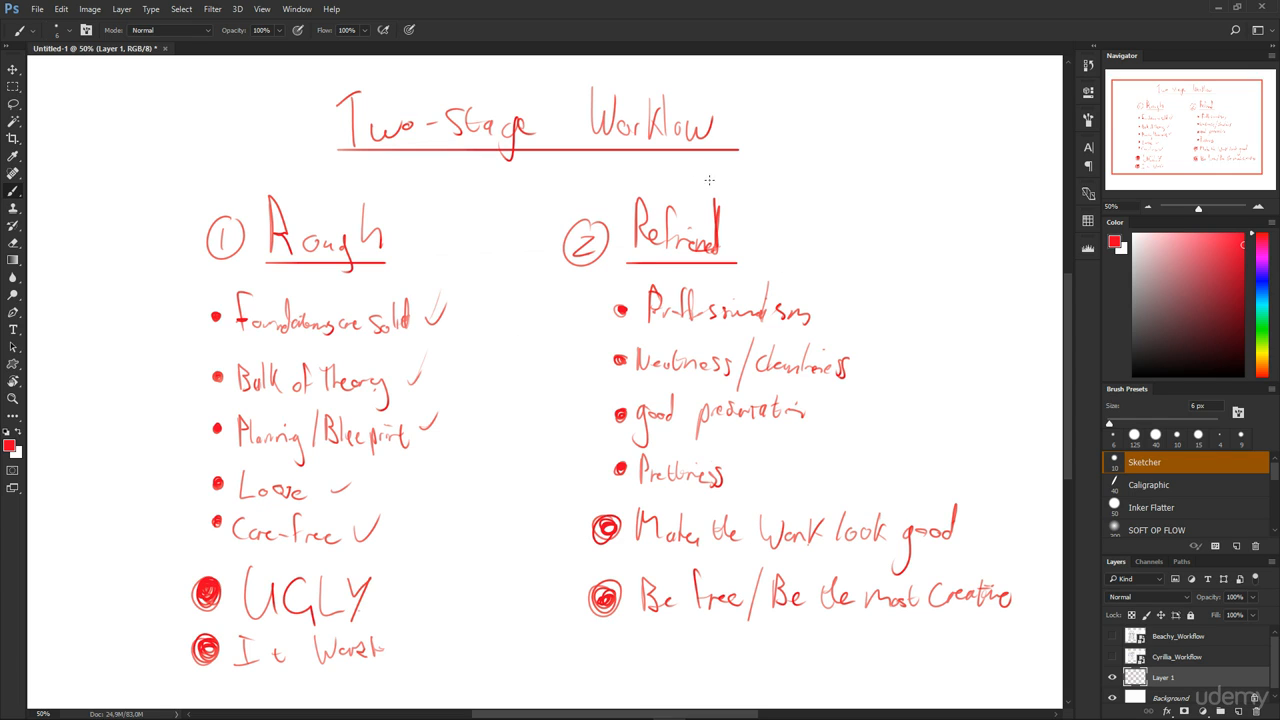
pyautogui.moveTo(856, 328)
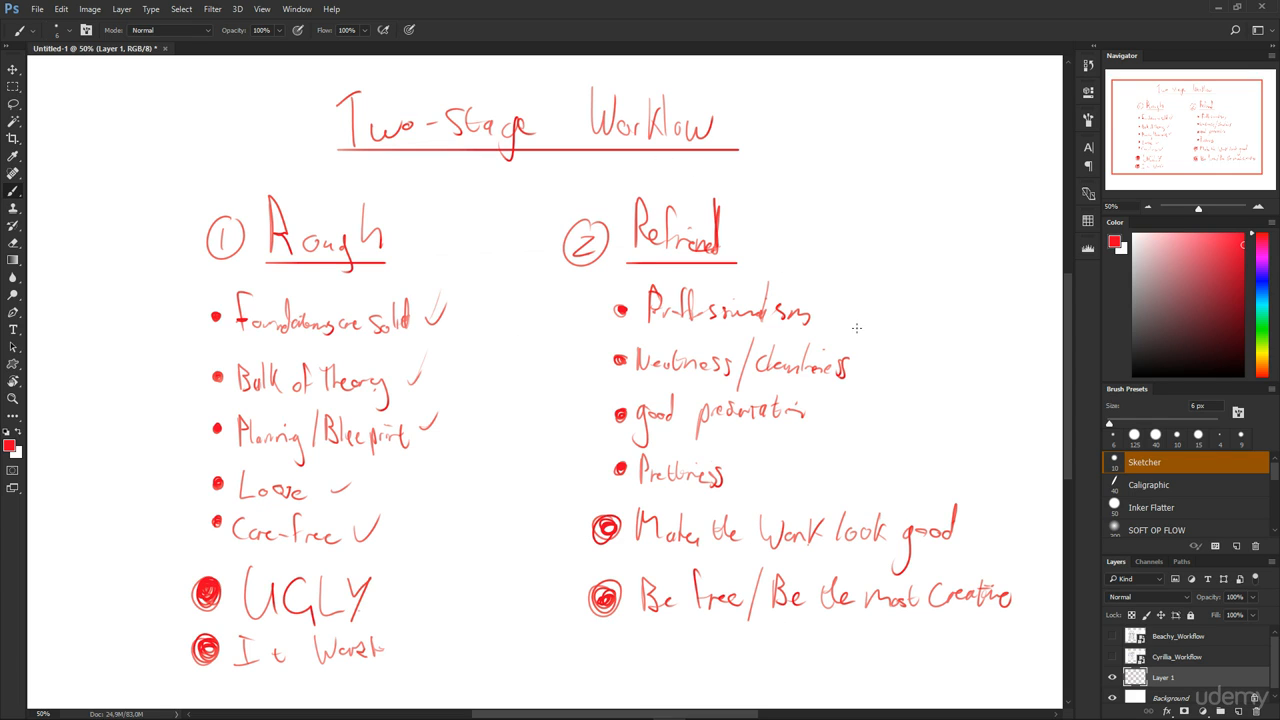
pyautogui.moveTo(668, 201)
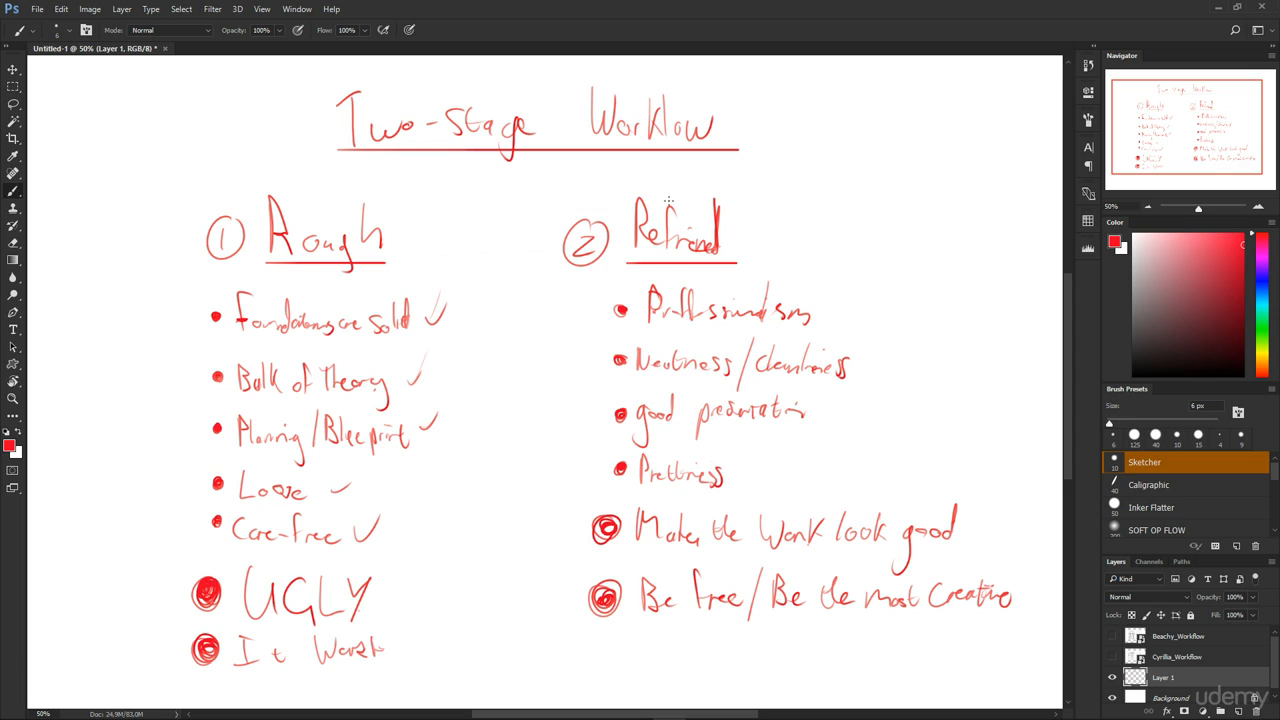
pyautogui.moveTo(362, 559)
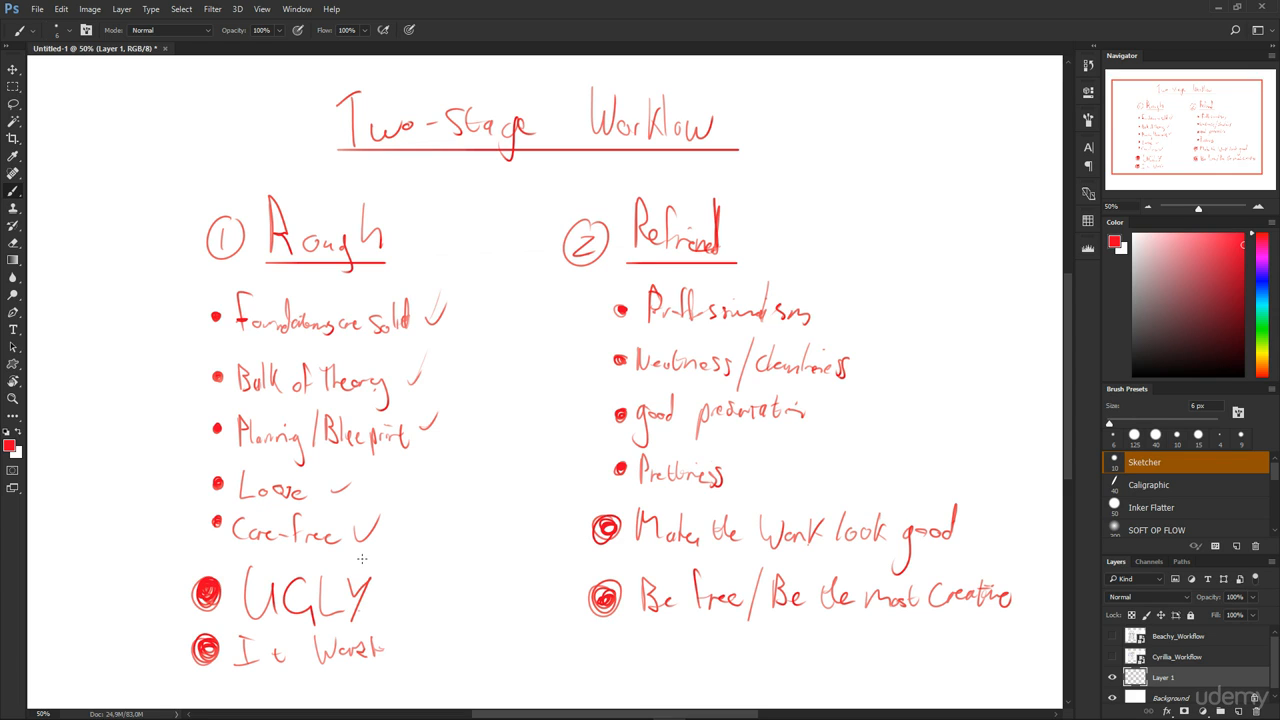
pyautogui.moveTo(405, 575)
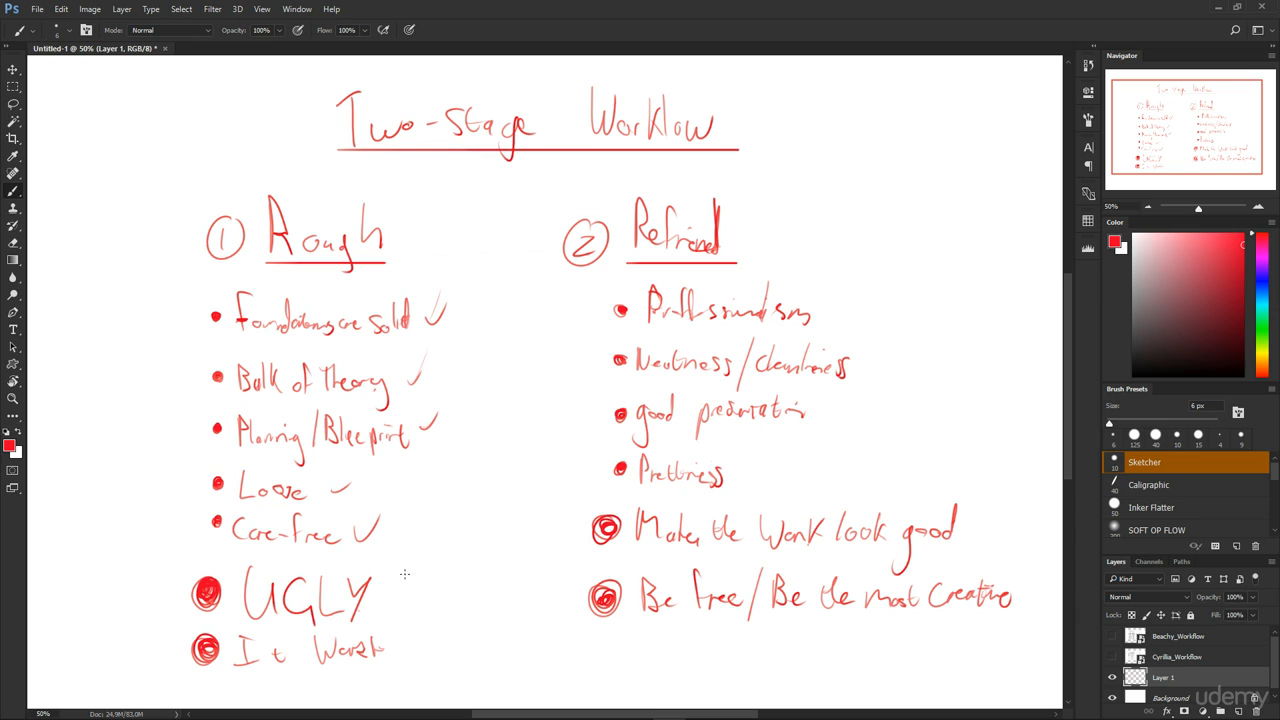
pyautogui.moveTo(313, 552)
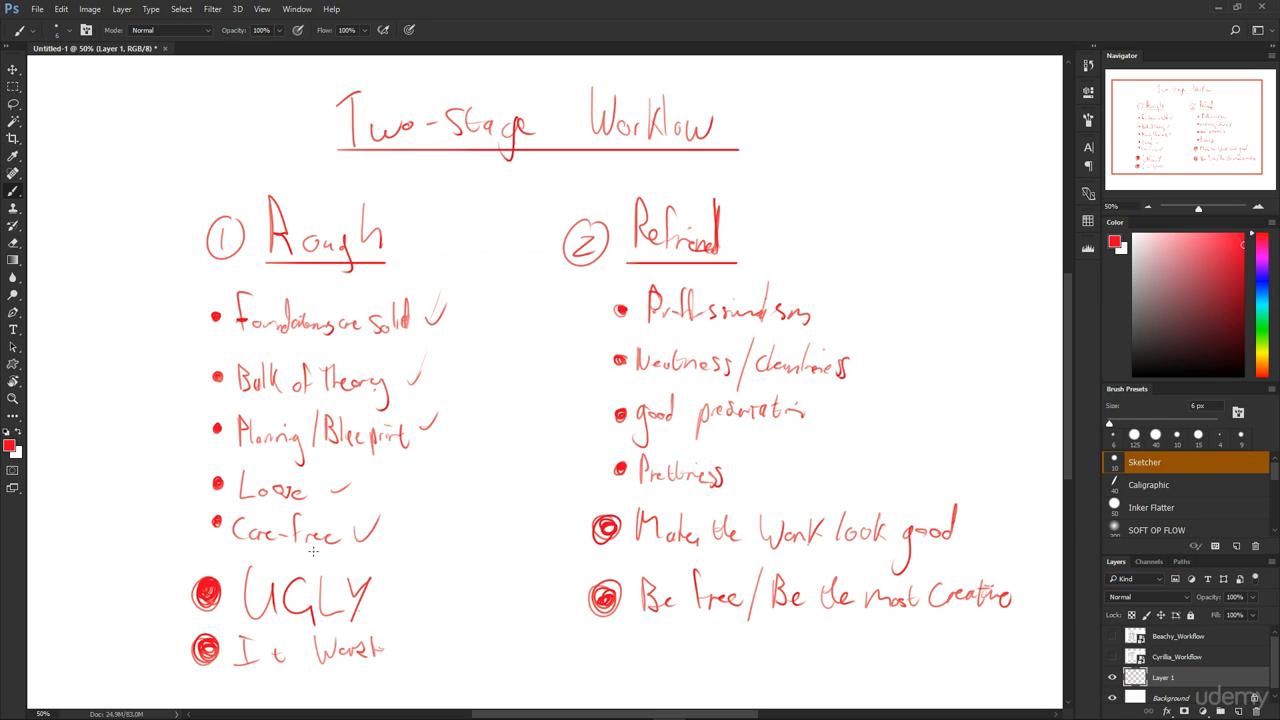
pyautogui.moveTo(345, 516)
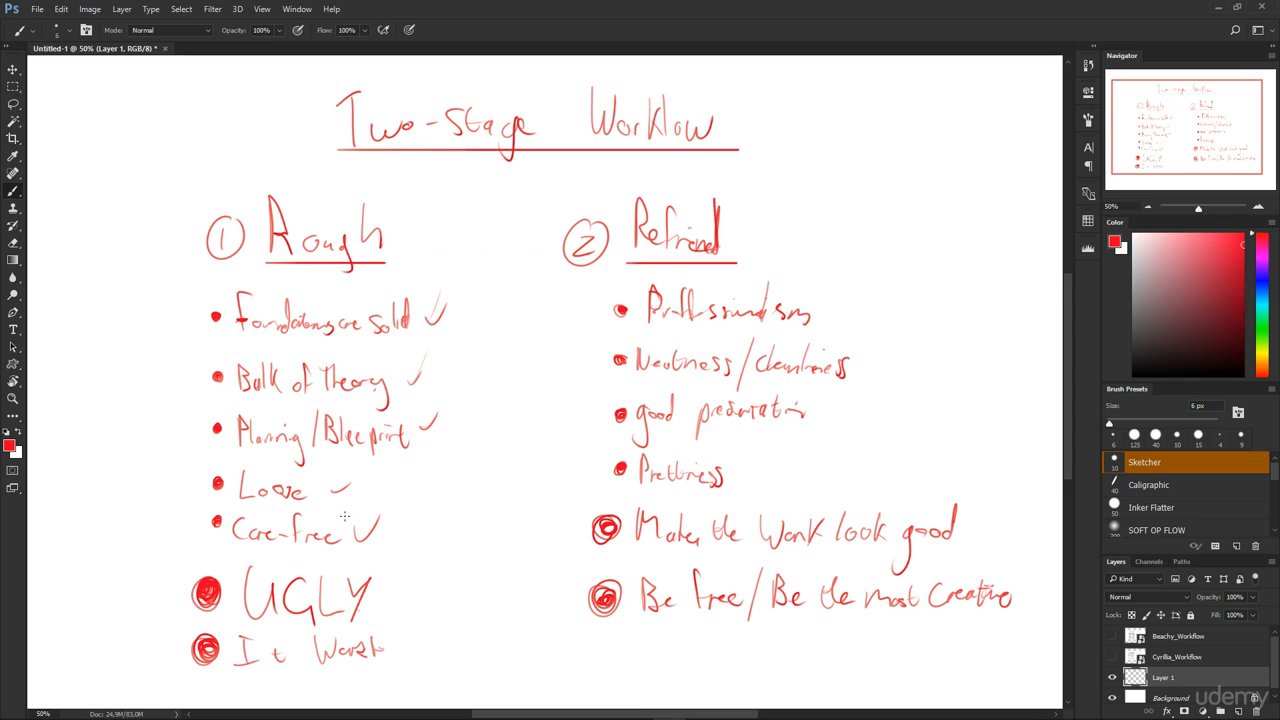
# Sketch a closed red triangle right of Refined with the letter R inside
pyautogui.moveTo(868, 163); pyautogui.dragTo(818, 263)
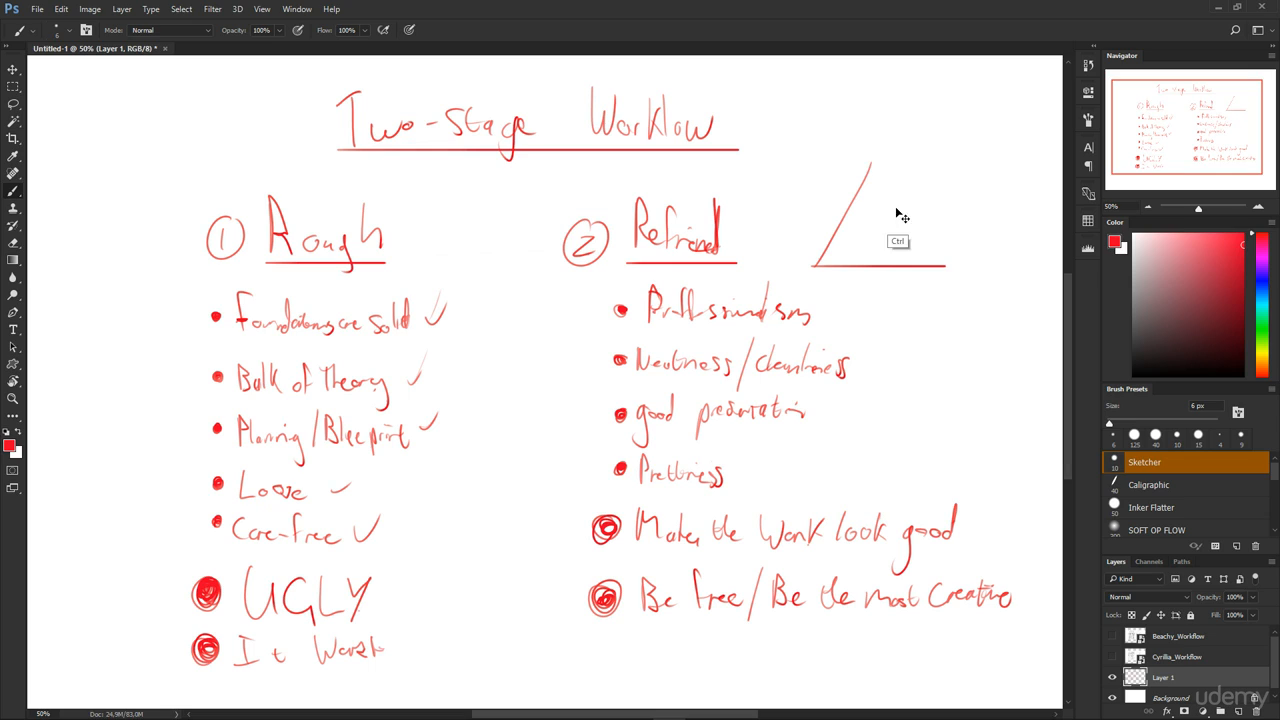
pyautogui.moveTo(866, 178); pyautogui.dragTo(948, 272)
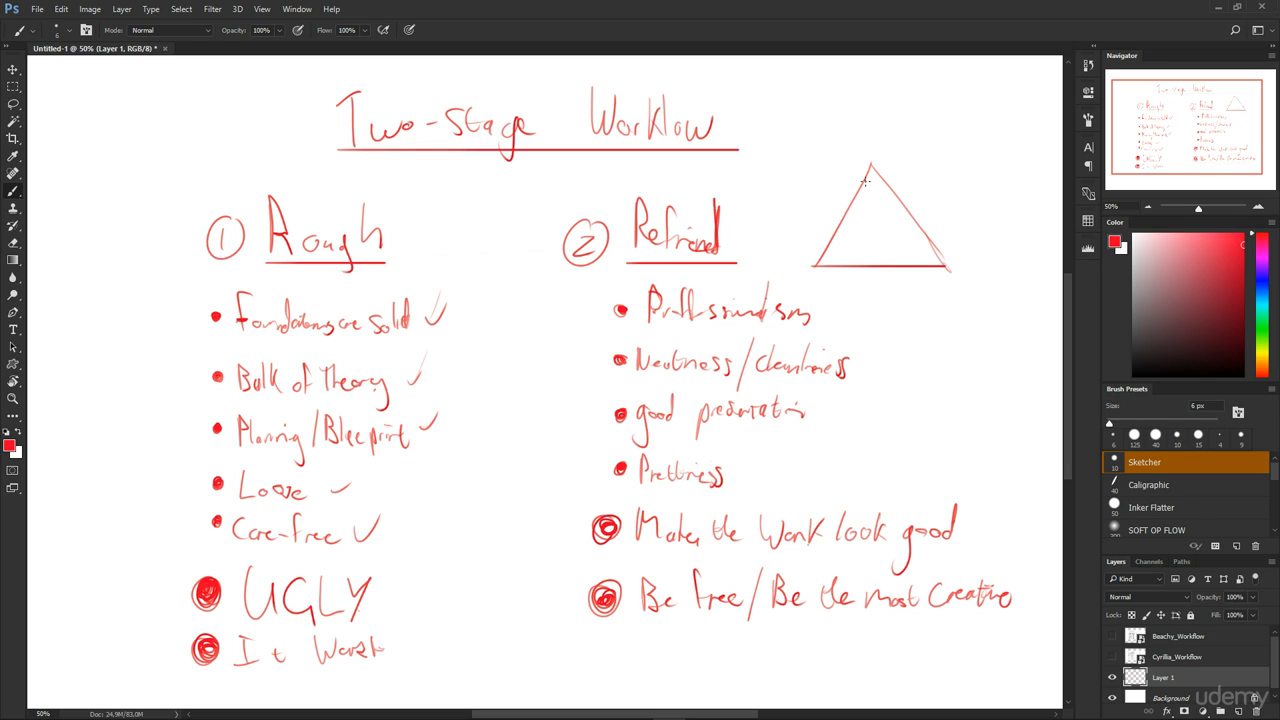
pyautogui.moveTo(863, 210); pyautogui.dragTo(883, 245)
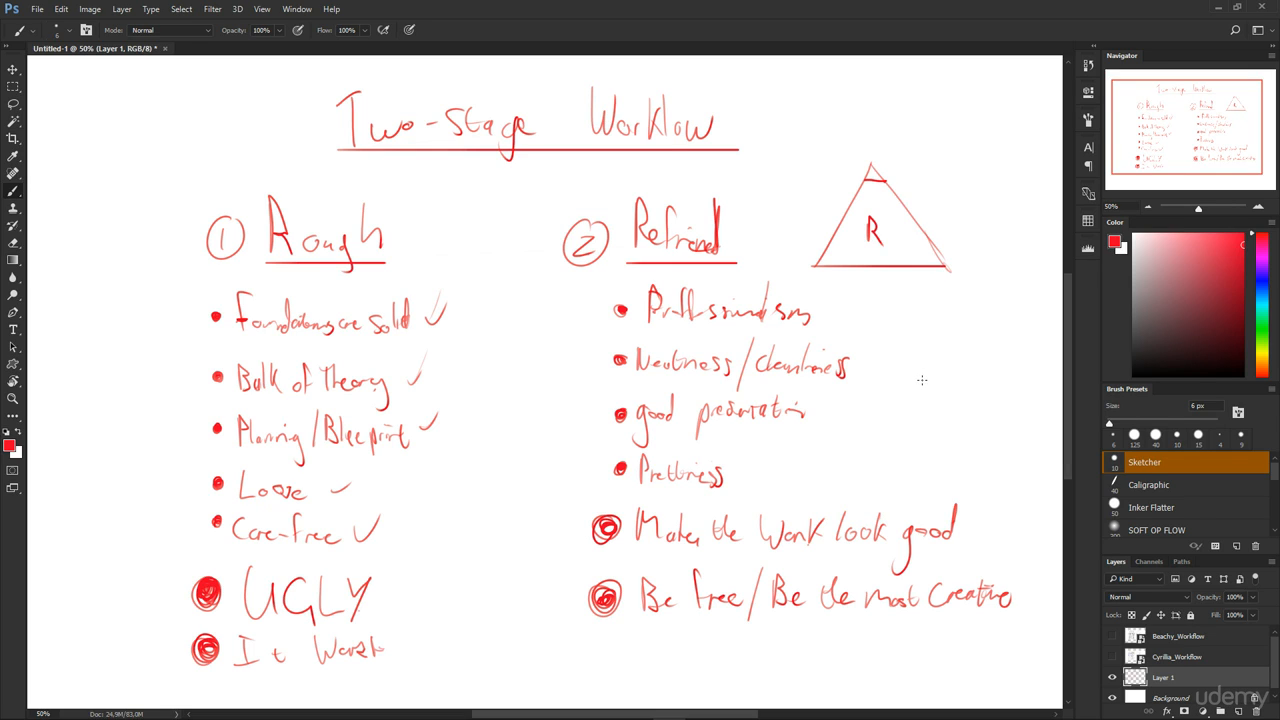
pyautogui.moveTo(873, 311)
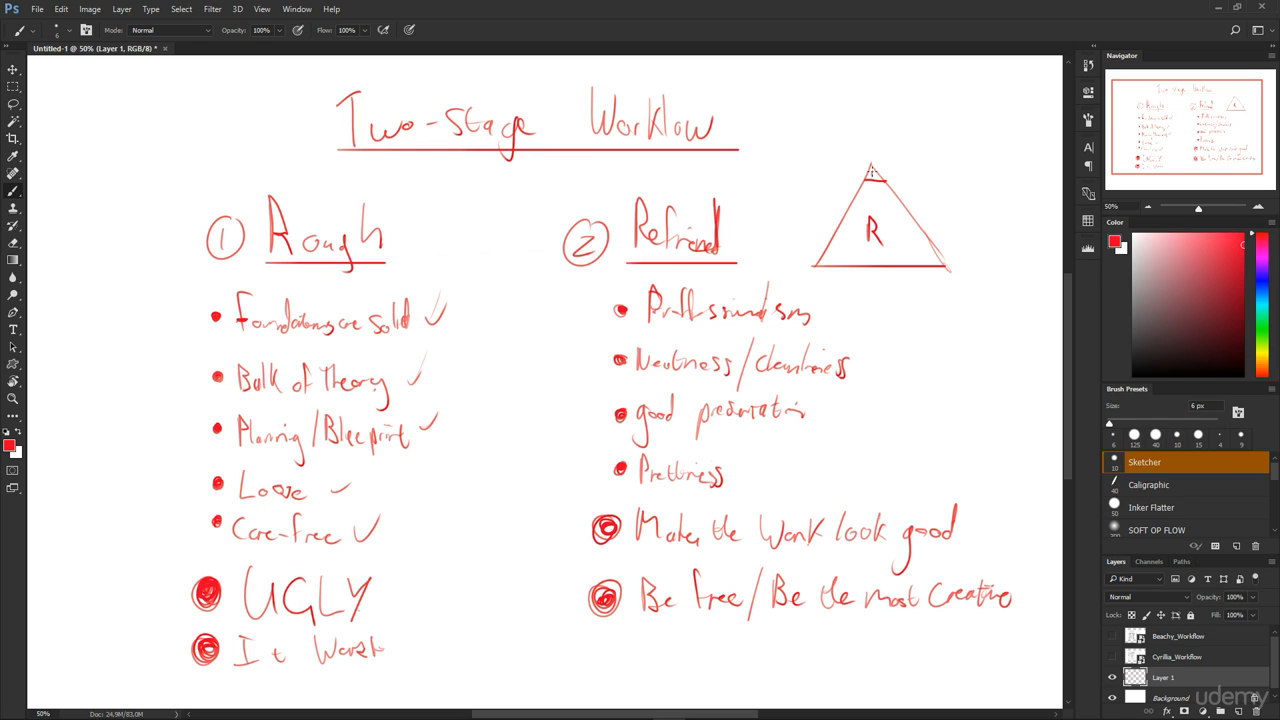
pyautogui.moveTo(935, 273)
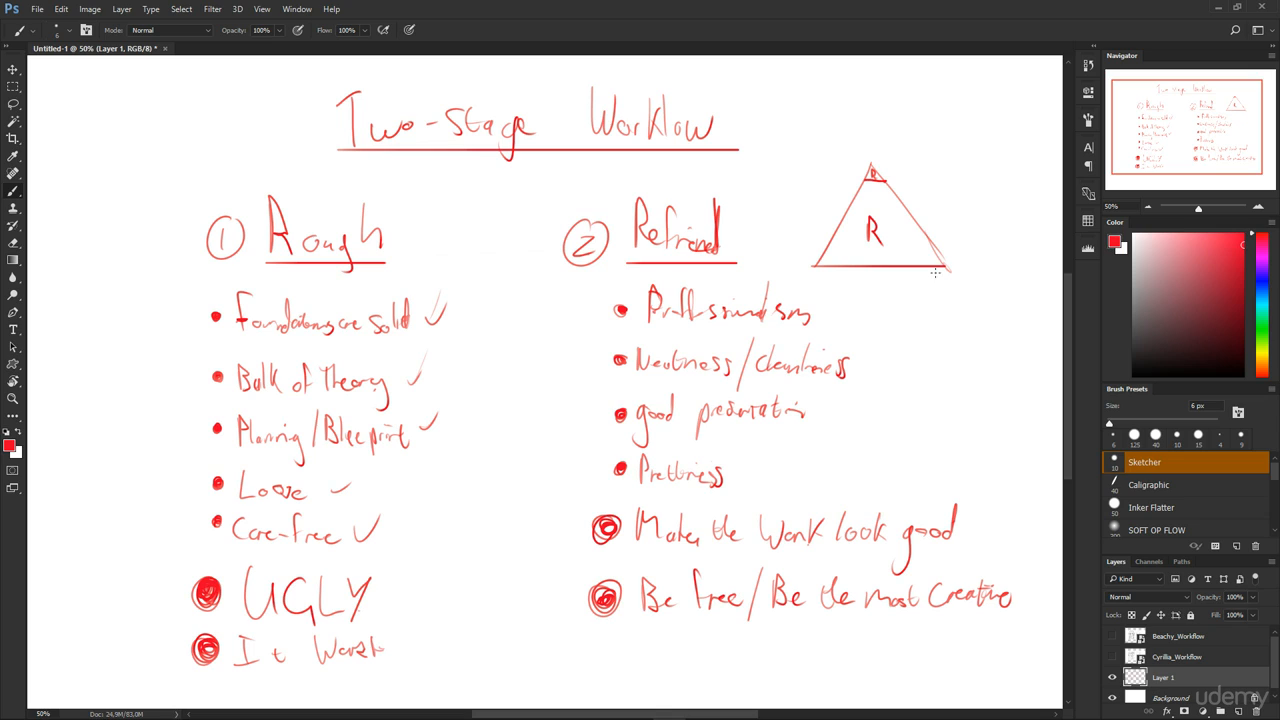
pyautogui.moveTo(945, 227)
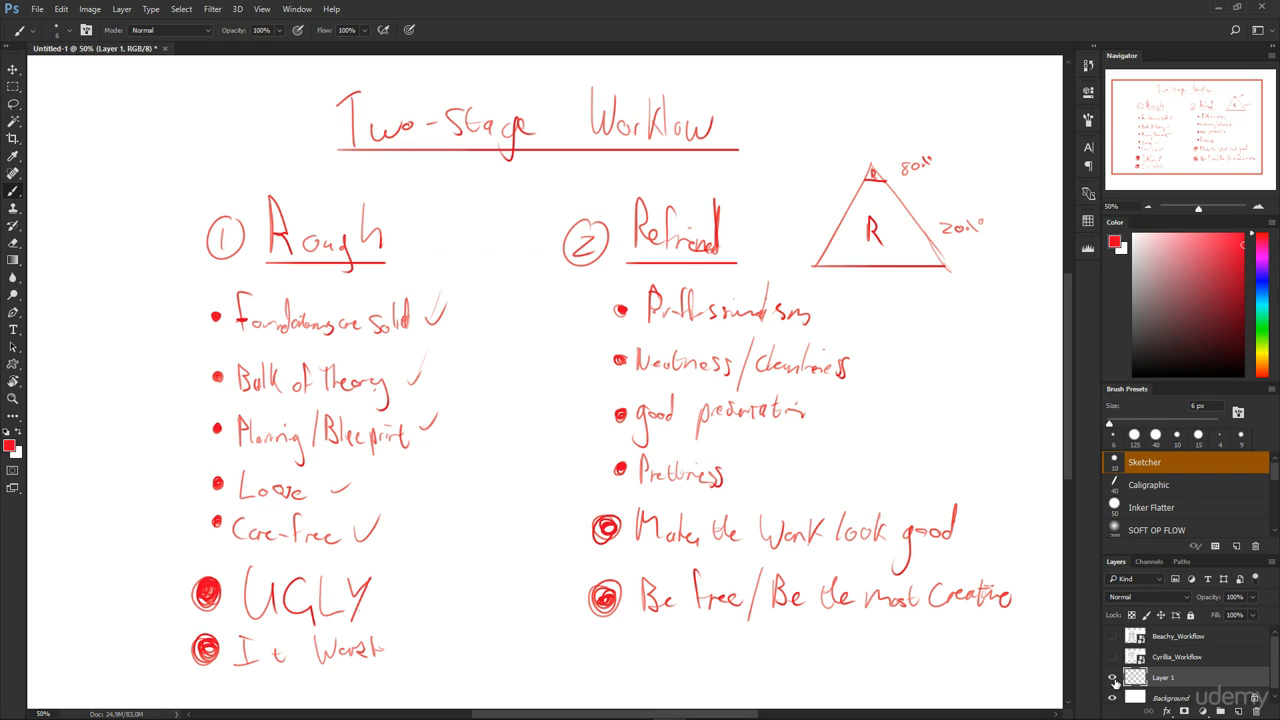
# Hide the notes layer, show the Cyrilia_Workflow drawings and add a new annotation layer
pyautogui.click(1112, 657)
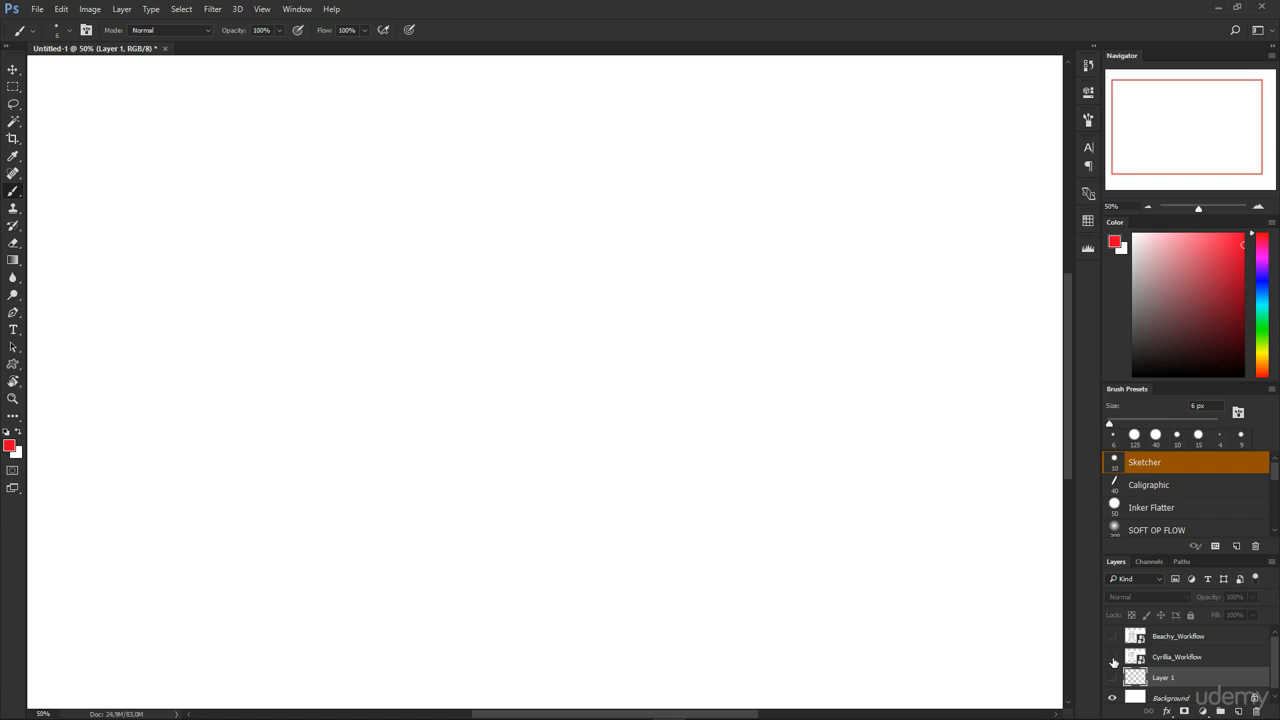
pyautogui.click(1112, 657)
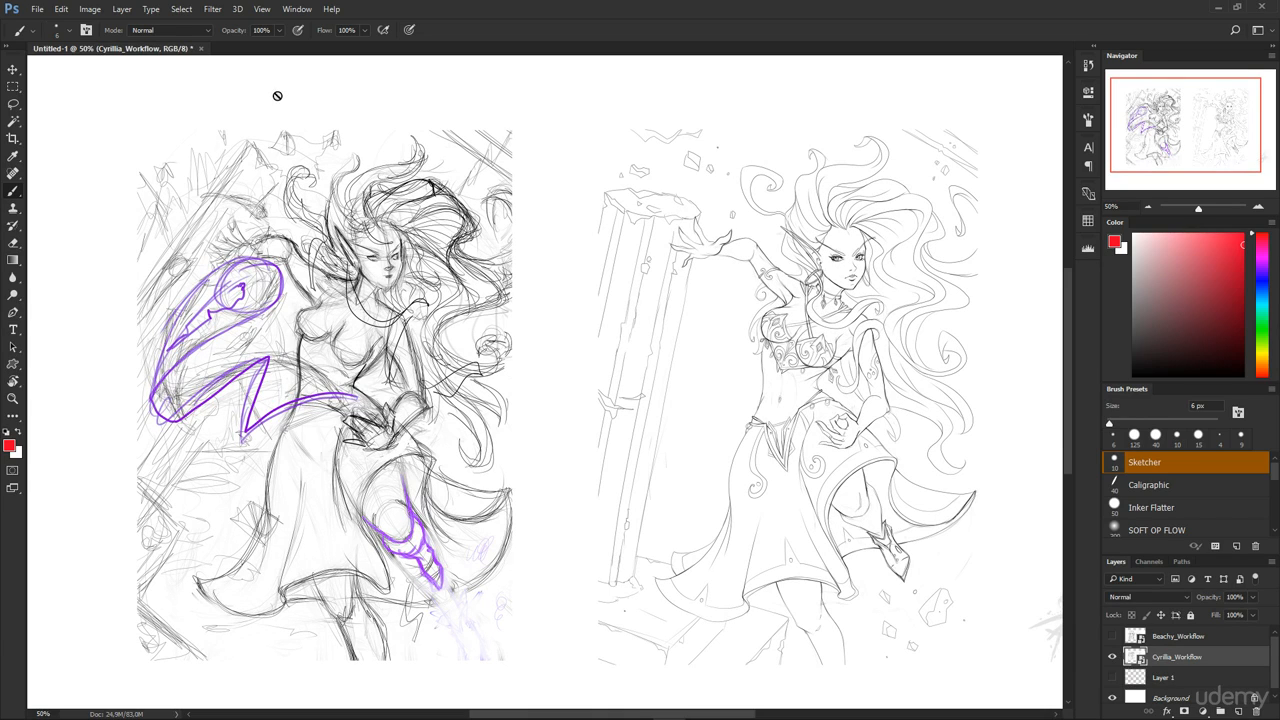
pyautogui.click(1178, 636)
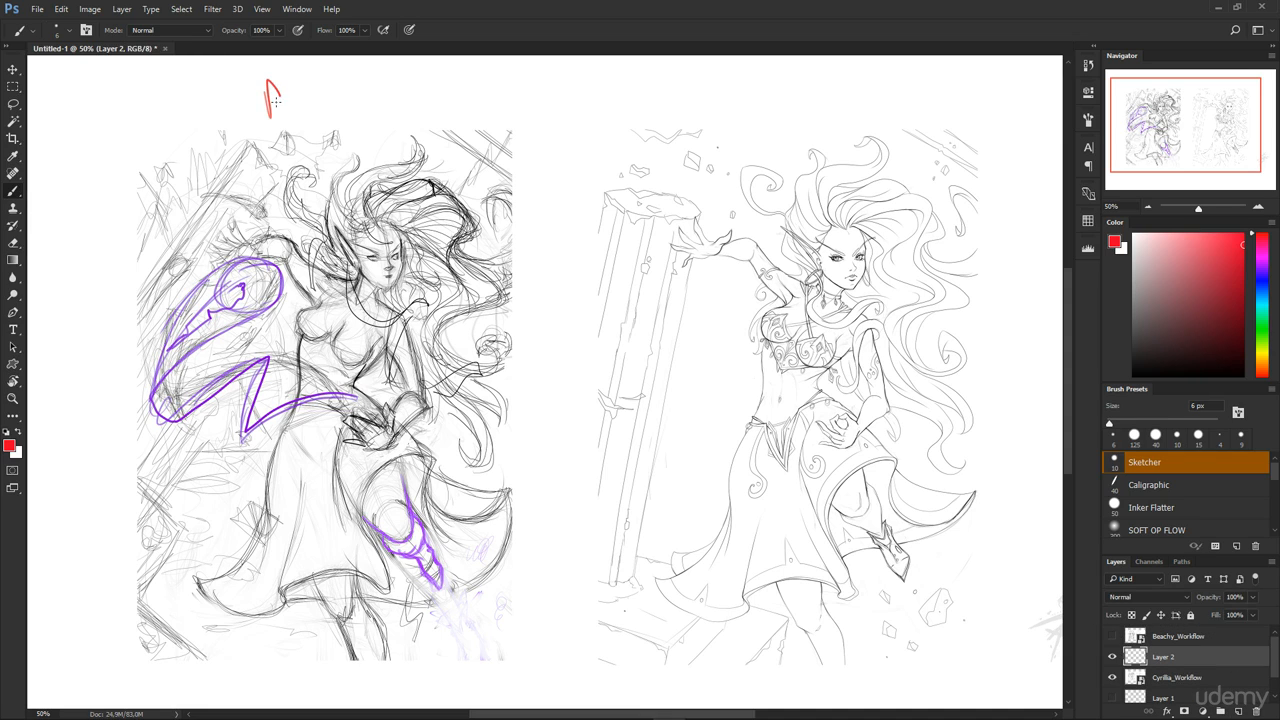
# Label the figures 'Rough' and 'Refined' and draw a red arrow between them
pyautogui.moveTo(270, 110); pyautogui.dragTo(360, 90)
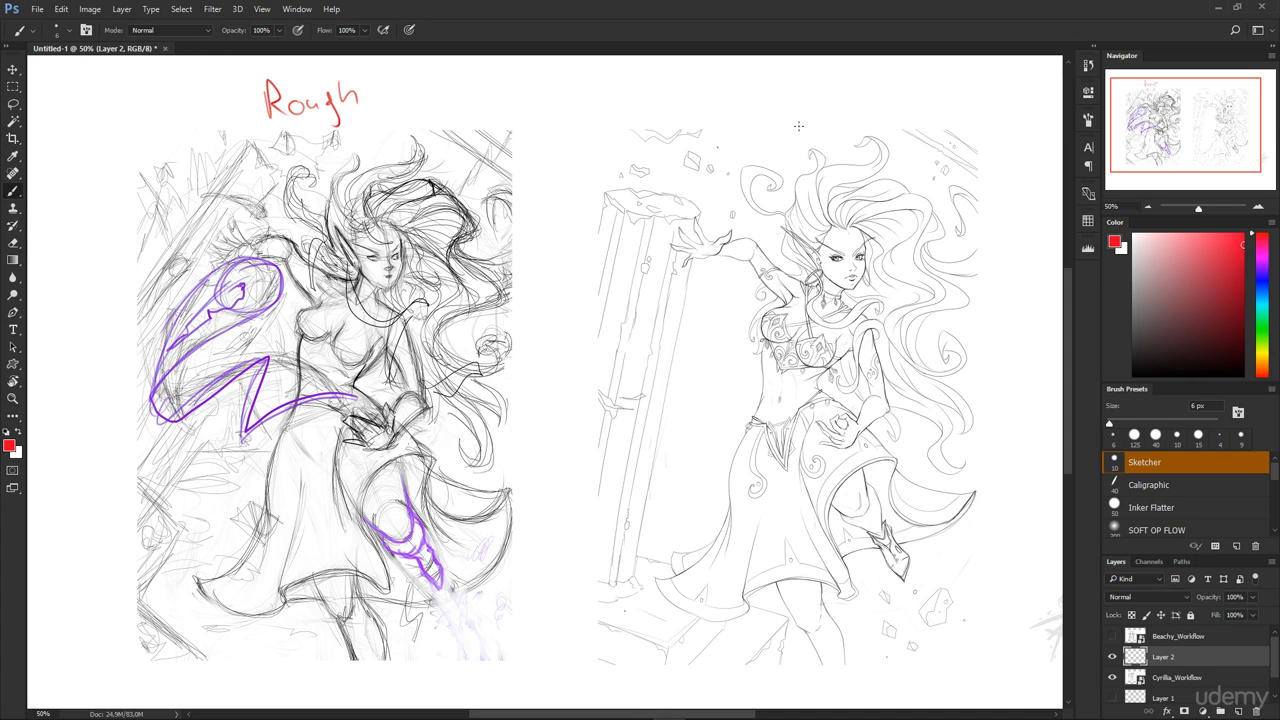
pyautogui.moveTo(775, 95); pyautogui.dragTo(810, 100)
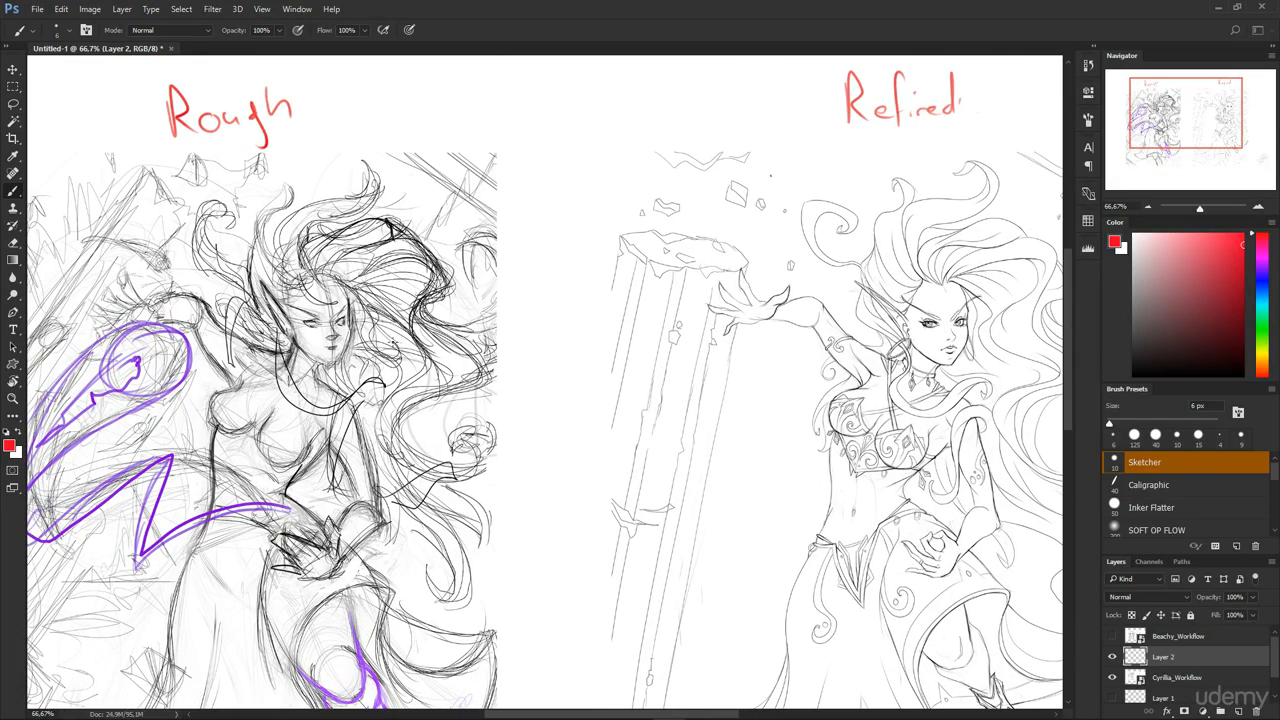
pyautogui.moveTo(380, 345); pyautogui.dragTo(865, 280)
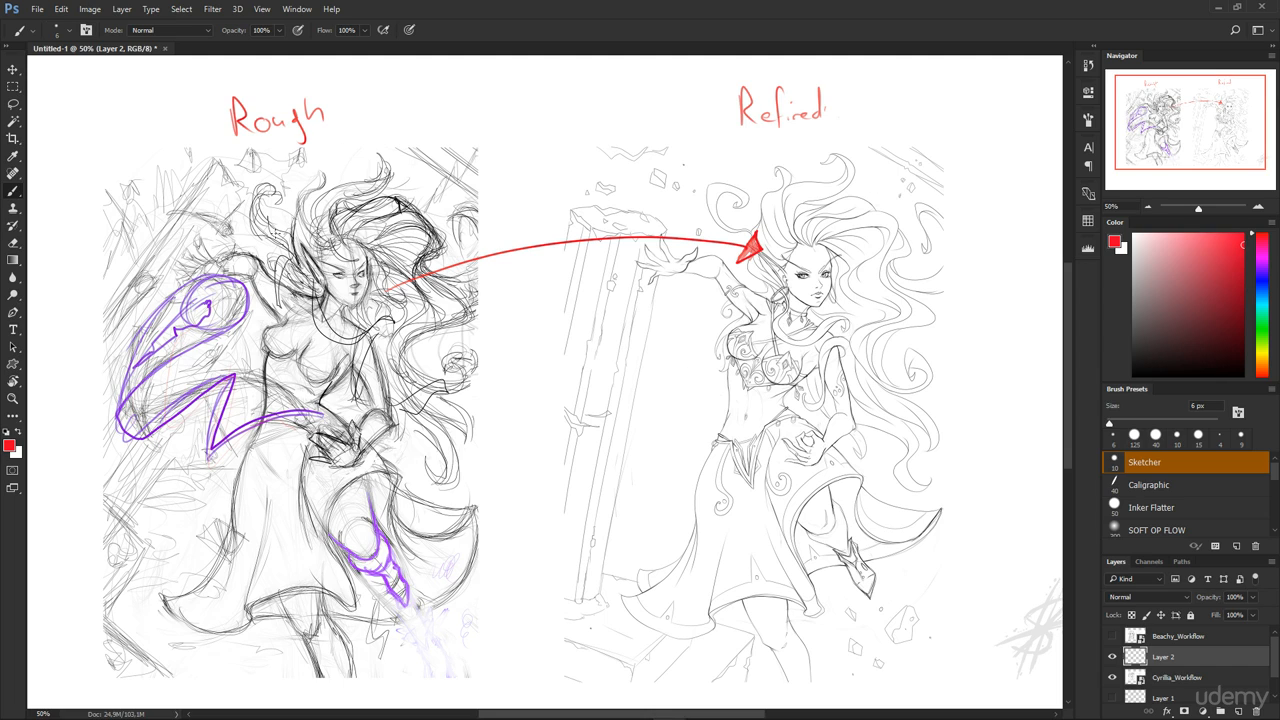
pyautogui.moveTo(337, 525)
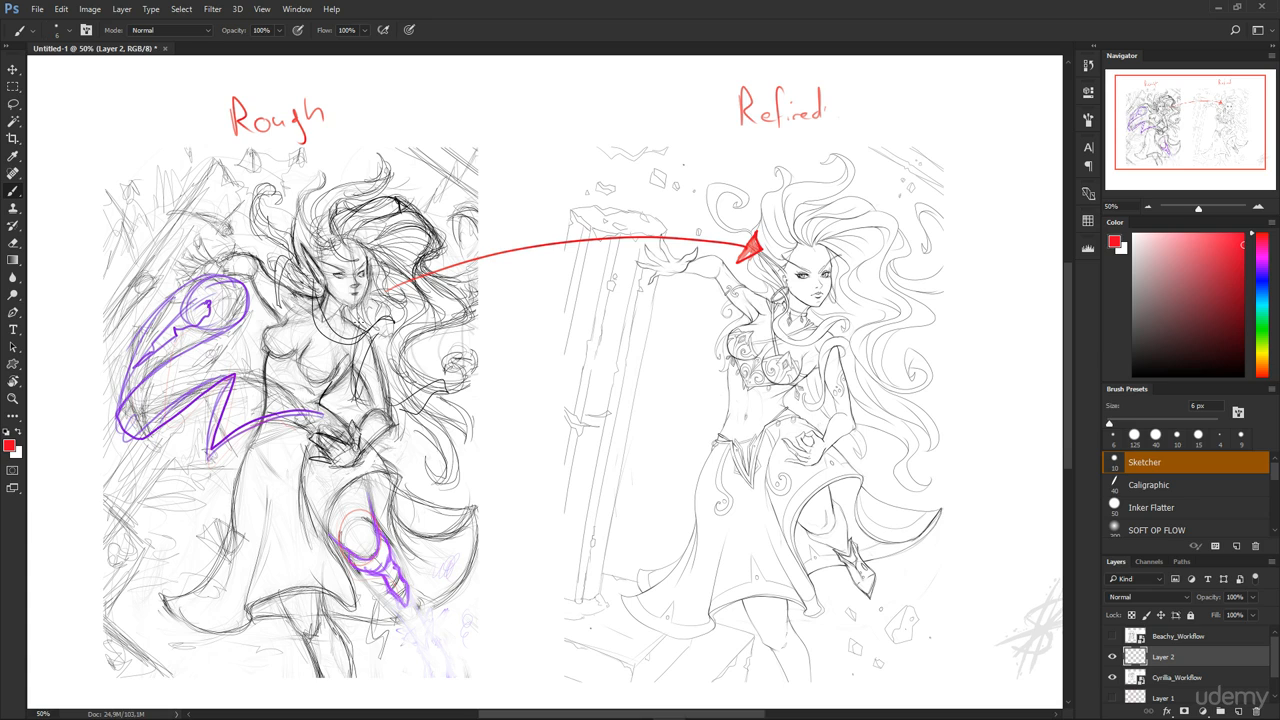
# Sketch thin red construction shapes over the rough figure's torso and leg
pyautogui.moveTo(285, 300); pyautogui.dragTo(360, 380)
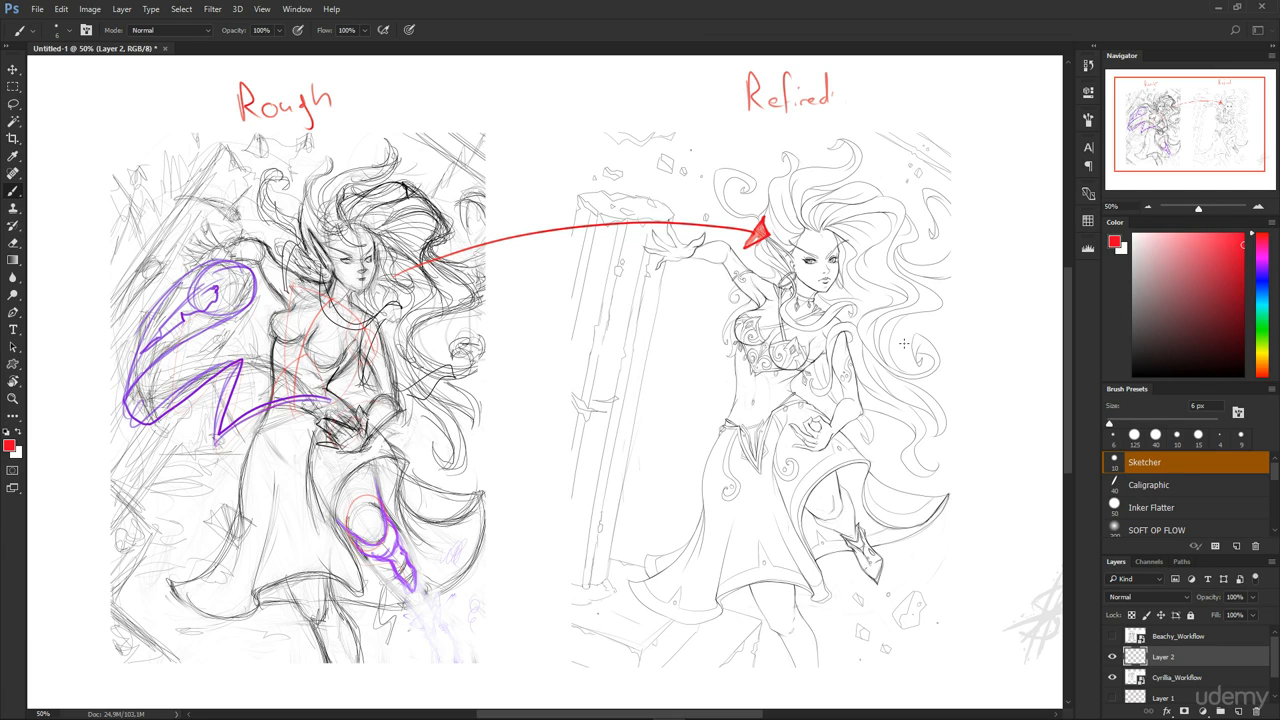
pyautogui.moveTo(842, 256)
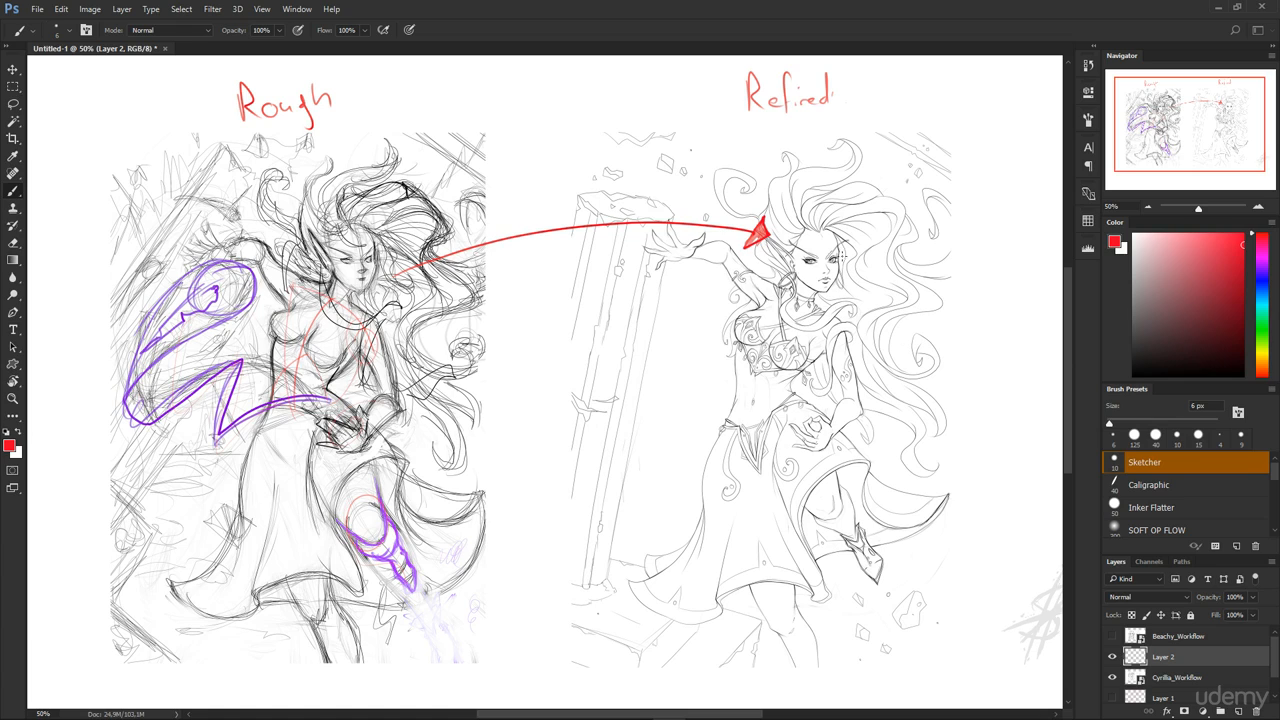
pyautogui.moveTo(878, 263)
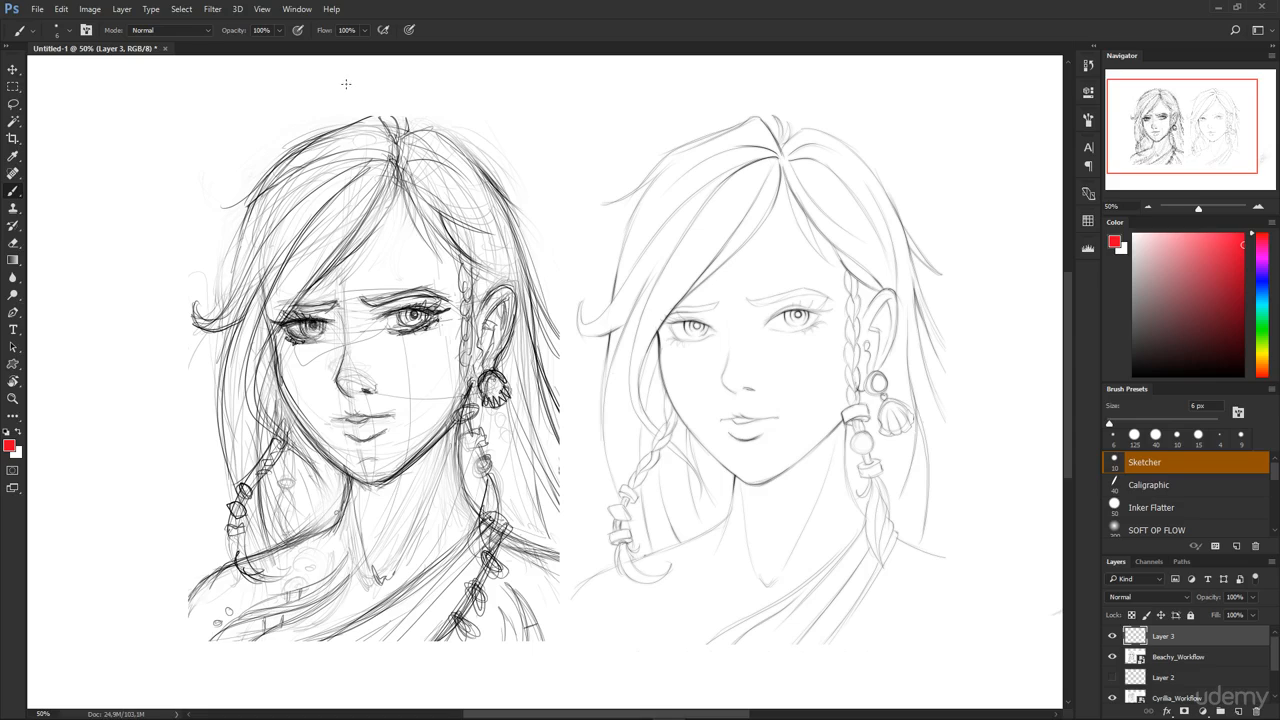
# Write 'Rough' in red above the rough portrait head
pyautogui.moveTo(345, 95); pyautogui.dragTo(405, 95)
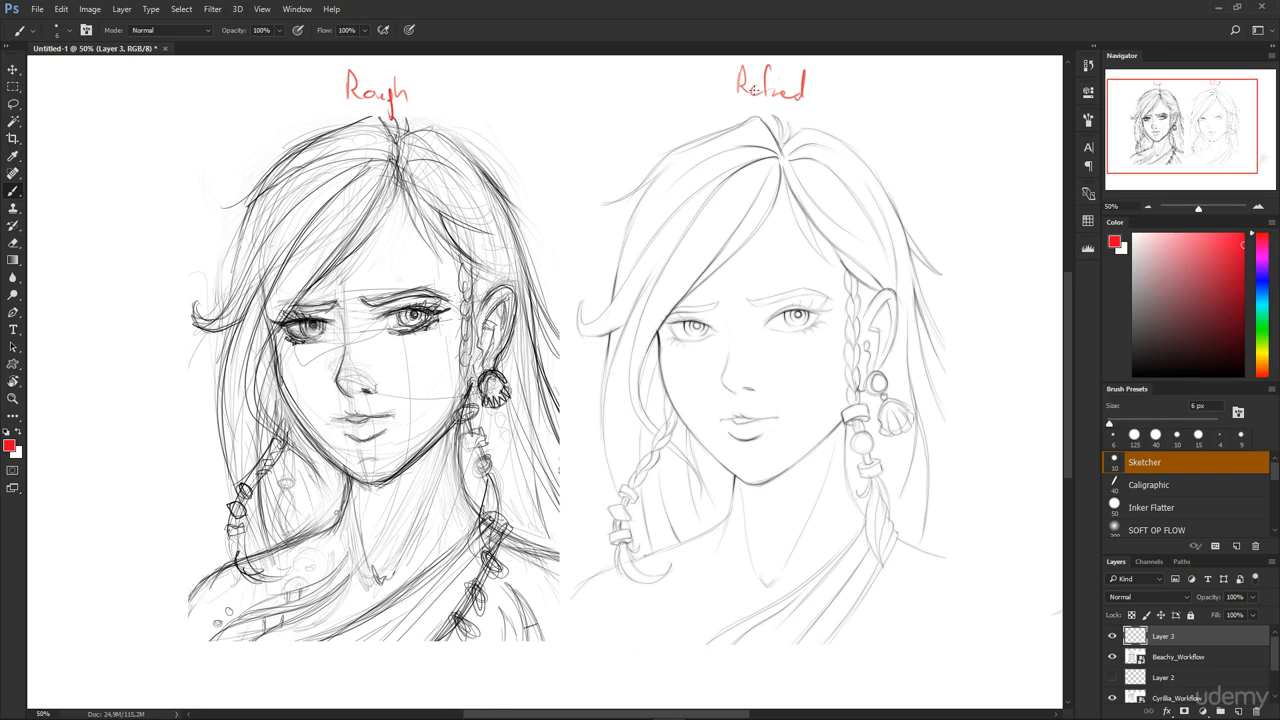
pyautogui.moveTo(556, 200)
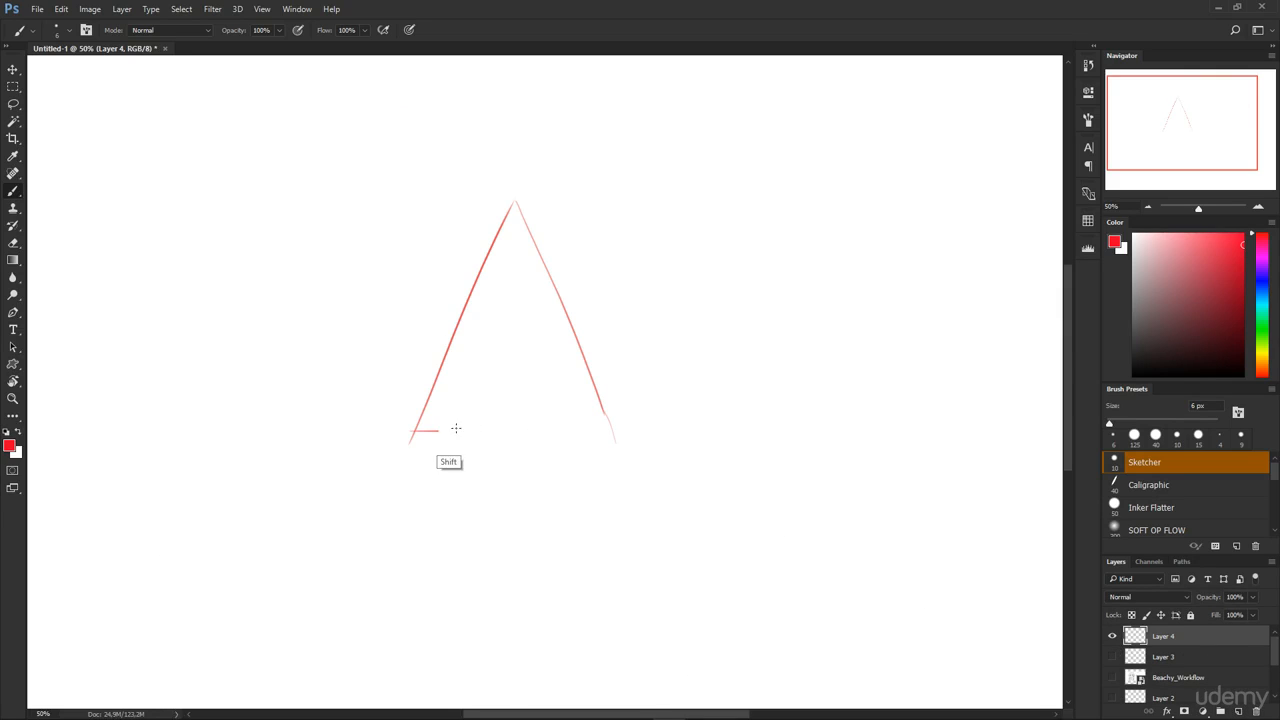
# Sketch the second triangle's base and sides, circle the 1 beside S, and begin its inner label
pyautogui.moveTo(413, 430); pyautogui.dragTo(620, 430)
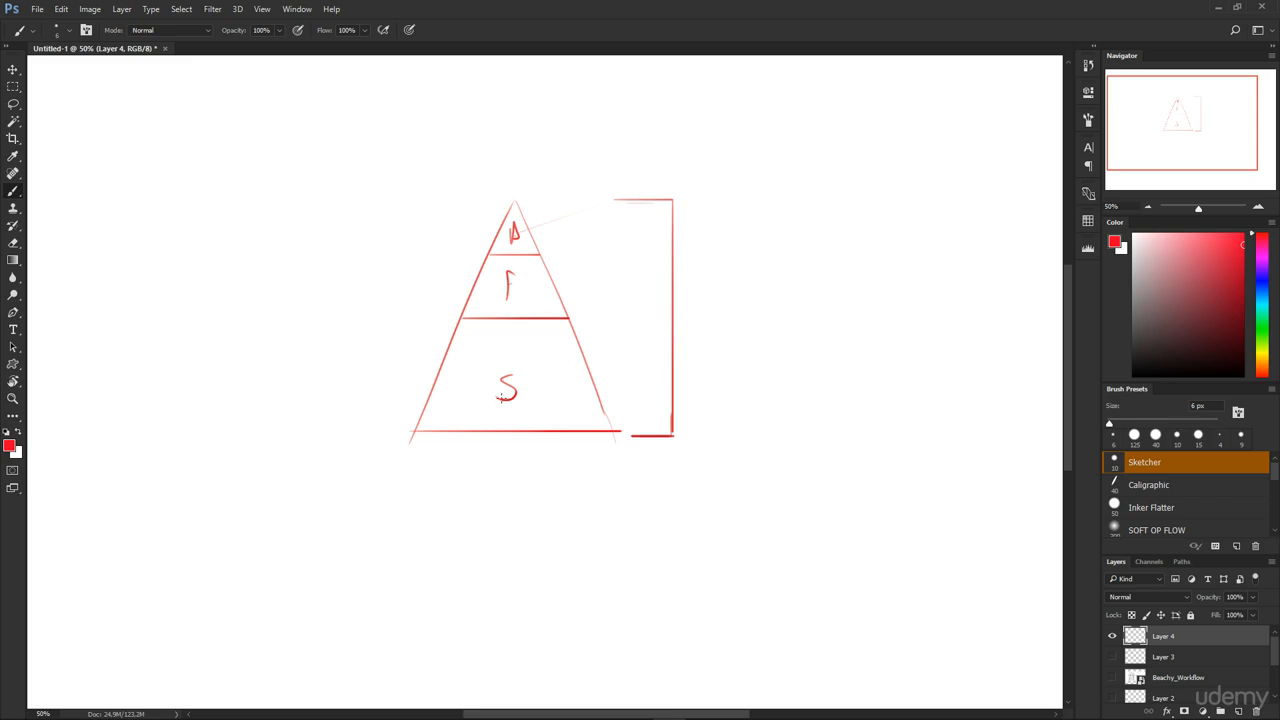
pyautogui.moveTo(380, 360); pyautogui.dragTo(405, 395)
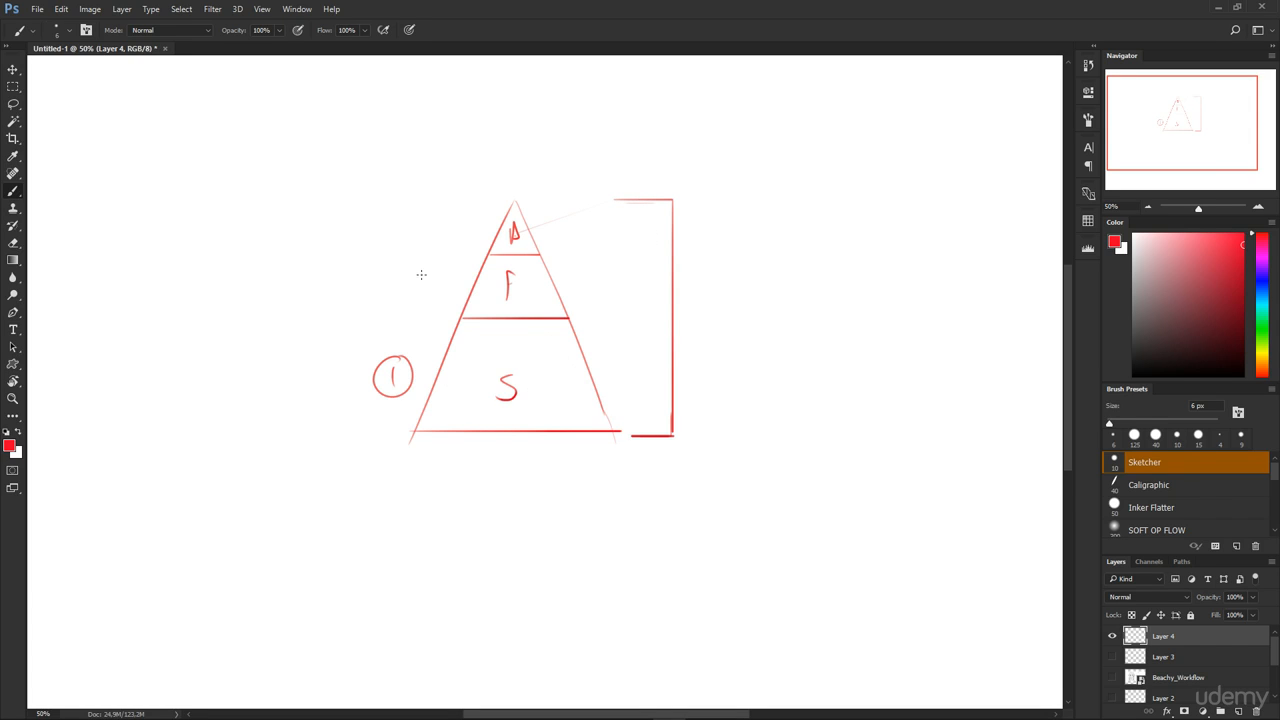
pyautogui.moveTo(421, 325)
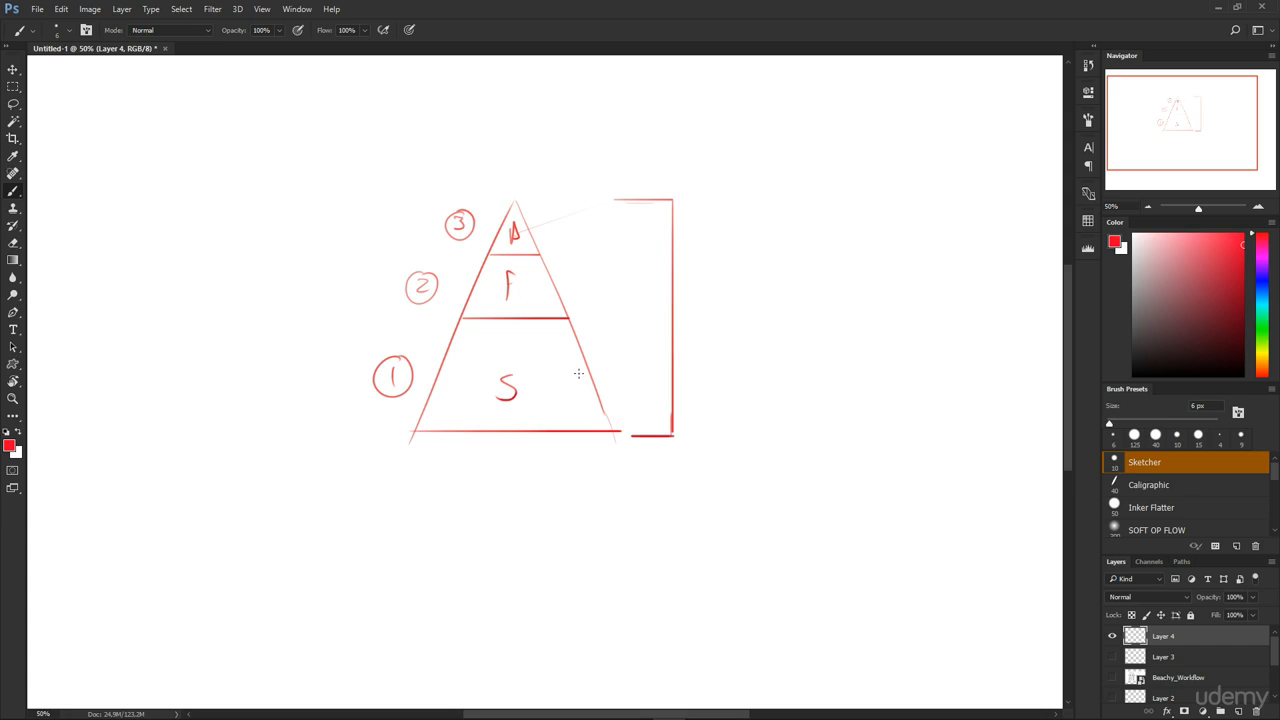
pyautogui.moveTo(727, 243)
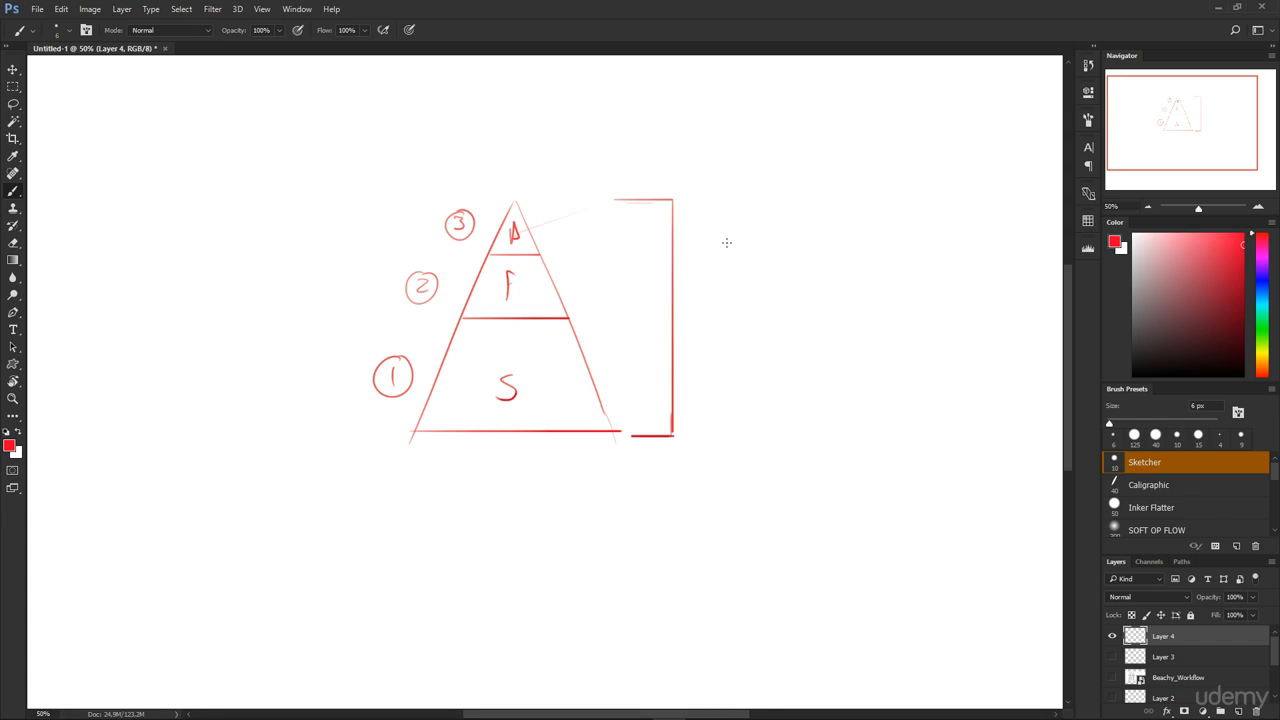
pyautogui.moveTo(385, 230)
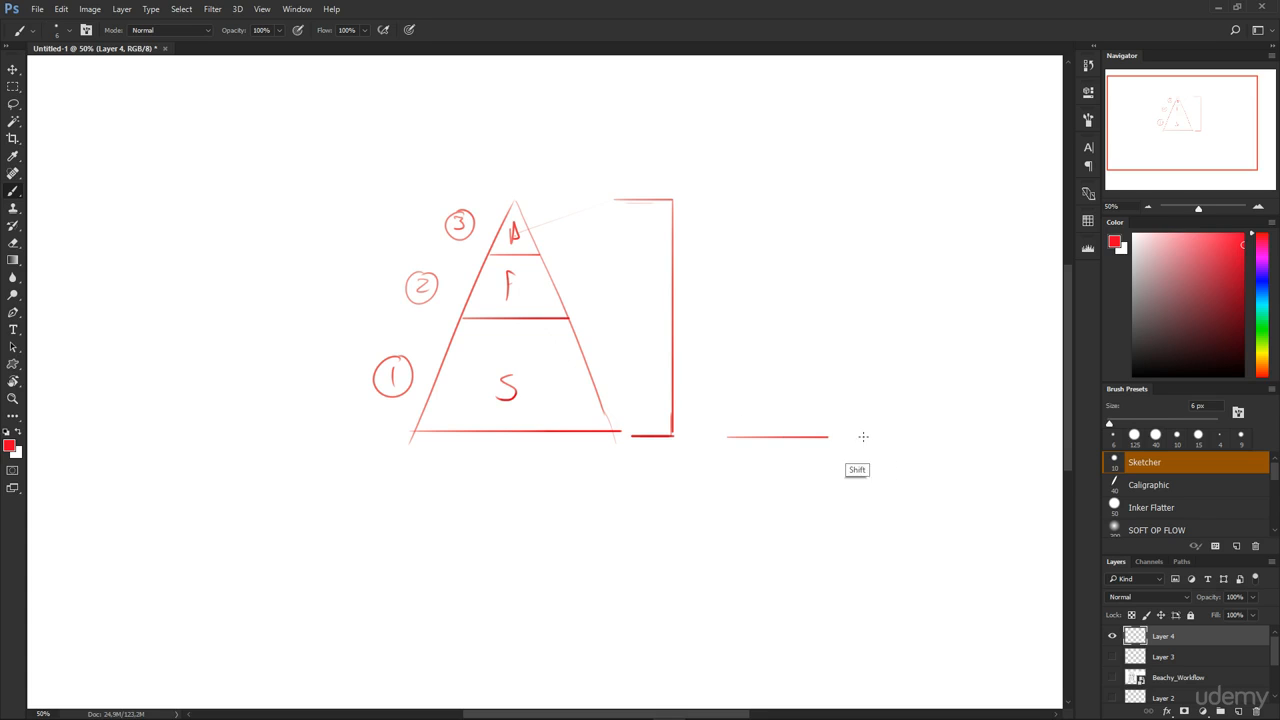
pyautogui.moveTo(725, 435); pyautogui.dragTo(790, 205)
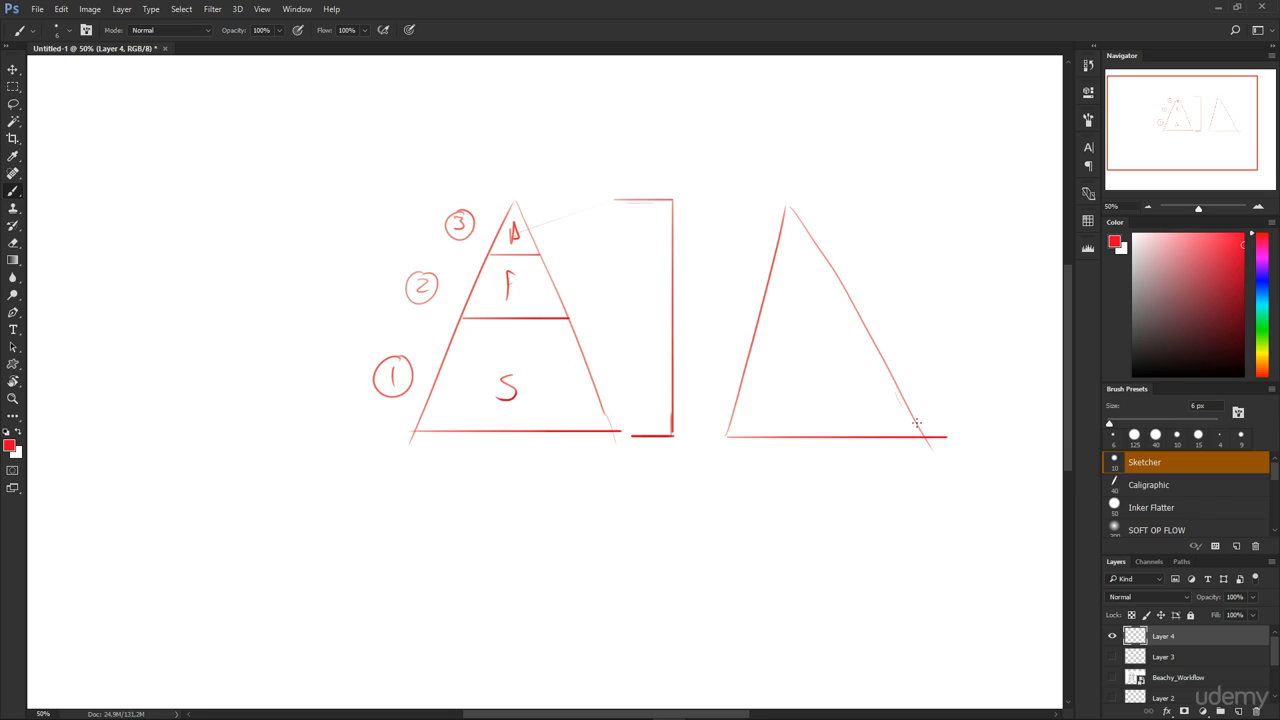
pyautogui.moveTo(790, 330); pyautogui.dragTo(835, 360)
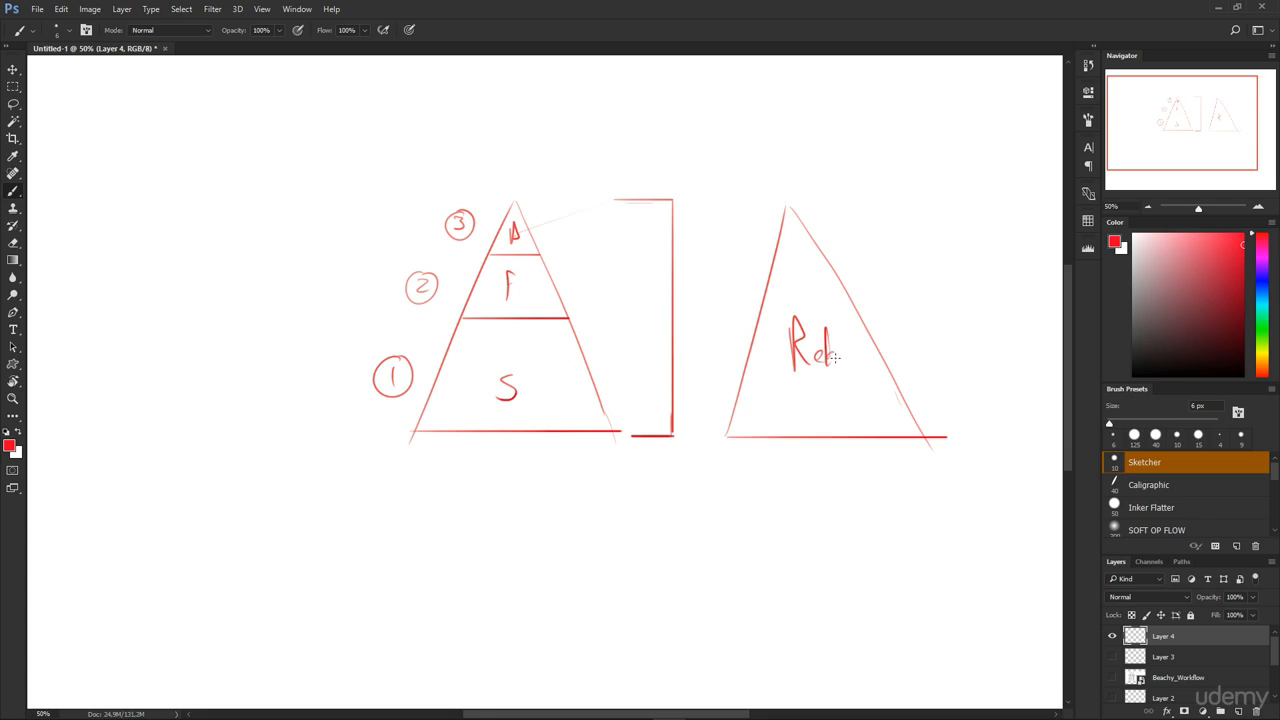
pyautogui.moveTo(825, 355); pyautogui.dragTo(865, 360)
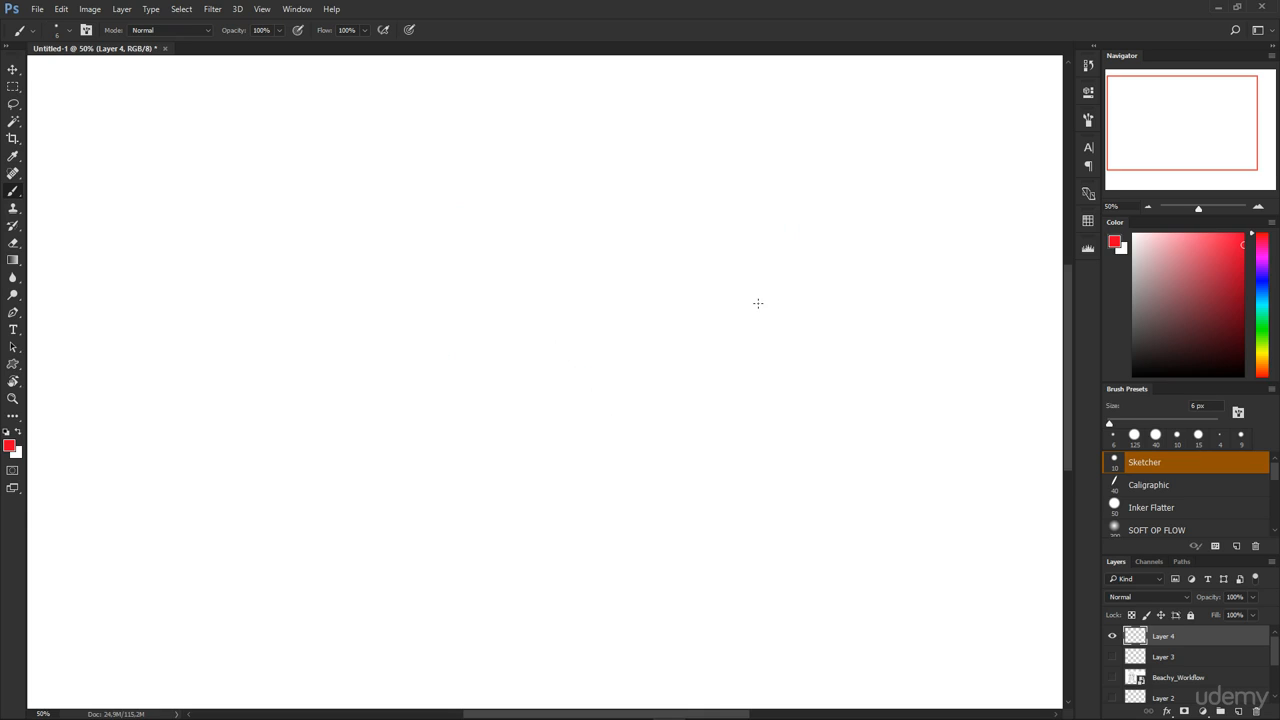
pyautogui.moveTo(317, 160)
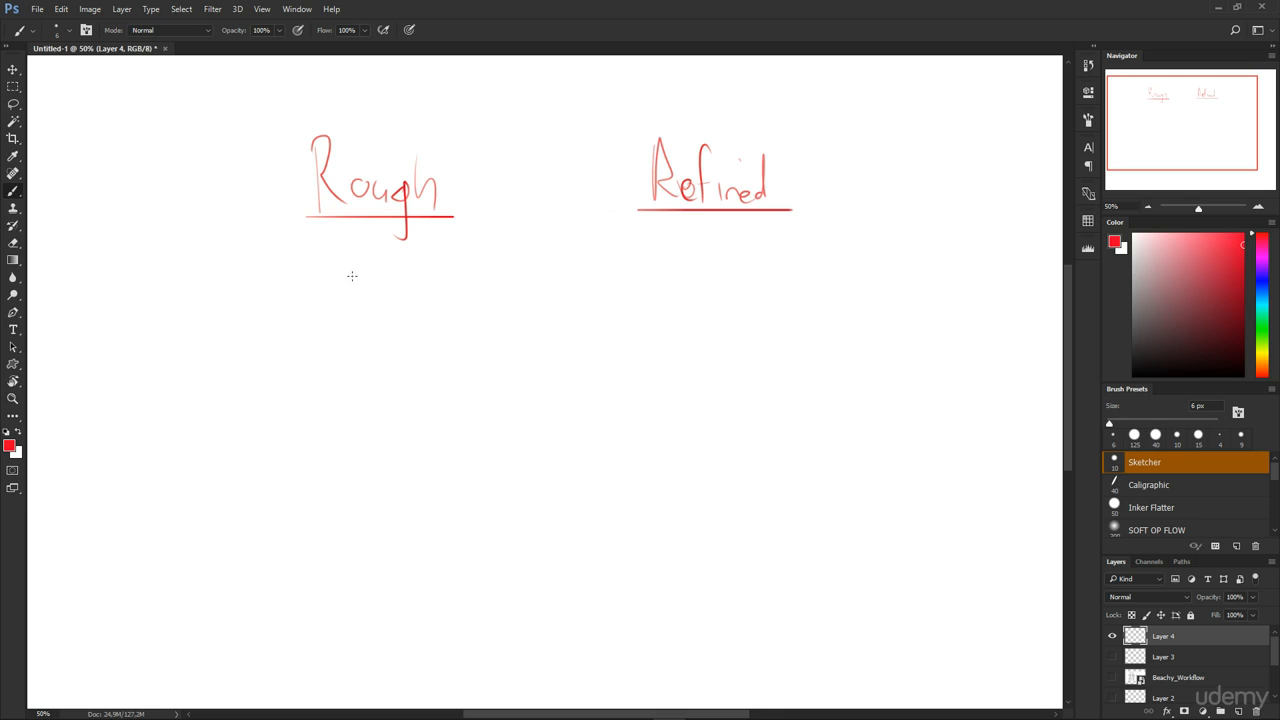
# Draw the arrow down from Rough and write S, F and D under the bracket
pyautogui.moveTo(178, 287); pyautogui.dragTo(178, 348)
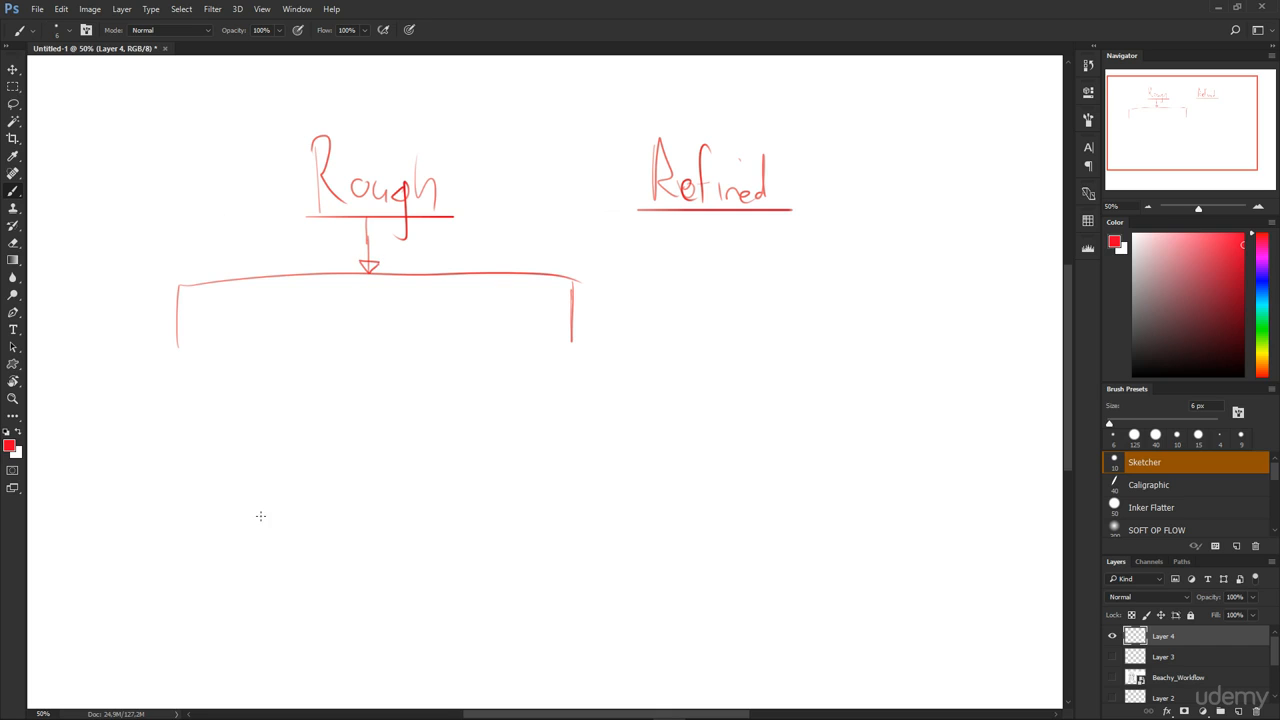
pyautogui.moveTo(242, 319)
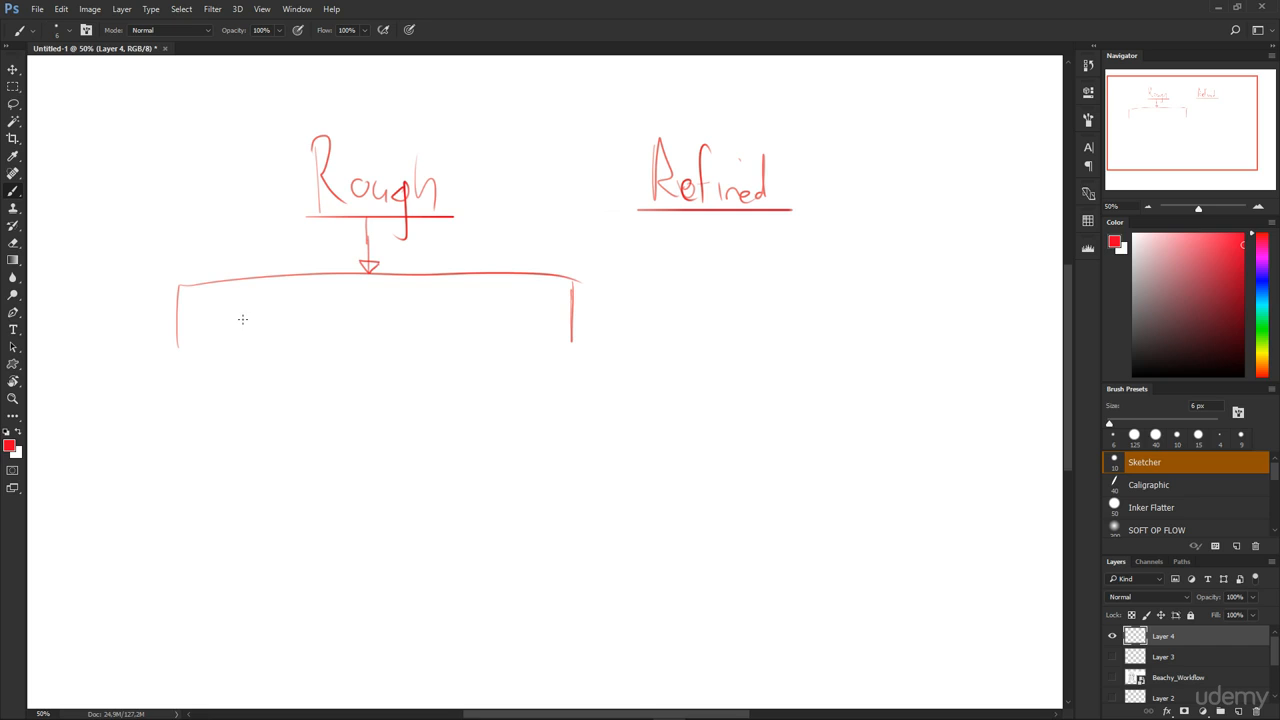
pyautogui.moveTo(228, 320); pyautogui.dragTo(360, 350)
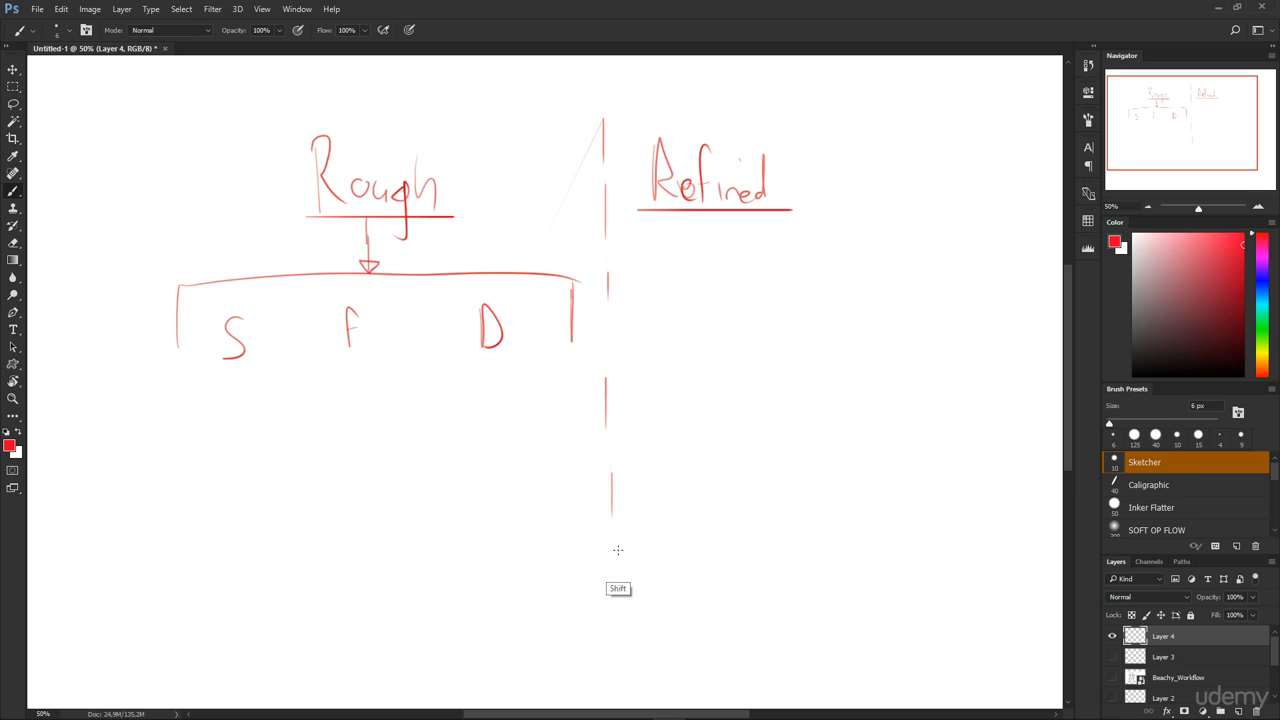
# Bracket Refined, then note Gesture under S and Anatomy, Structure under F
pyautogui.moveTo(655, 350); pyautogui.dragTo(840, 288)
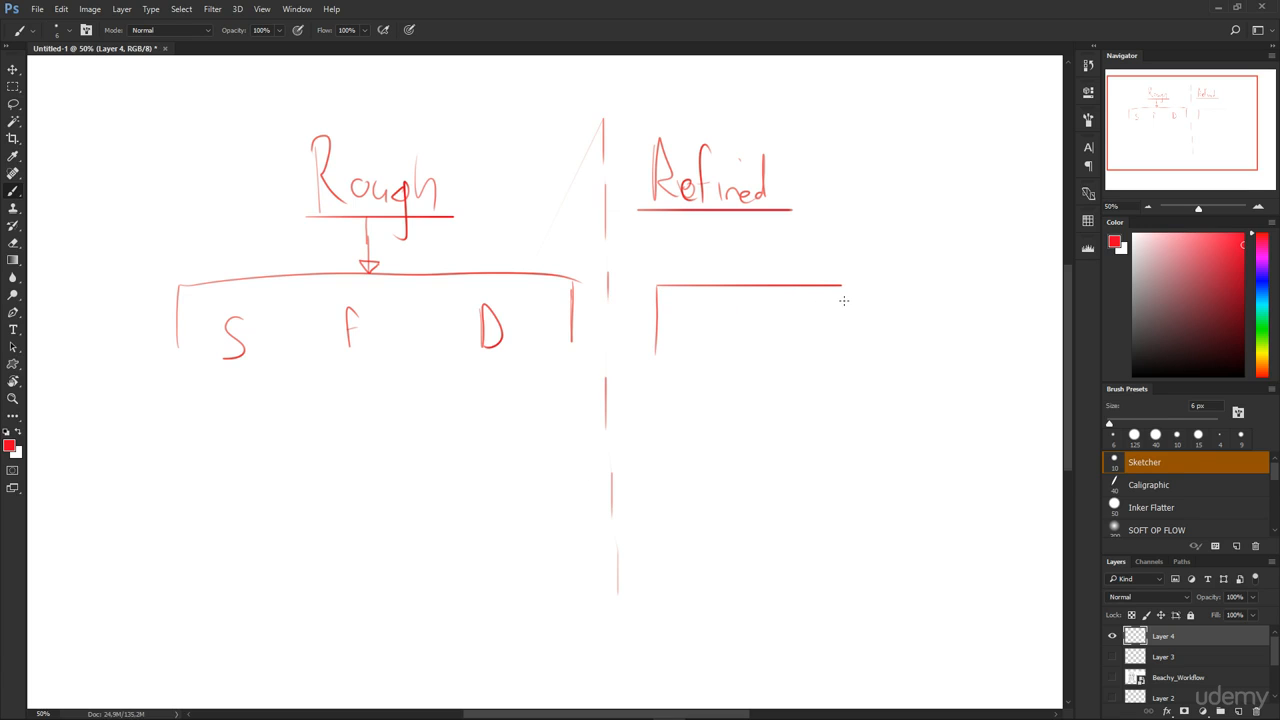
pyautogui.moveTo(843, 292); pyautogui.dragTo(843, 355)
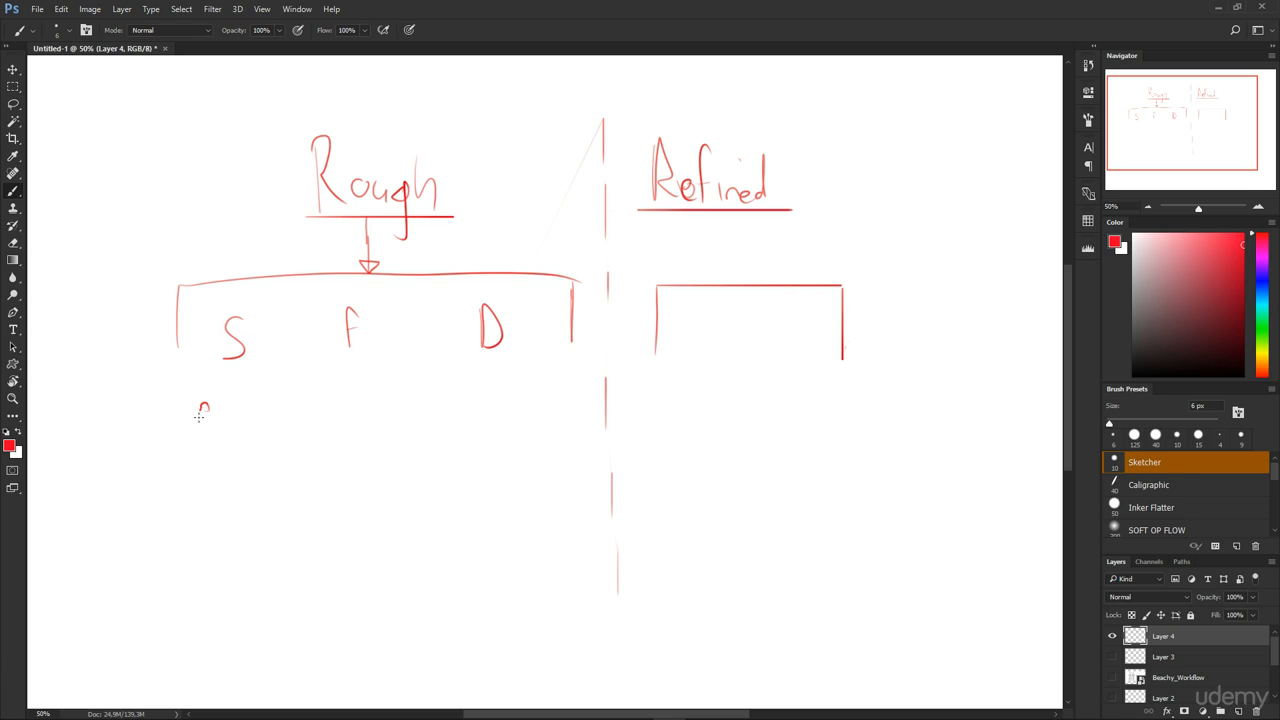
pyautogui.moveTo(200, 420); pyautogui.dragTo(260, 415)
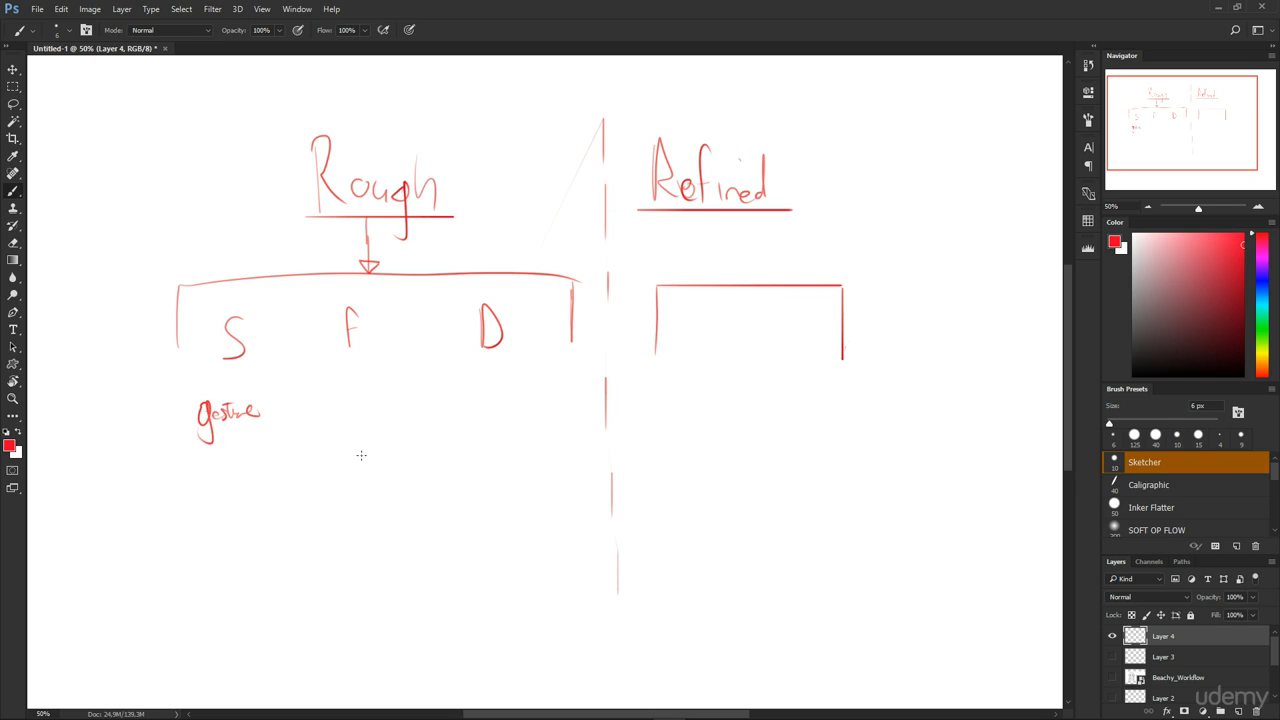
pyautogui.moveTo(329, 389)
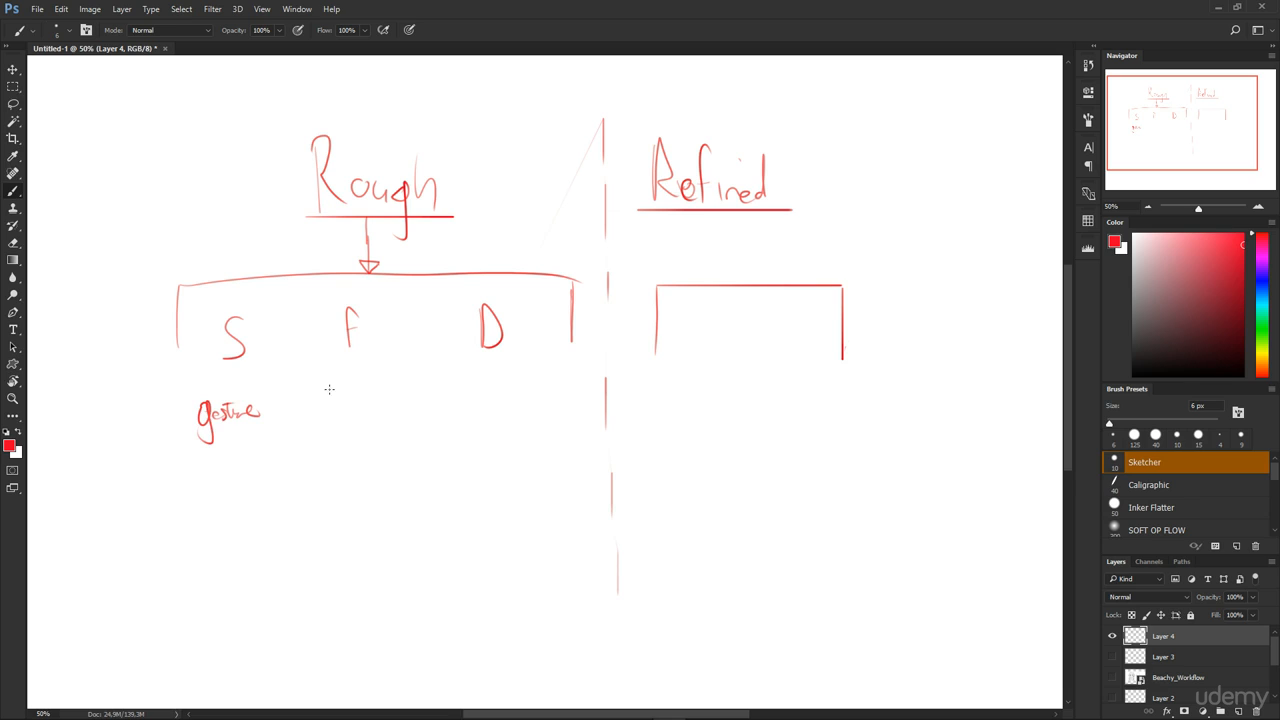
pyautogui.moveTo(328, 393); pyautogui.dragTo(390, 393)
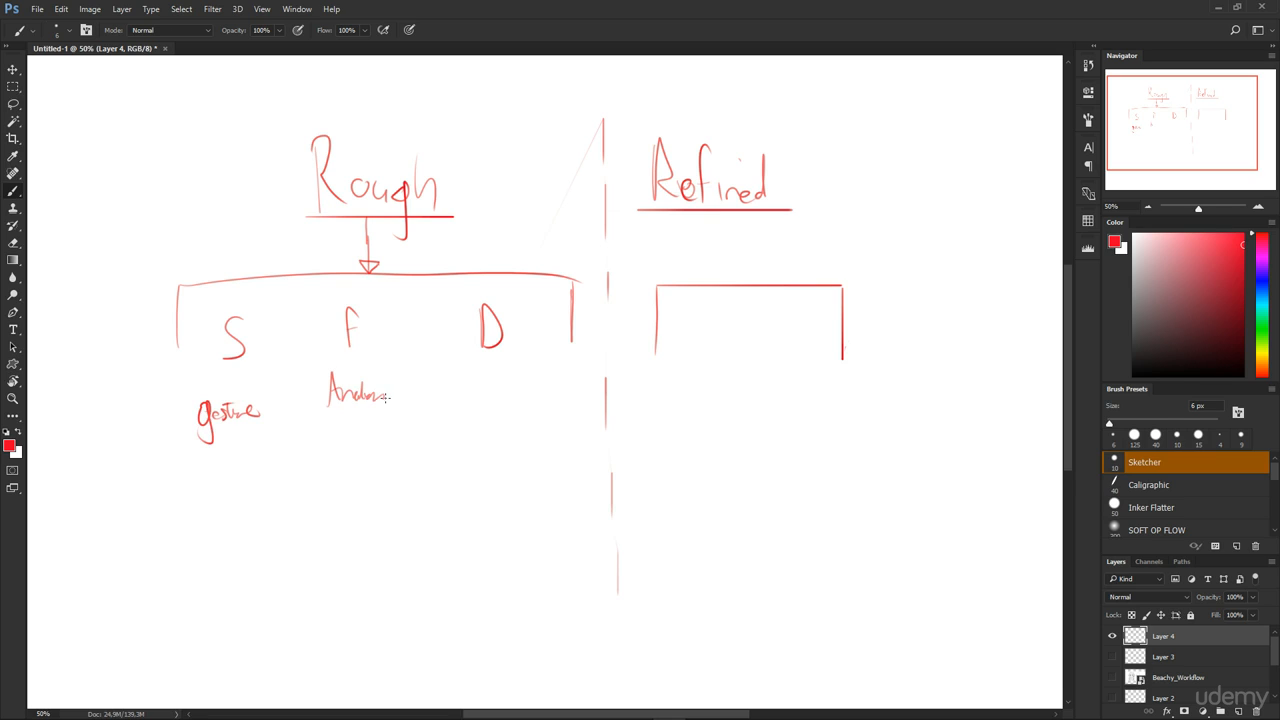
pyautogui.moveTo(332, 435); pyautogui.dragTo(385, 435)
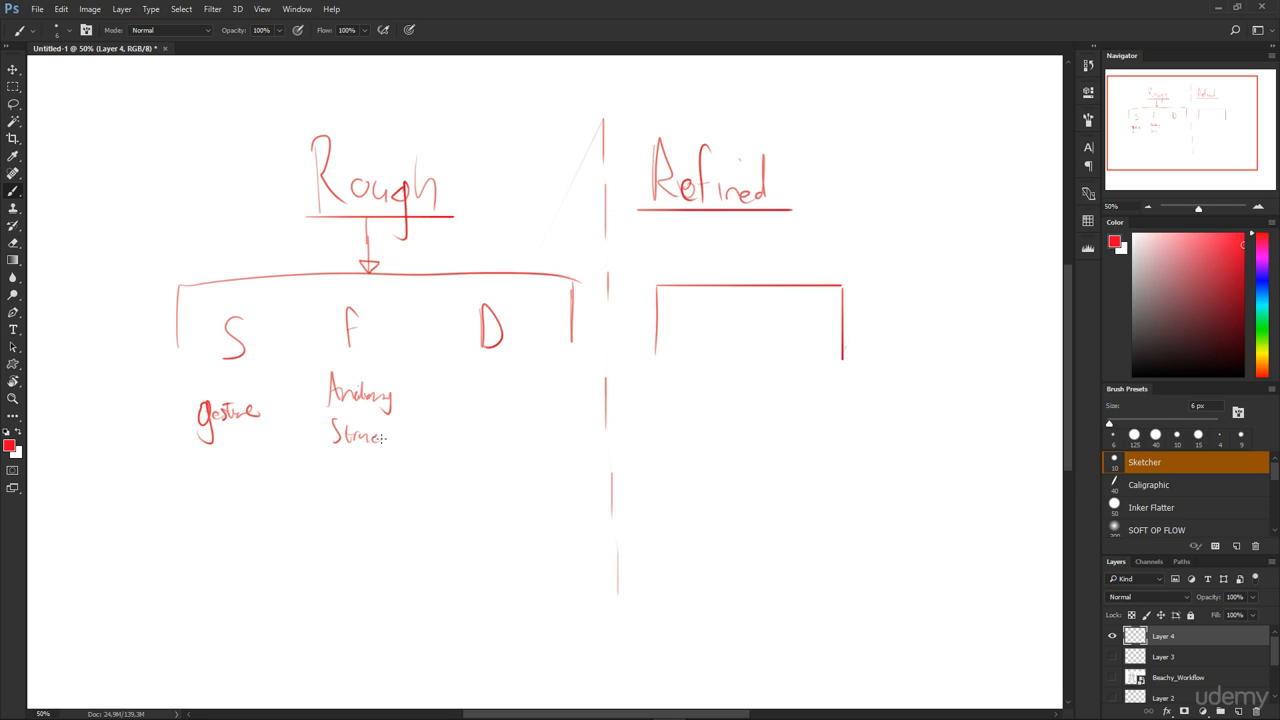
# Add a second note under Gesture, Styling under D, a curved arrow back to S, and marks near the top
pyautogui.moveTo(195, 440); pyautogui.dragTo(185, 475)
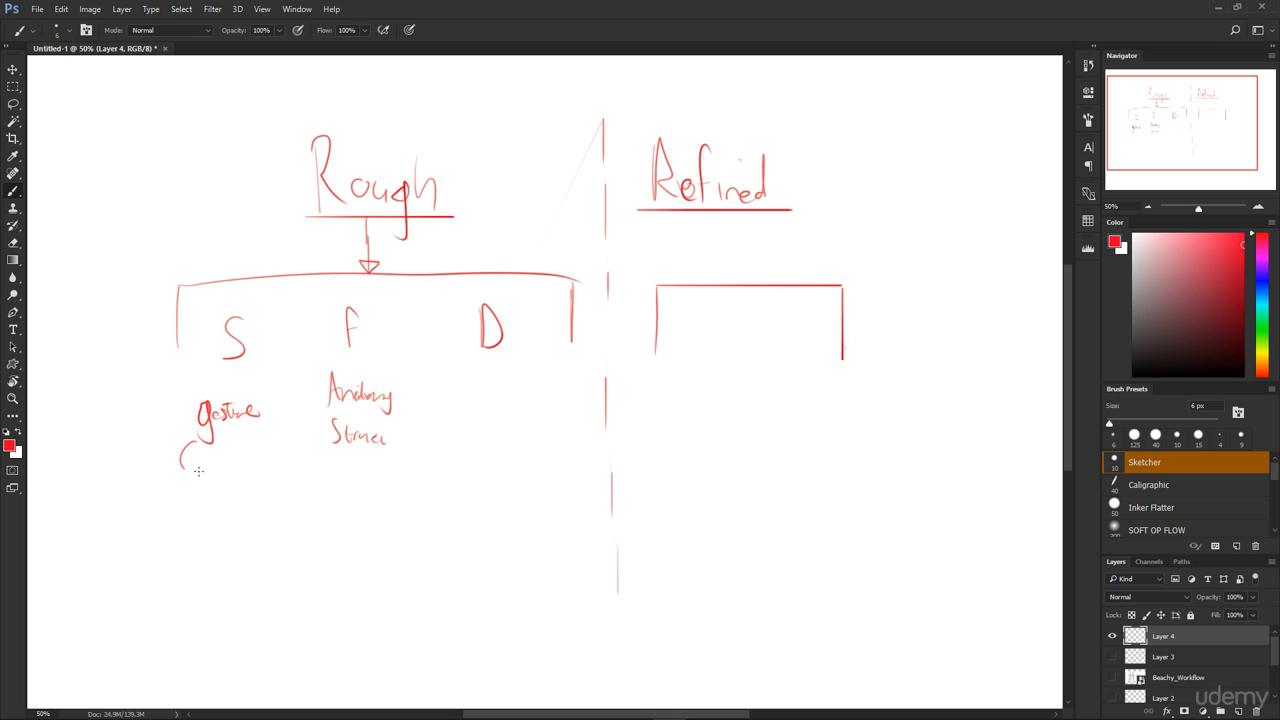
pyautogui.moveTo(185, 463); pyautogui.dragTo(265, 467)
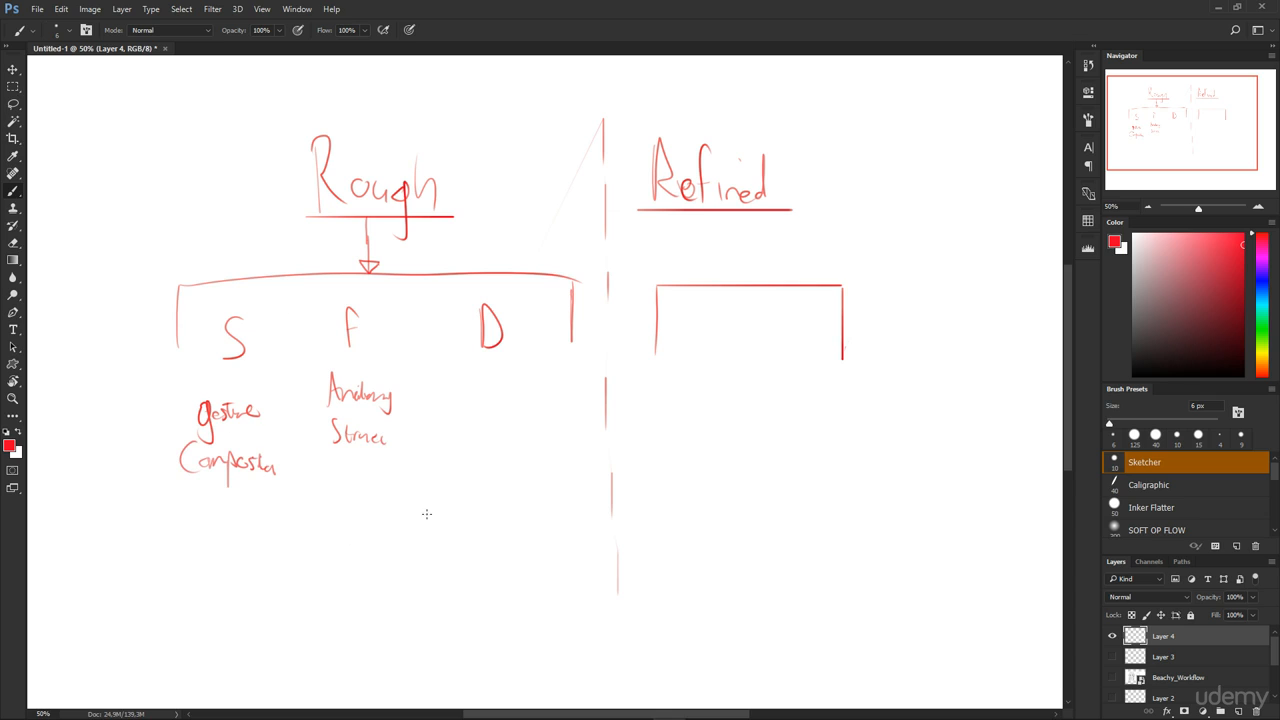
pyautogui.moveTo(474, 395)
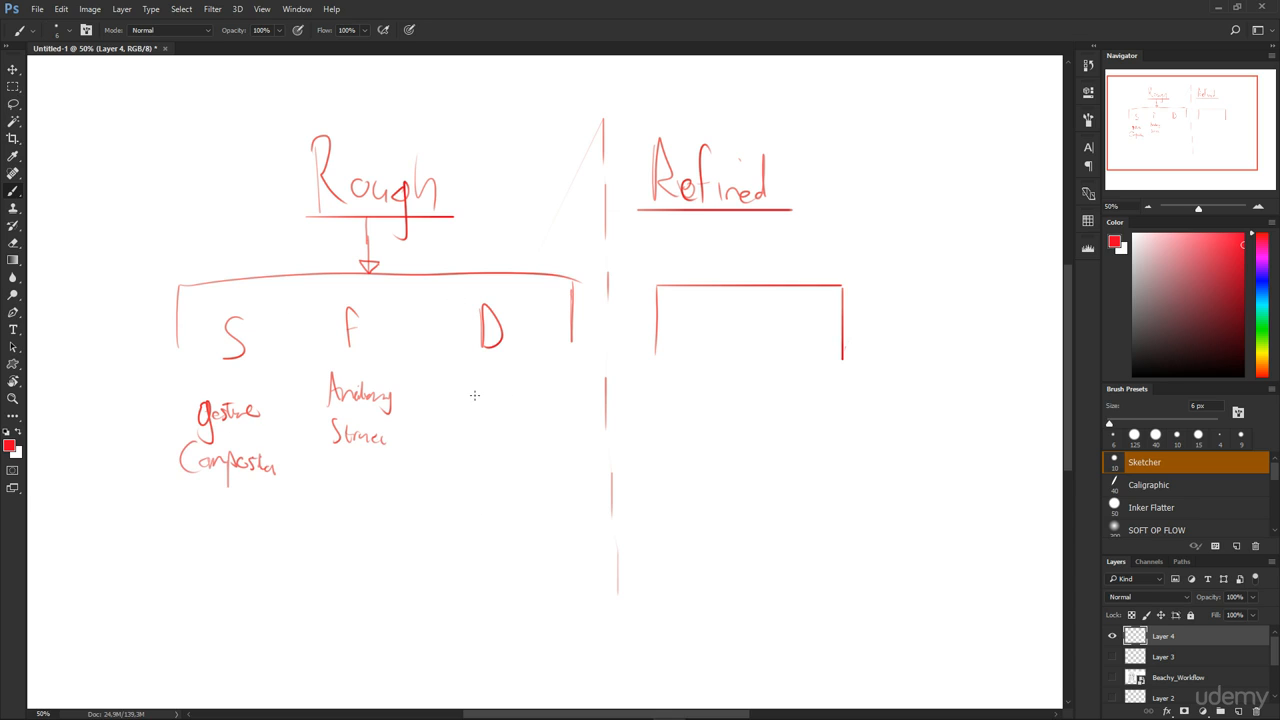
pyautogui.moveTo(465, 410); pyautogui.dragTo(515, 400)
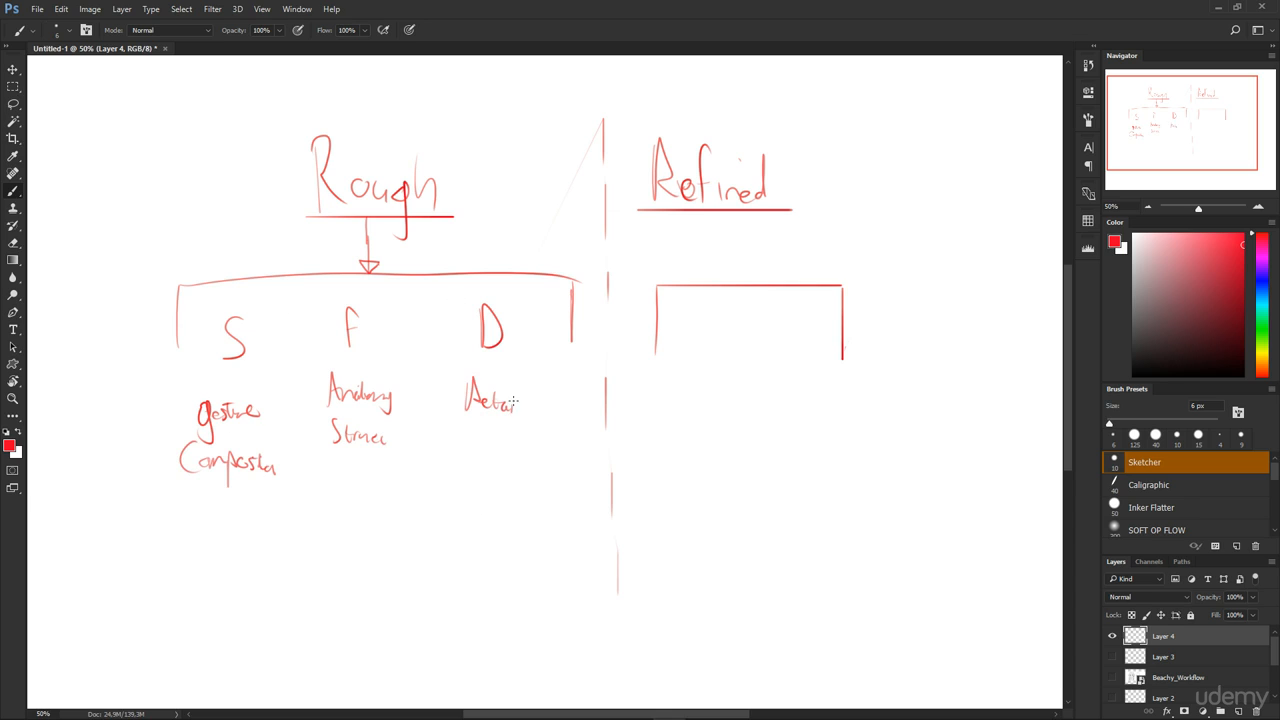
pyautogui.moveTo(510, 400); pyautogui.dragTo(480, 440)
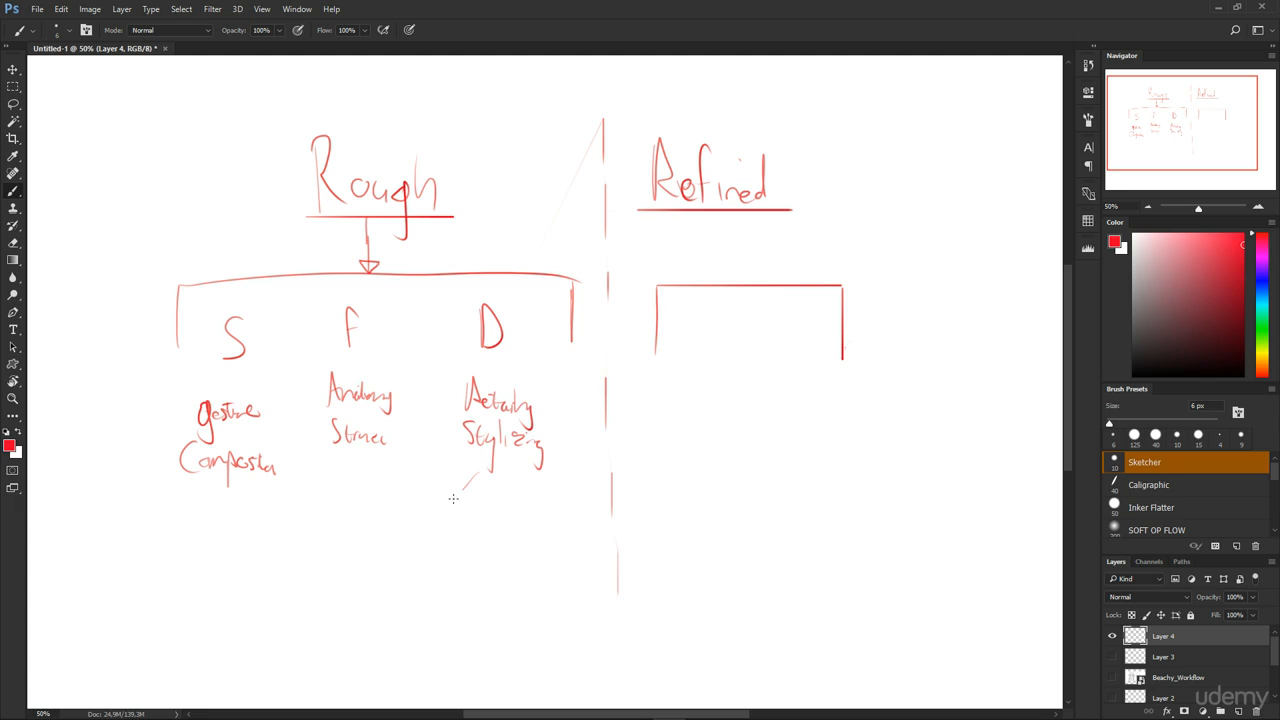
pyautogui.moveTo(455, 498); pyautogui.dragTo(268, 505)
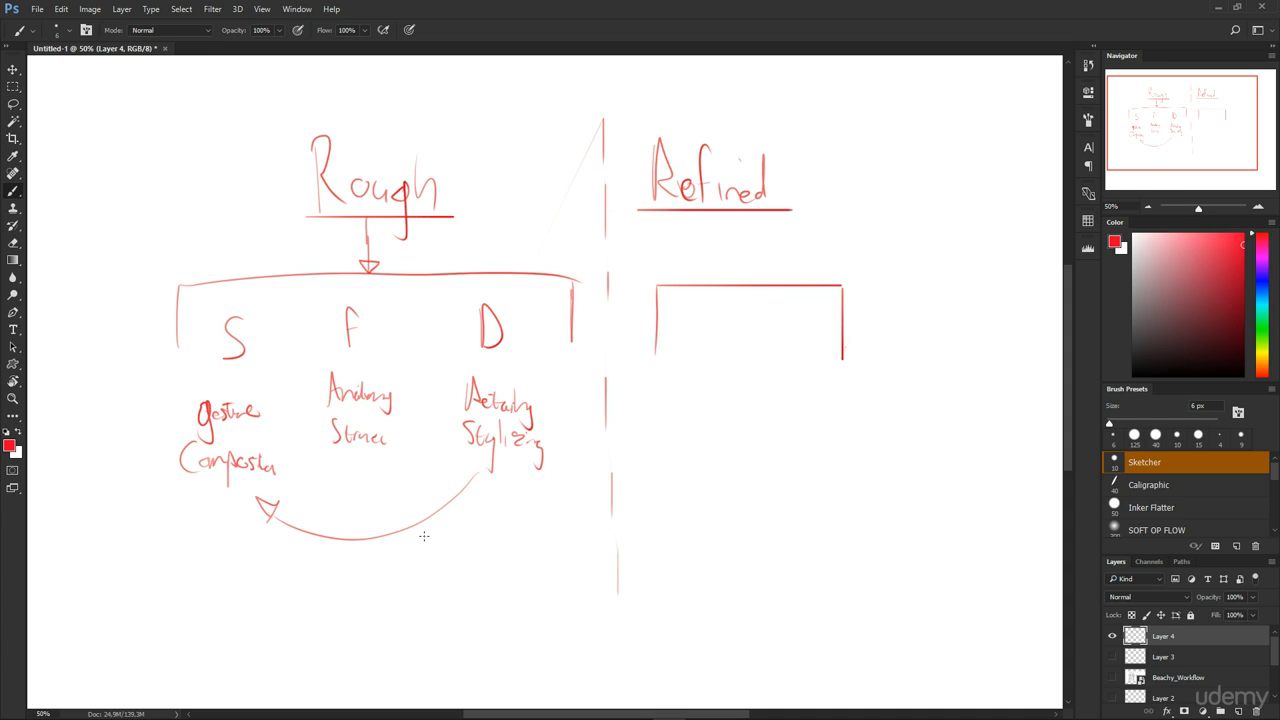
pyautogui.moveTo(490, 105); pyautogui.dragTo(515, 90)
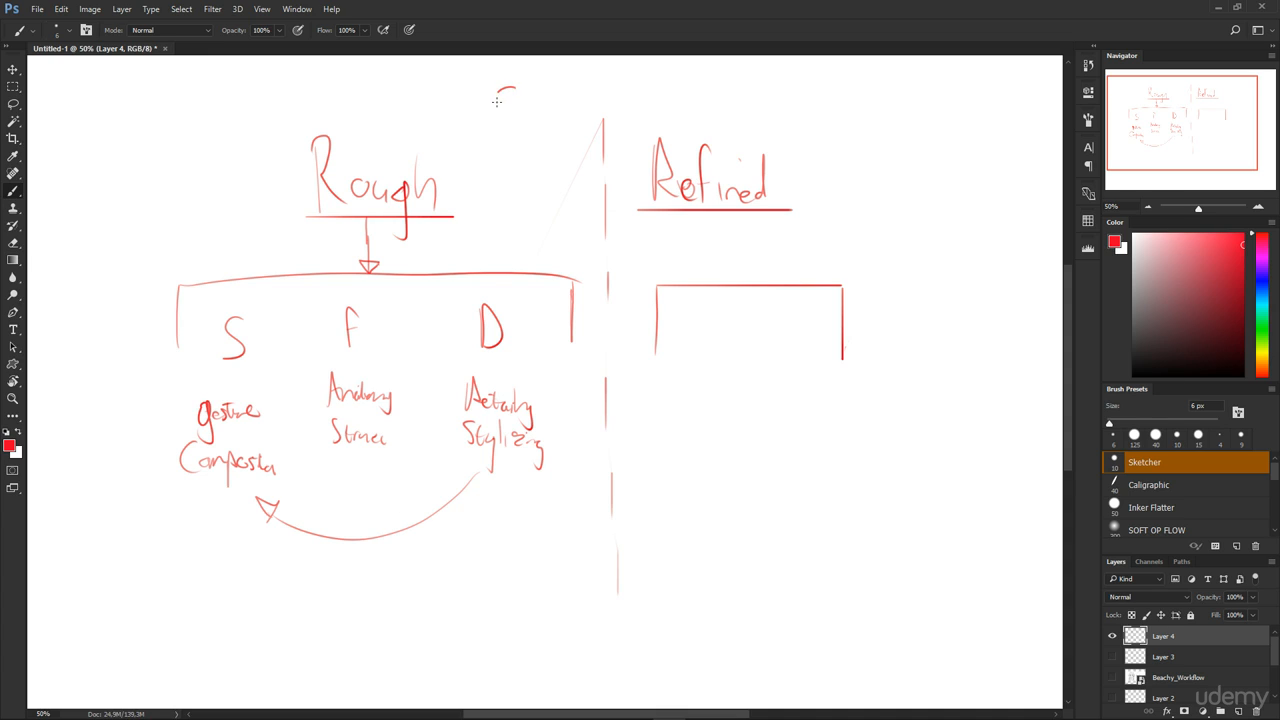
pyautogui.moveTo(495, 100); pyautogui.dragTo(575, 95)
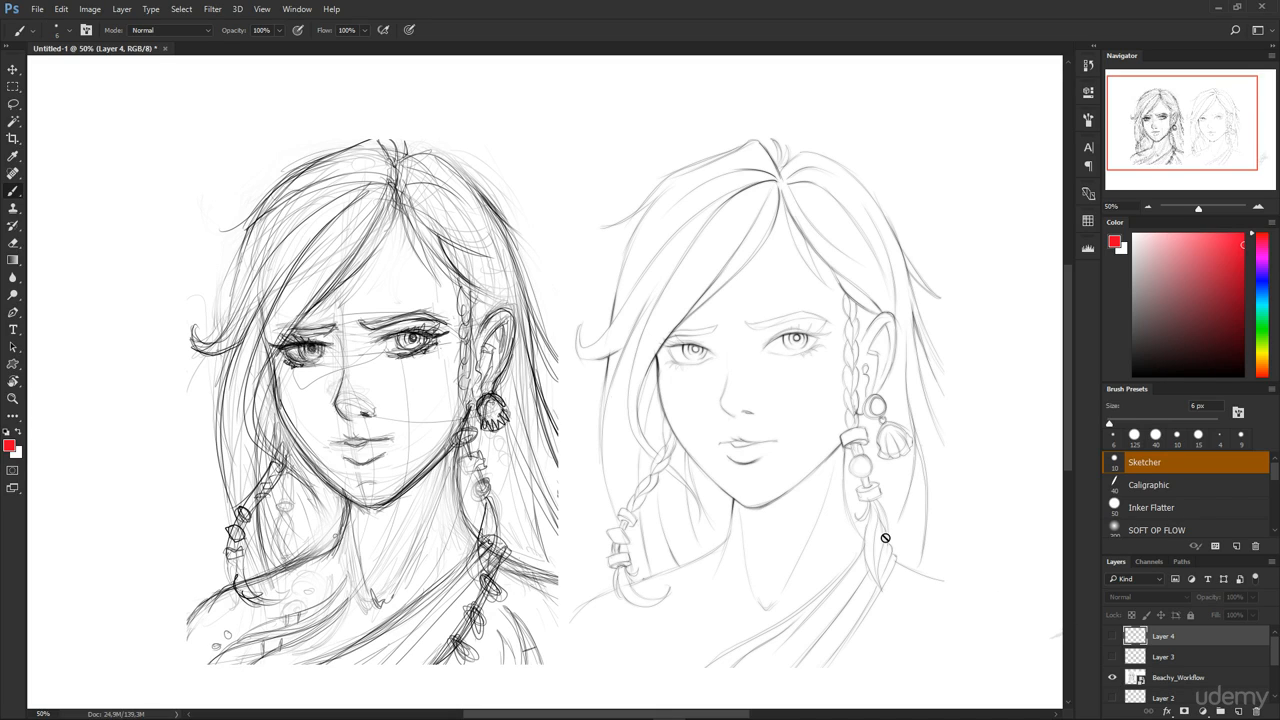
pyautogui.moveTo(319, 227)
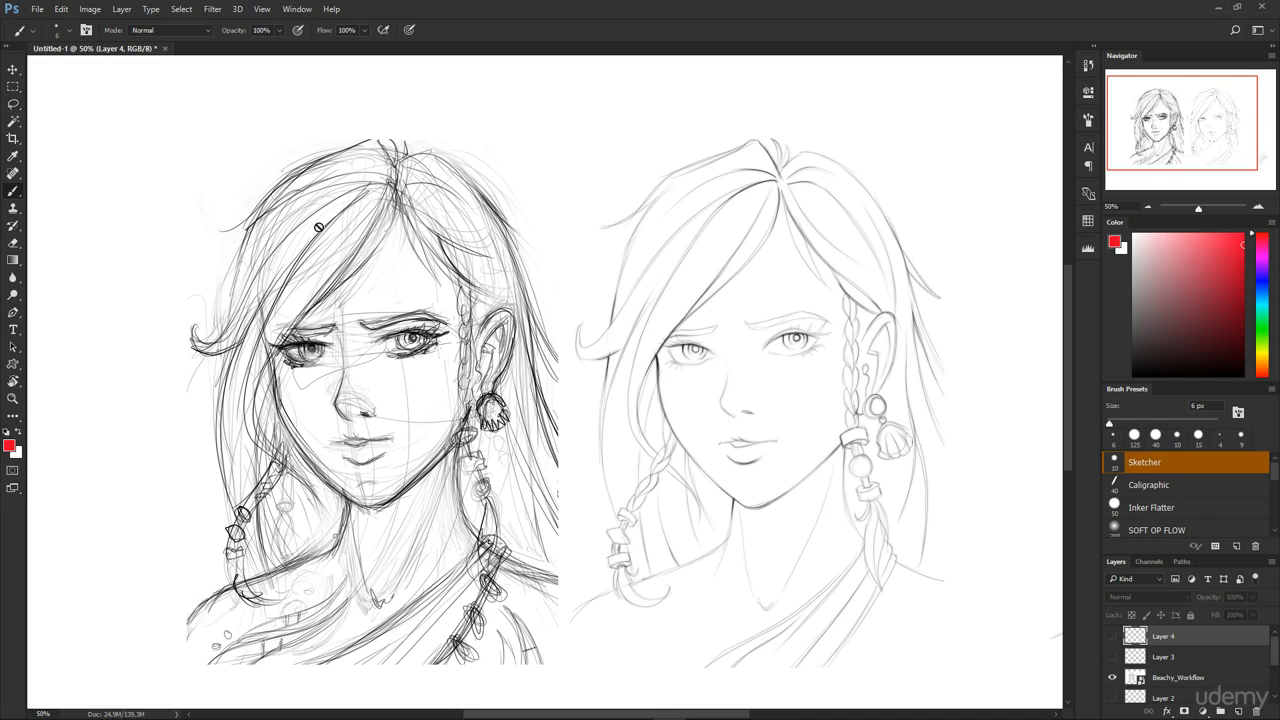